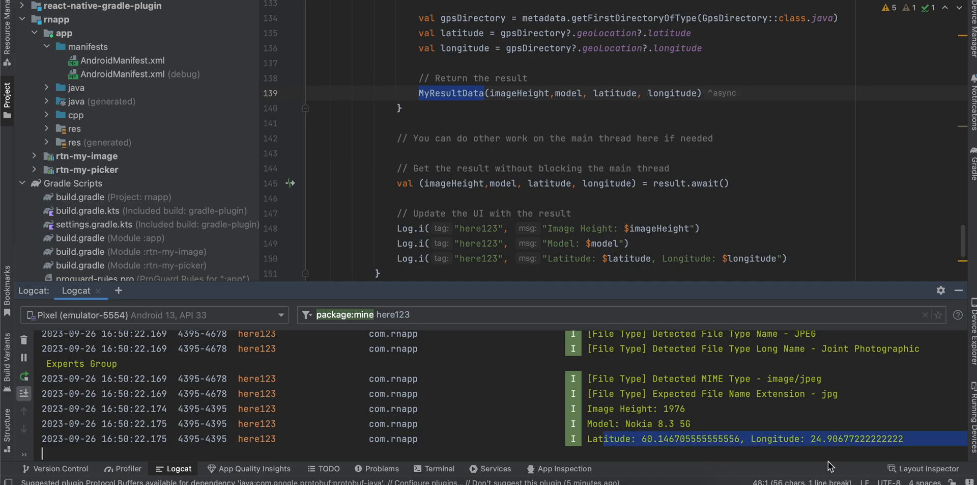
pyautogui.moveTo(670, 287)
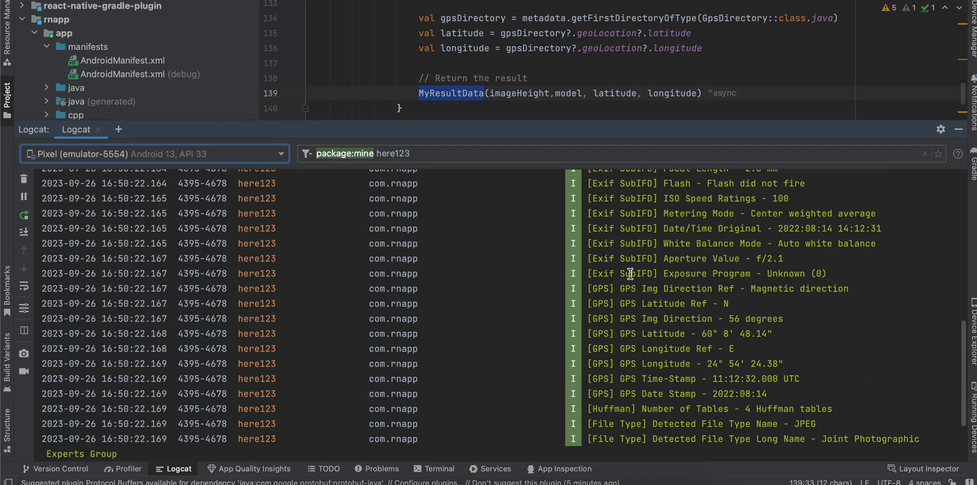
# Review the codegen command lines in App.tsx and clear their selection
pyautogui.scroll(3)
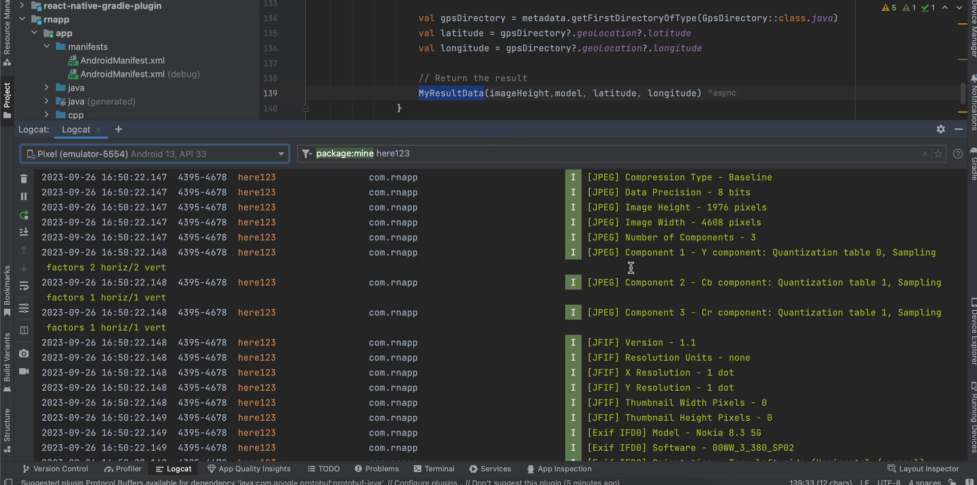
pyautogui.scroll(-3)
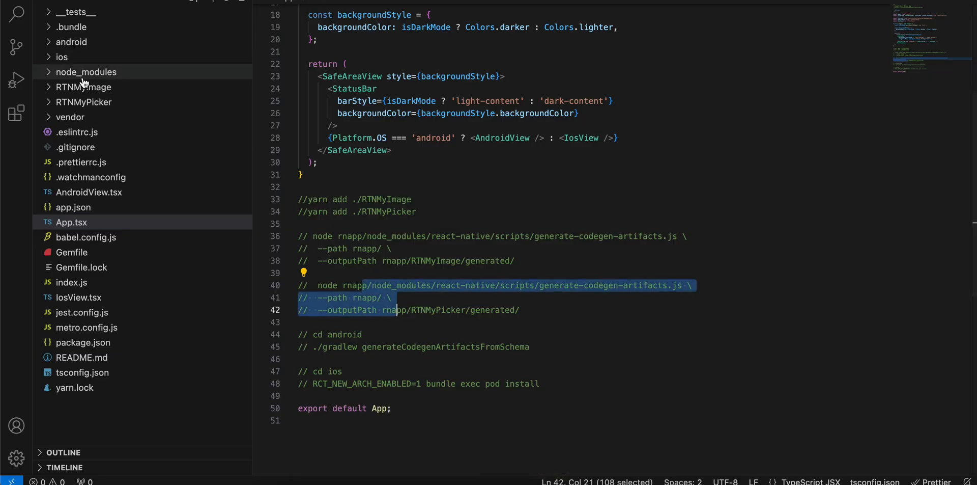
pyautogui.click(318, 162)
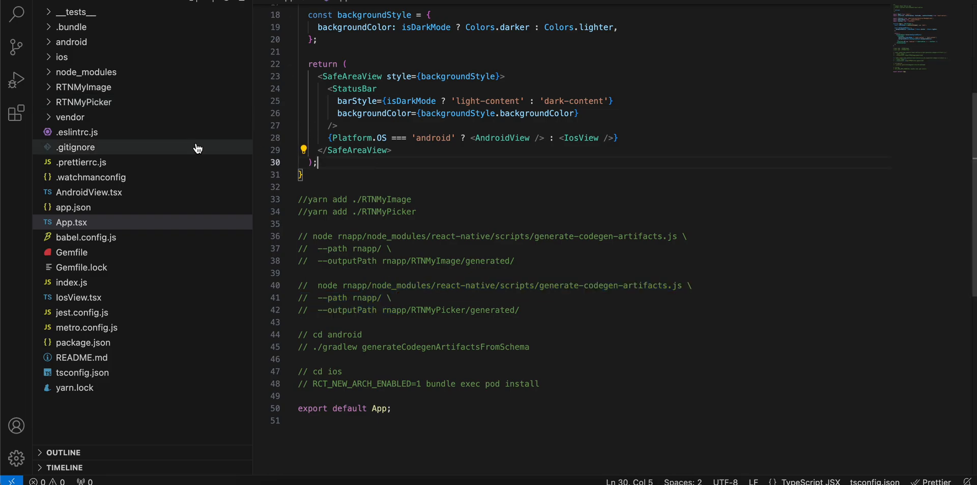
pyautogui.moveTo(93, 107)
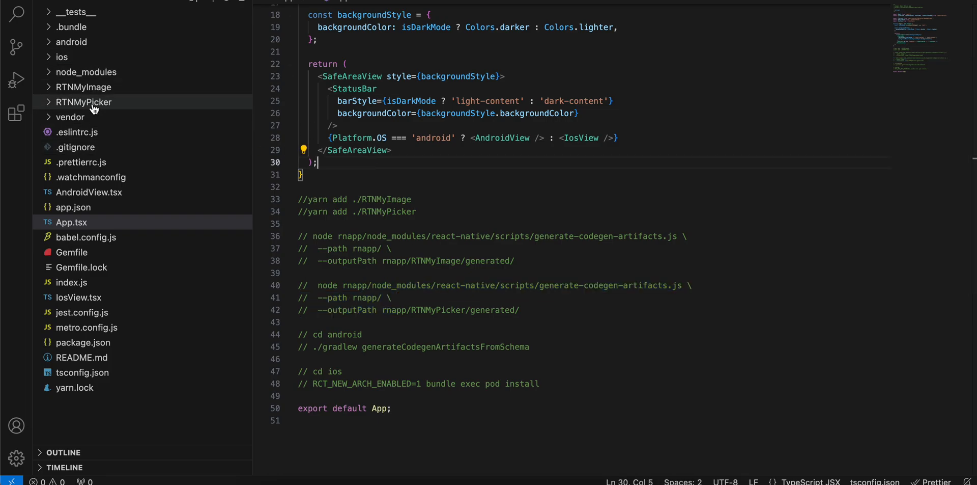
pyautogui.moveTo(86, 102)
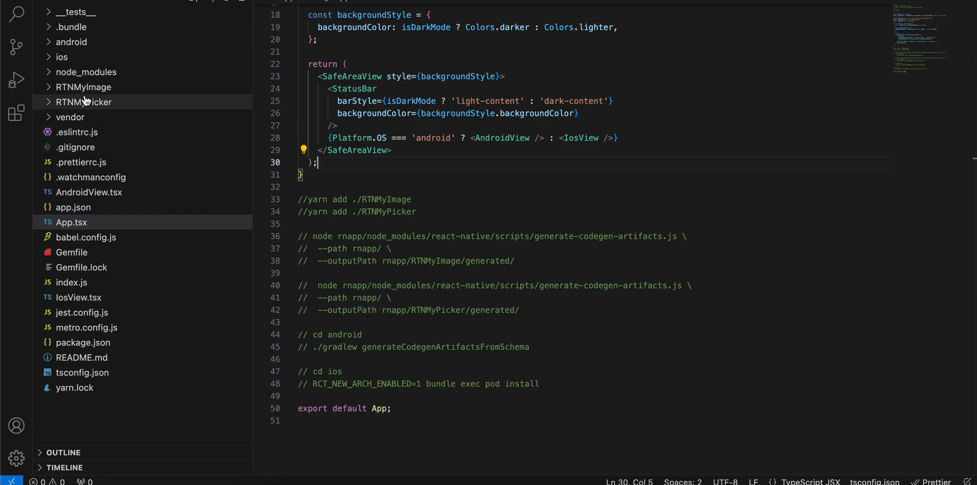
# Go through RTNMyImage's package.json codegen config and rtn-my-image.podspec, then expand its js folder
pyautogui.click(83, 87)
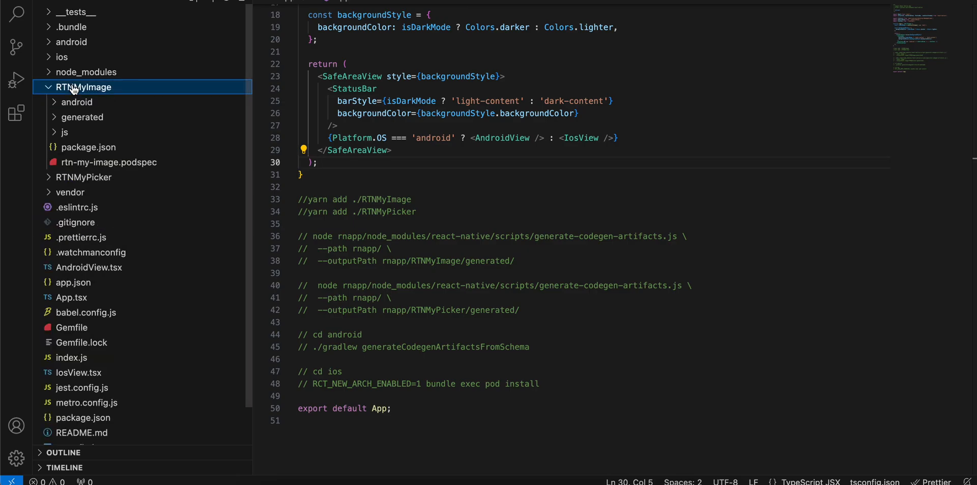
pyautogui.click(90, 147)
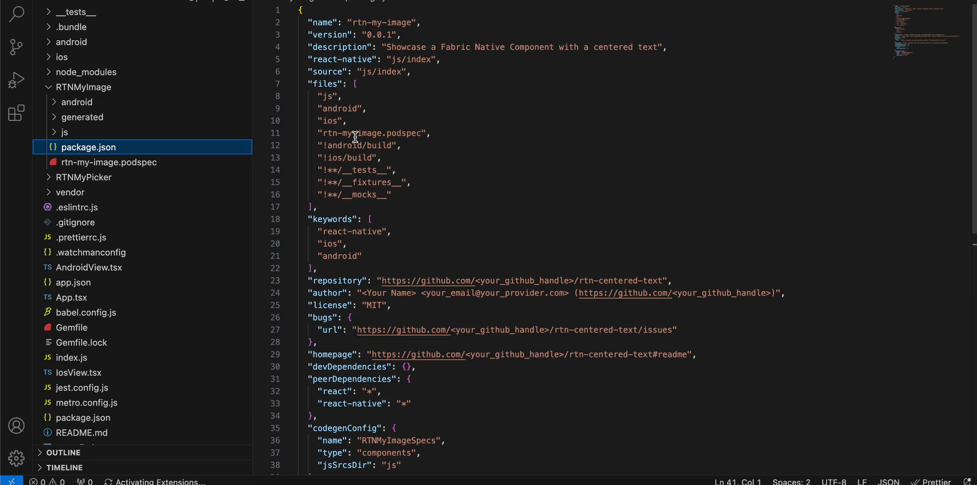
pyautogui.scroll(-3)
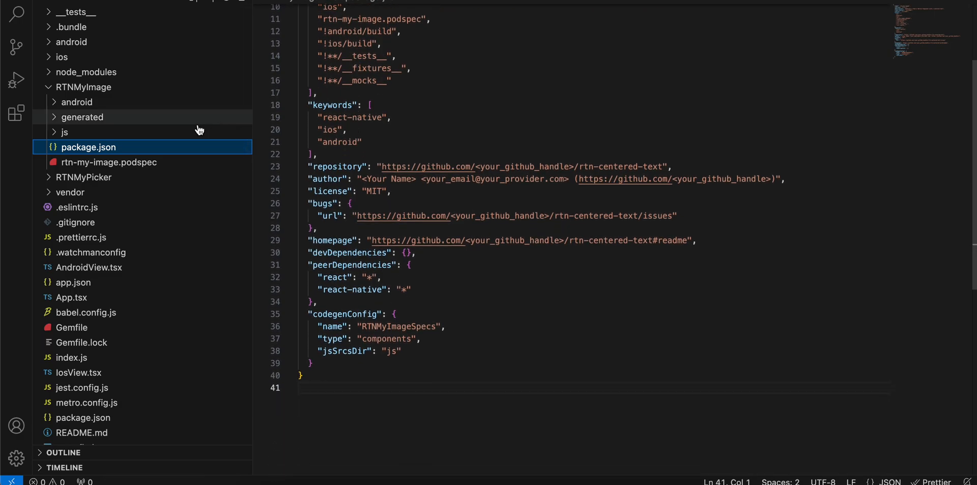
pyautogui.click(107, 162)
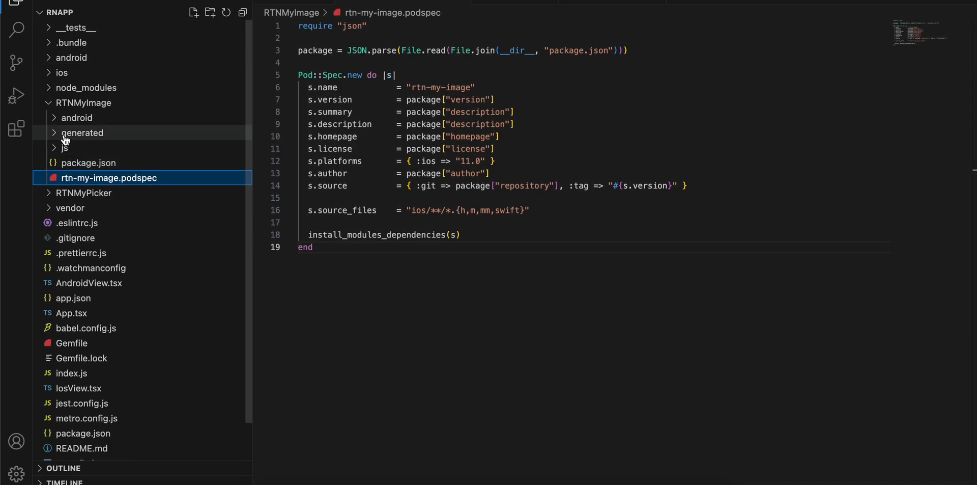
pyautogui.click(64, 148)
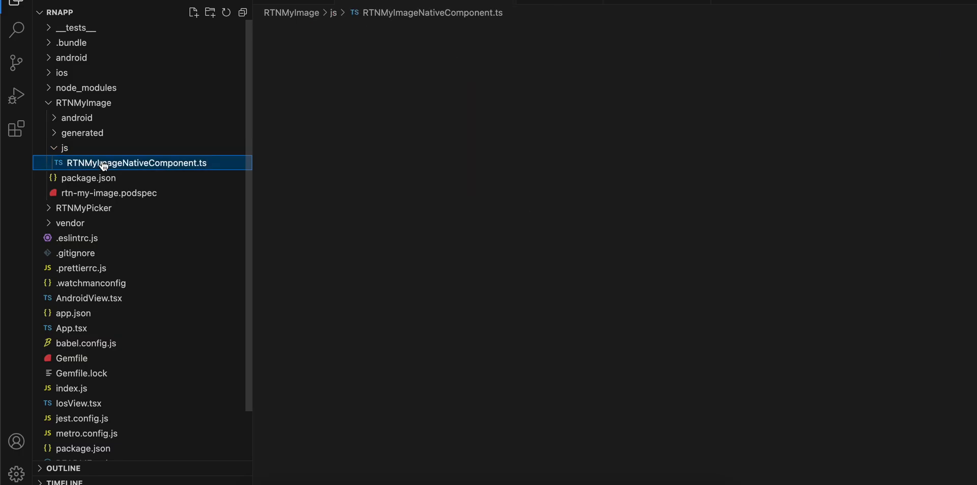
# View RTNMyImageNativeComponent.ts and the module's Android build.gradle with its Coil dependency
pyautogui.click(135, 163)
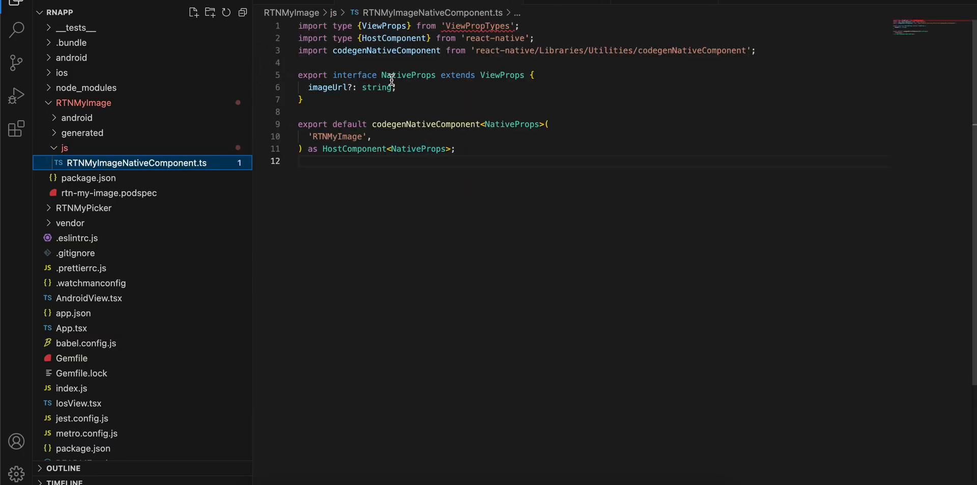
pyautogui.click(77, 118)
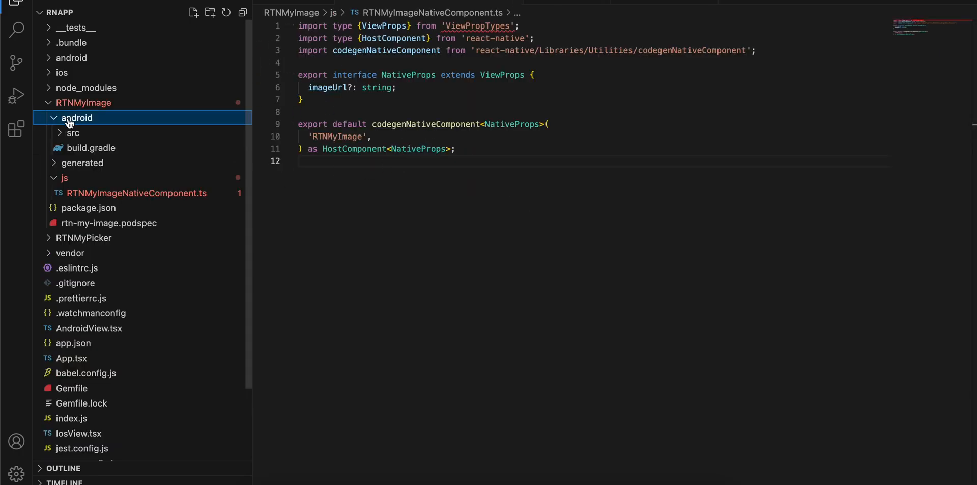
pyautogui.click(91, 147)
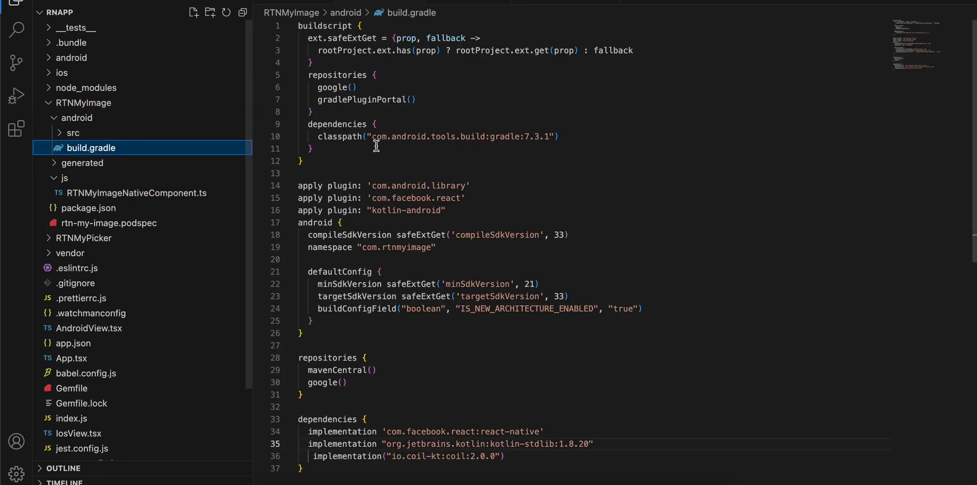
pyautogui.scroll(-3)
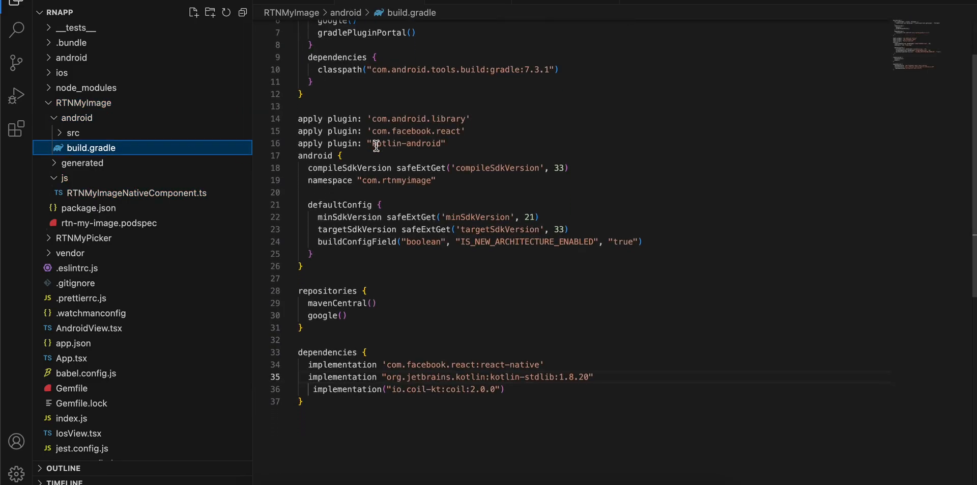
# View the Kotlin sources MyImage.kt, MyImageManager.kt and MyImagePackage.kt
pyautogui.click(73, 133)
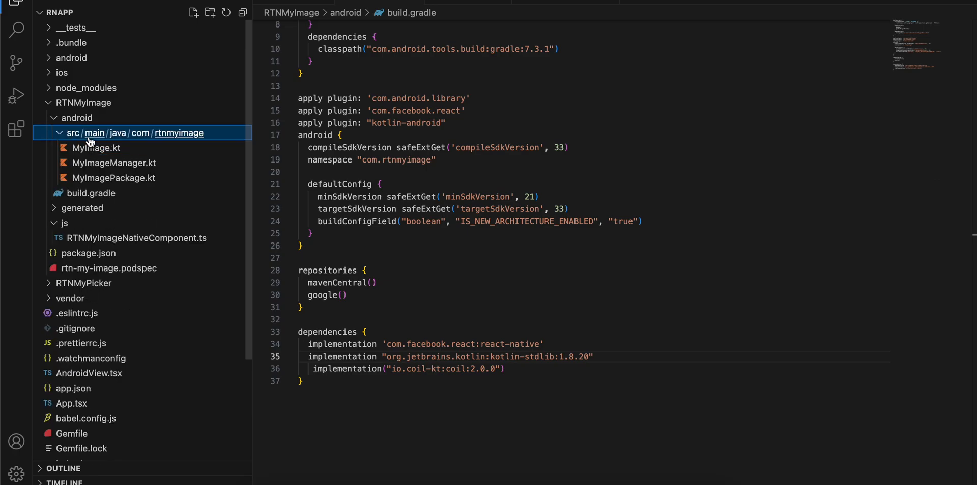
pyautogui.moveTo(97, 148)
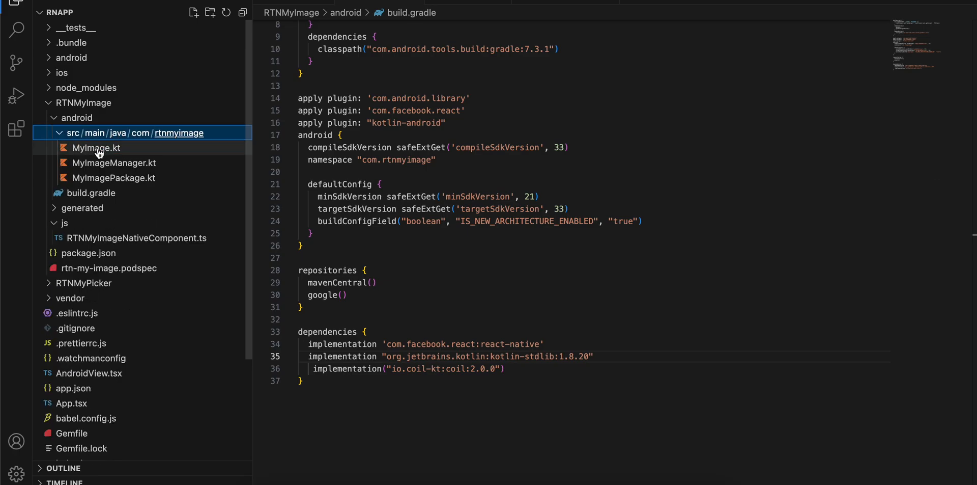
pyautogui.click(98, 147)
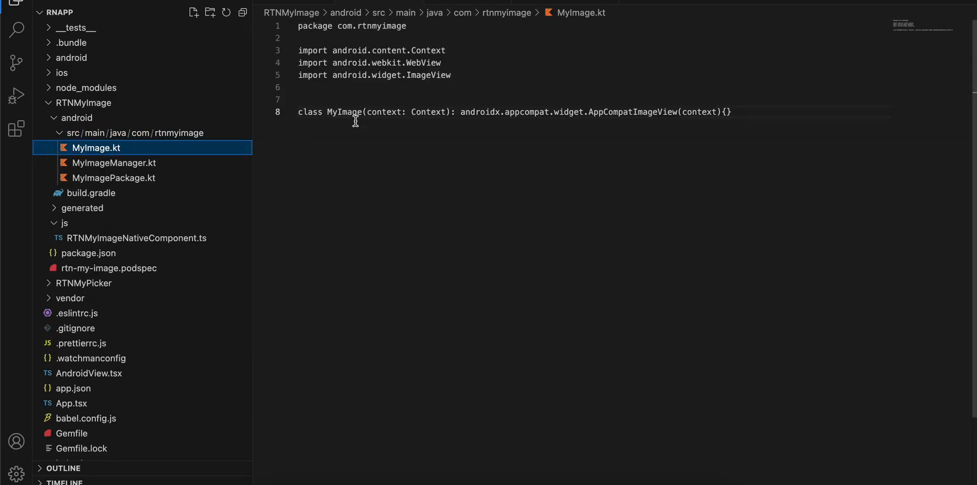
pyautogui.click(113, 163)
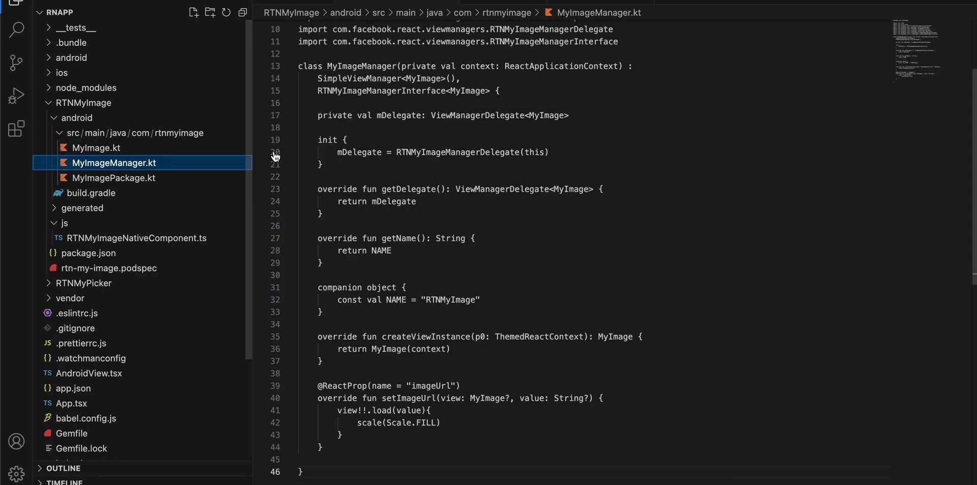
pyautogui.scroll(3)
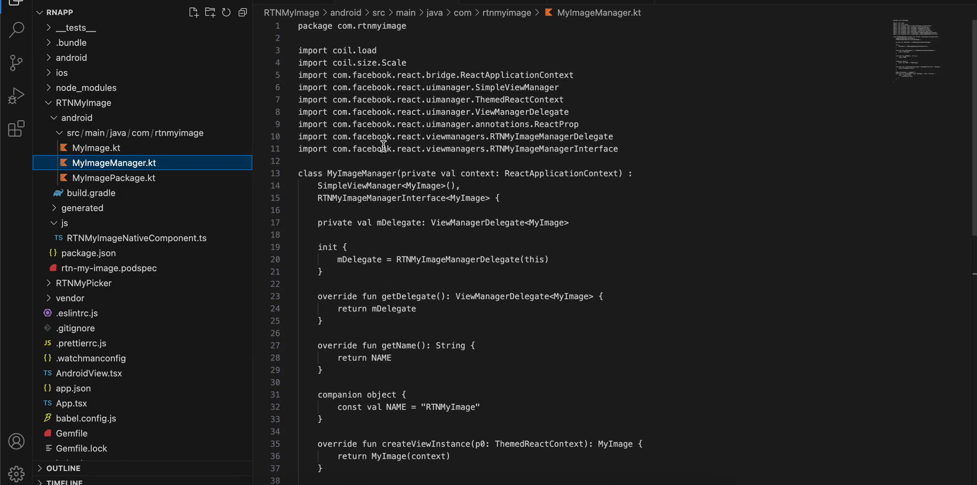
pyautogui.scroll(-3)
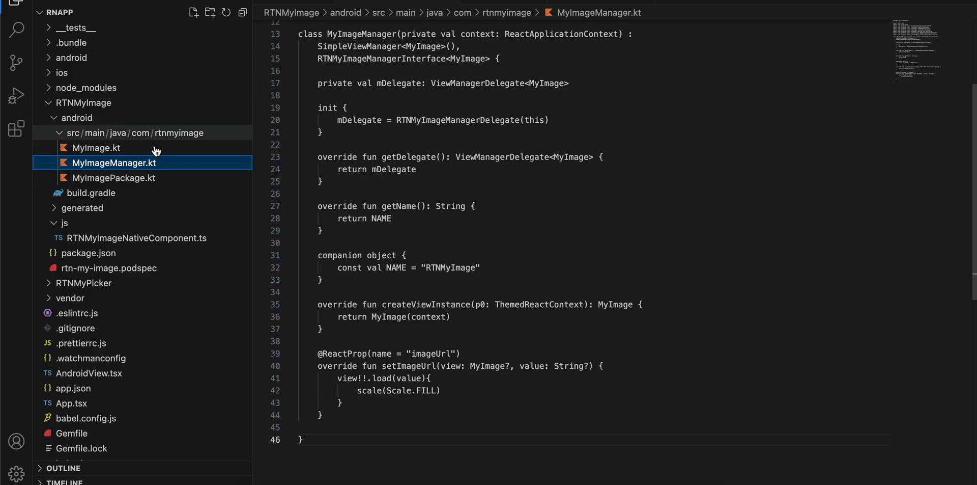
pyautogui.click(115, 178)
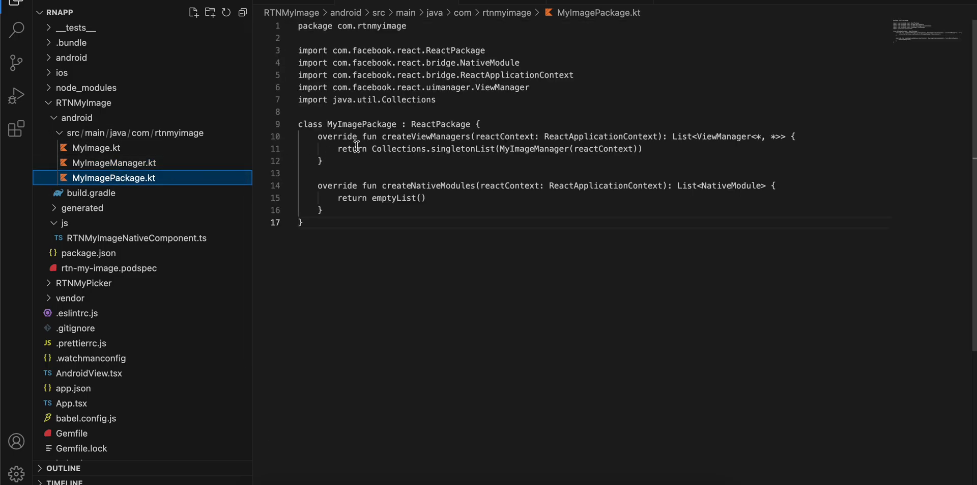
pyautogui.moveTo(121, 184)
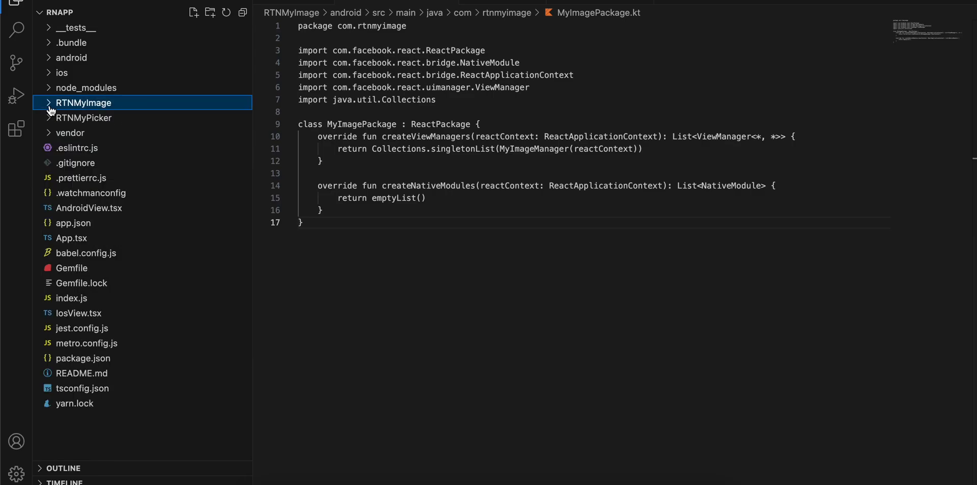
# Go through RTNMyPicker's package.json and rtn-my-picker.podspec
pyautogui.click(82, 117)
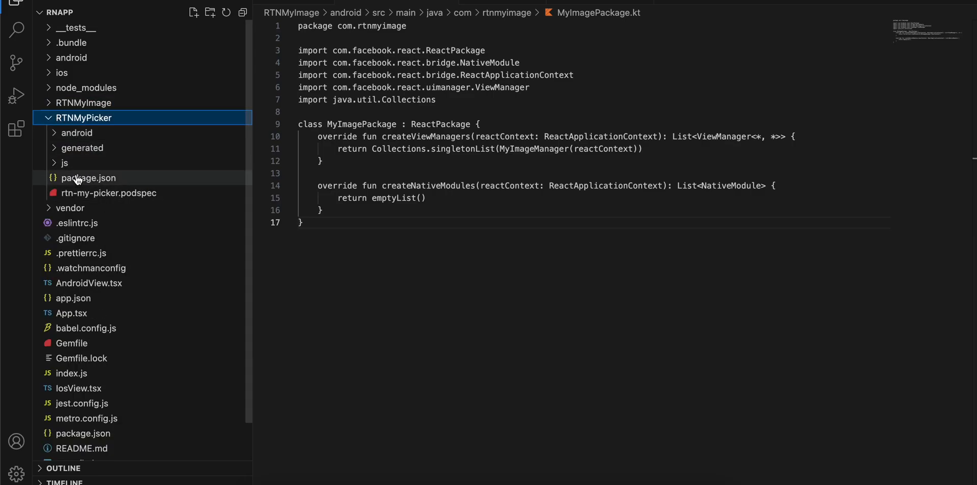
pyautogui.click(89, 178)
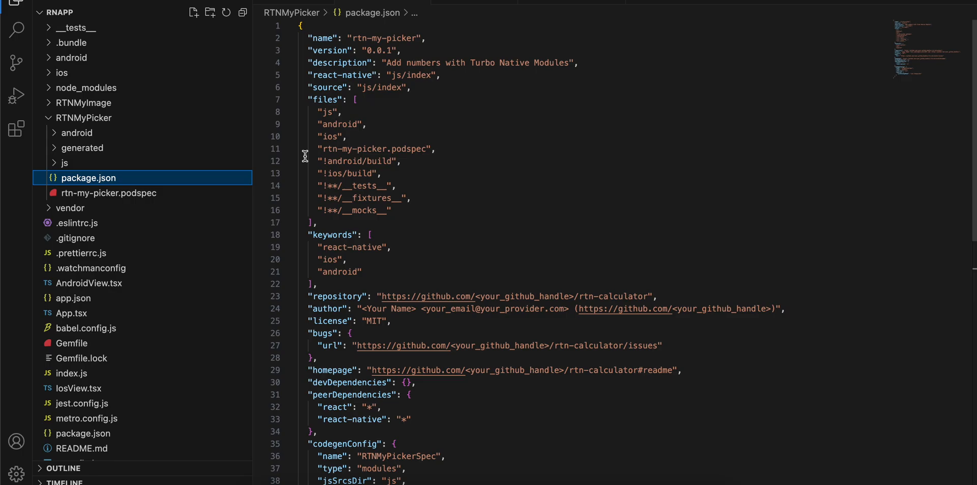
pyautogui.scroll(-3)
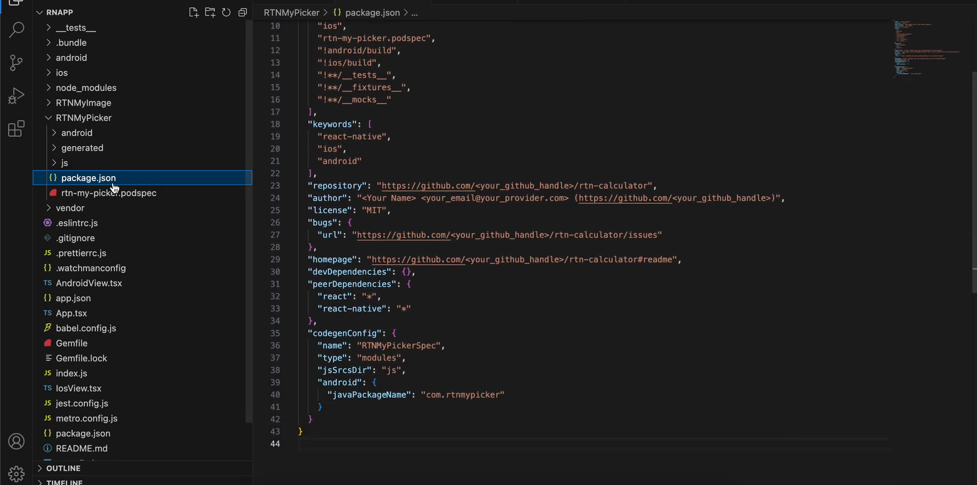
pyautogui.click(107, 193)
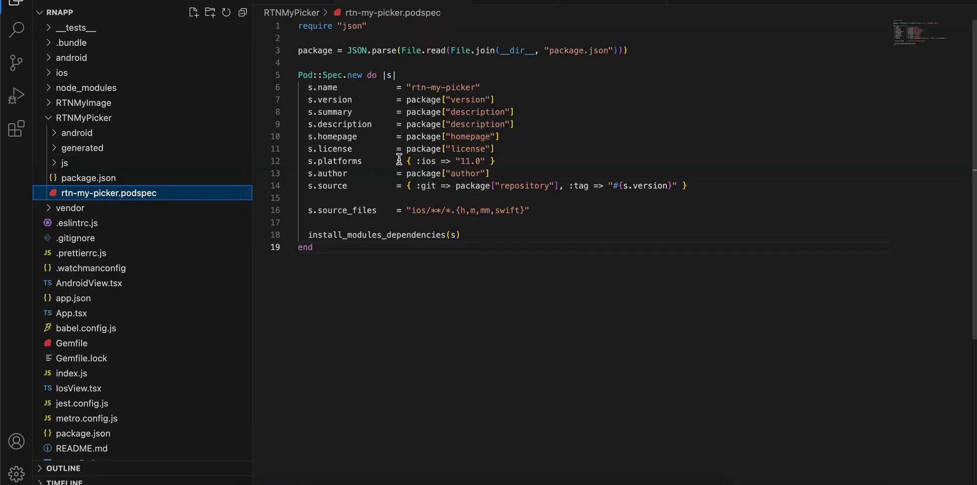
# View the NativeMyPicker.ts spec declaring pickImageWithPermission and expand the android folder
pyautogui.click(65, 162)
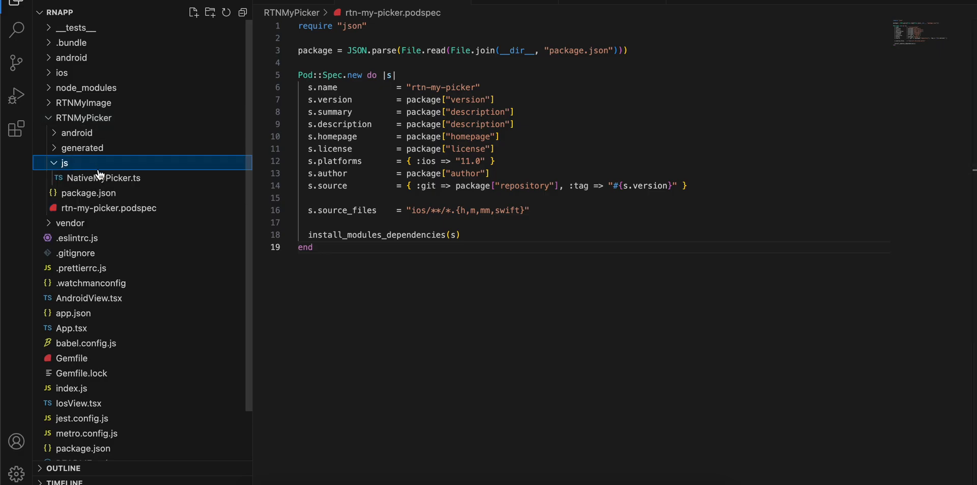
pyautogui.click(104, 178)
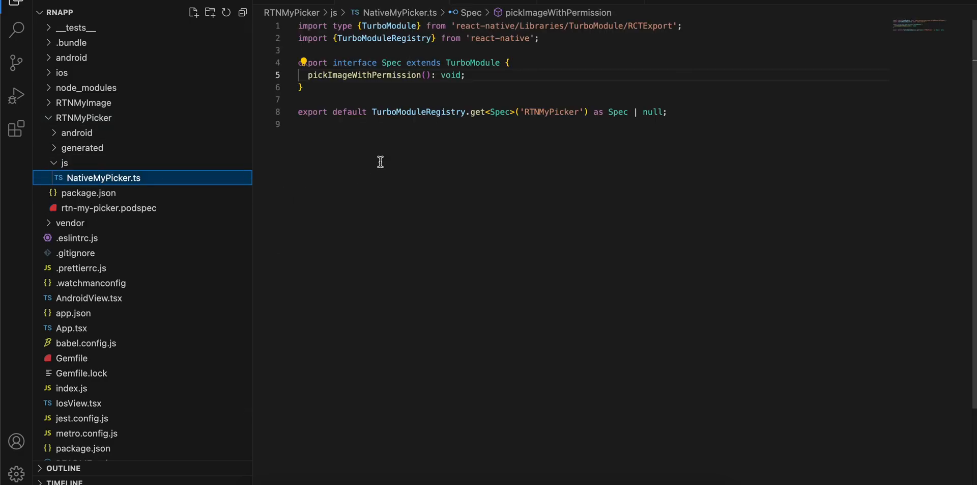
pyautogui.click(76, 132)
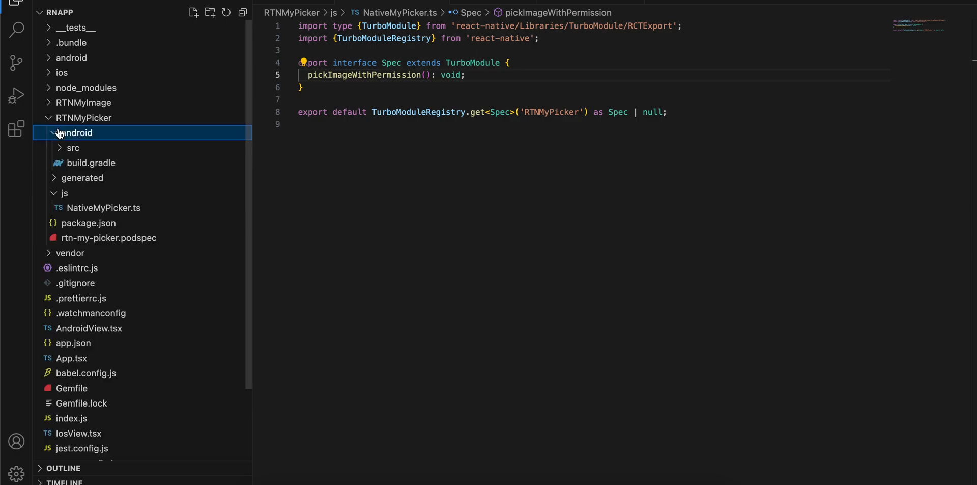
# View RTNMyPicker's build.gradle, MyPickerModule.kt and the MyPickerPackage.kt TurboReactPackage
pyautogui.click(91, 162)
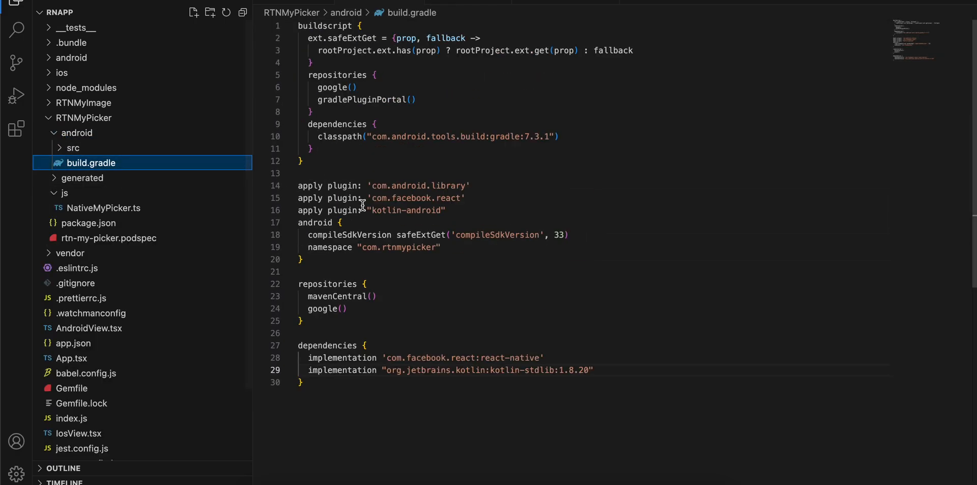
pyautogui.moveTo(131, 186)
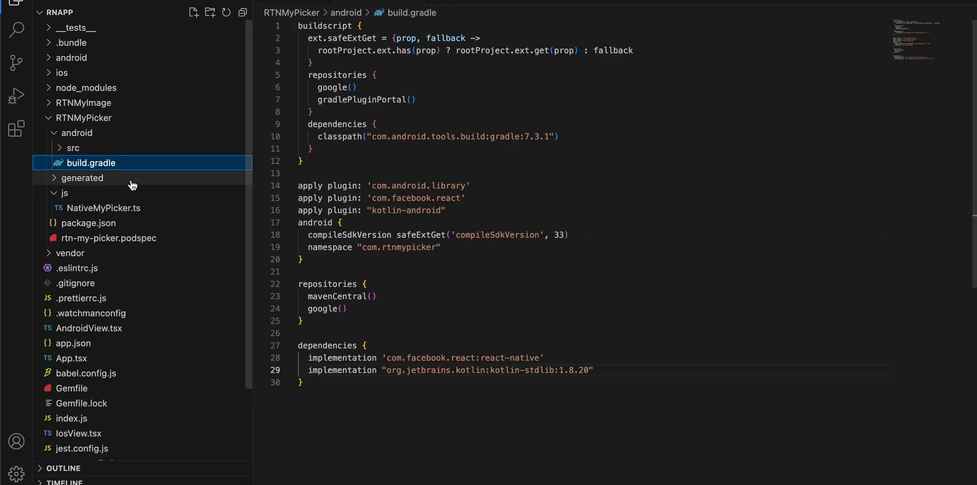
pyautogui.click(72, 148)
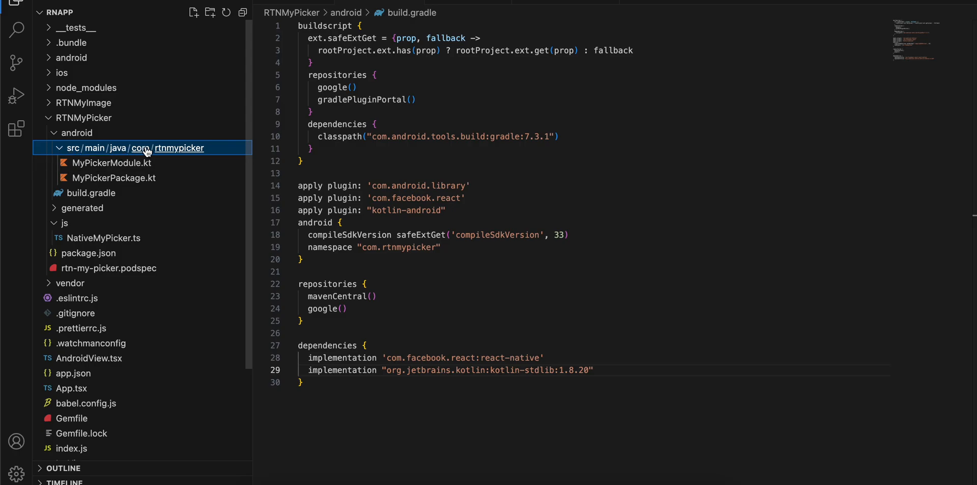
pyautogui.click(113, 163)
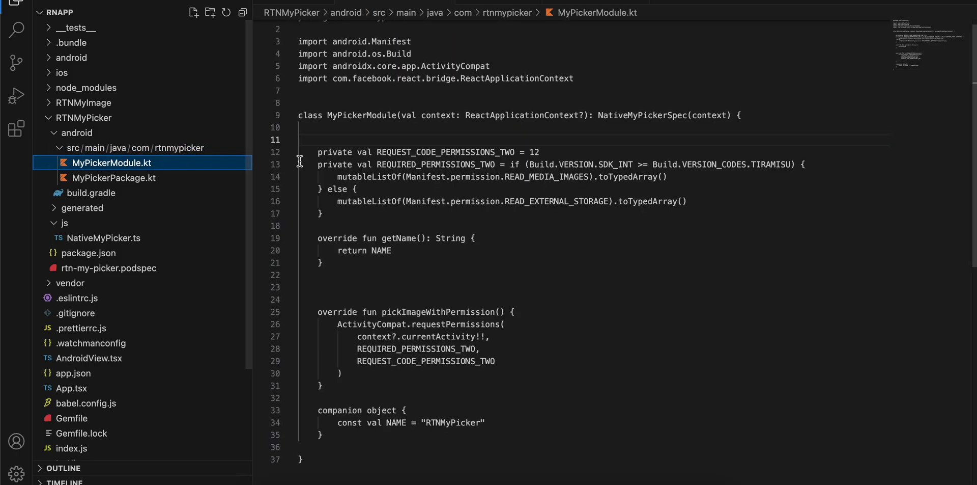
pyautogui.scroll(3)
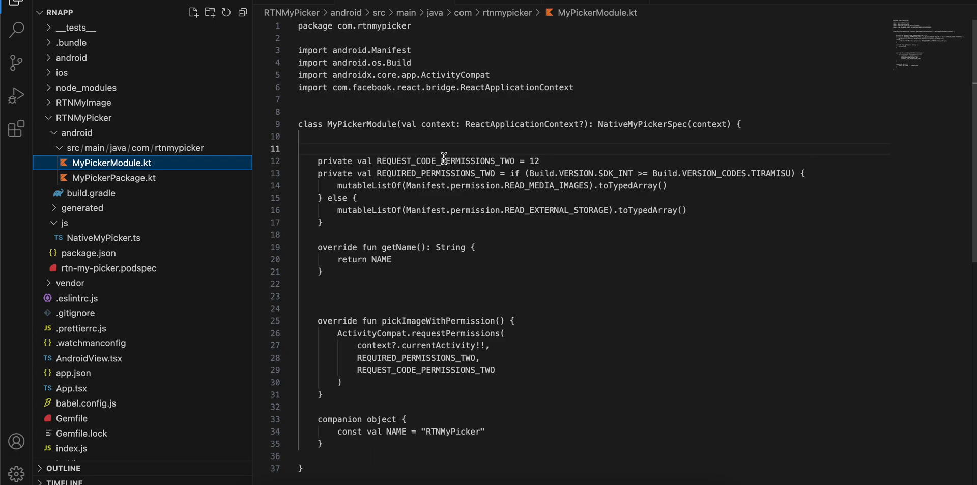
pyautogui.scroll(-3)
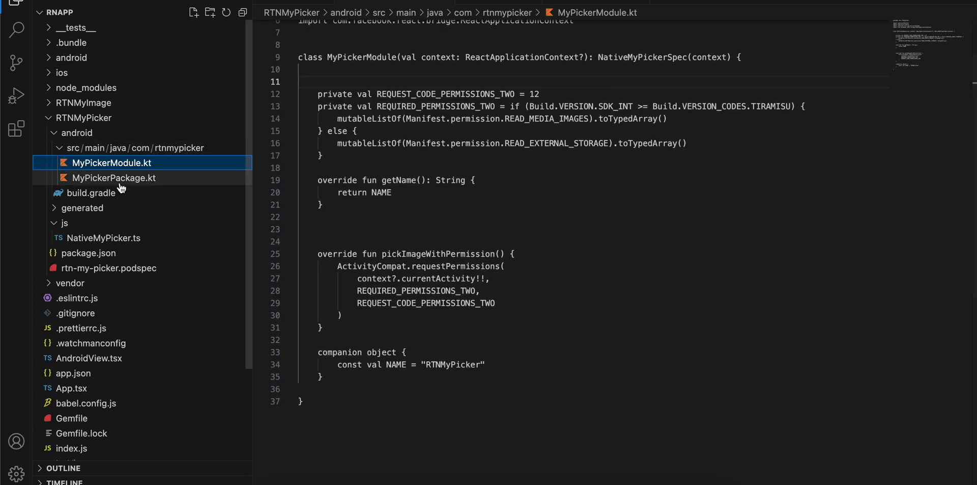
pyautogui.click(113, 178)
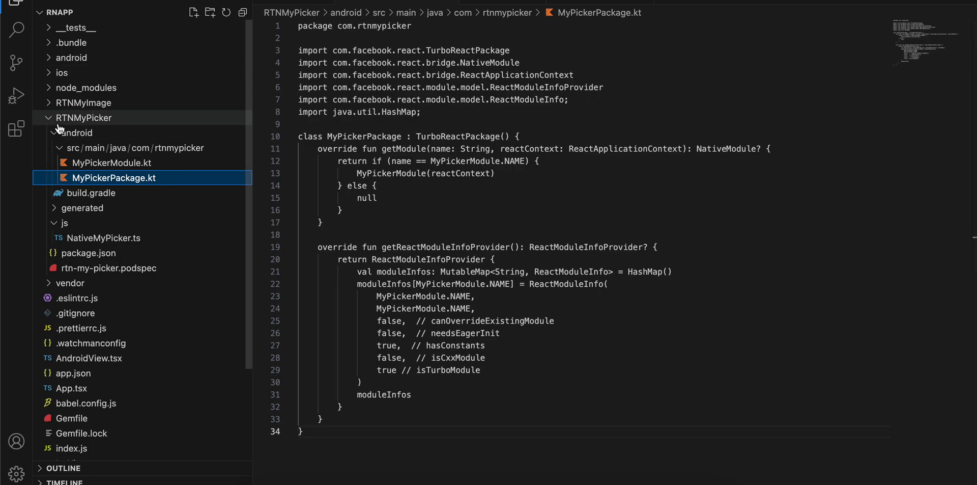
# View the root build.gradle plugins and the app build.gradle dependencies including metadata-extractor
pyautogui.click(70, 57)
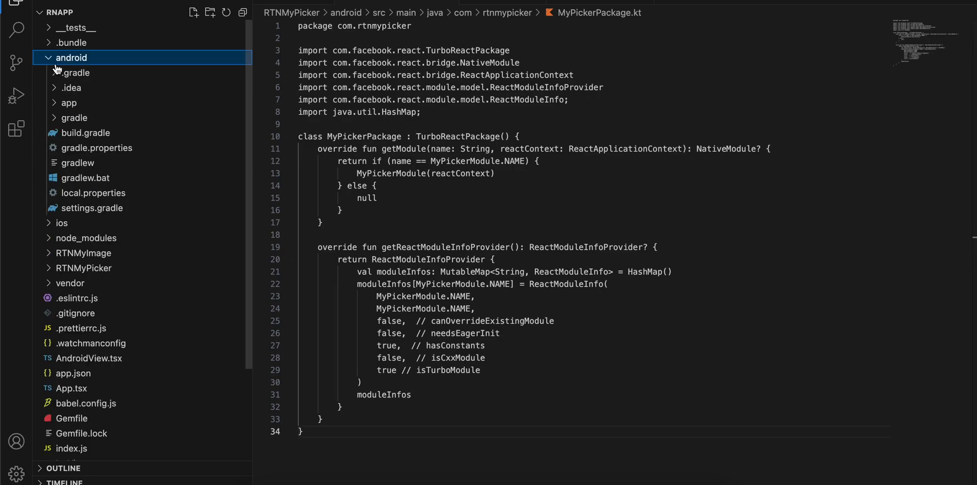
pyautogui.click(85, 132)
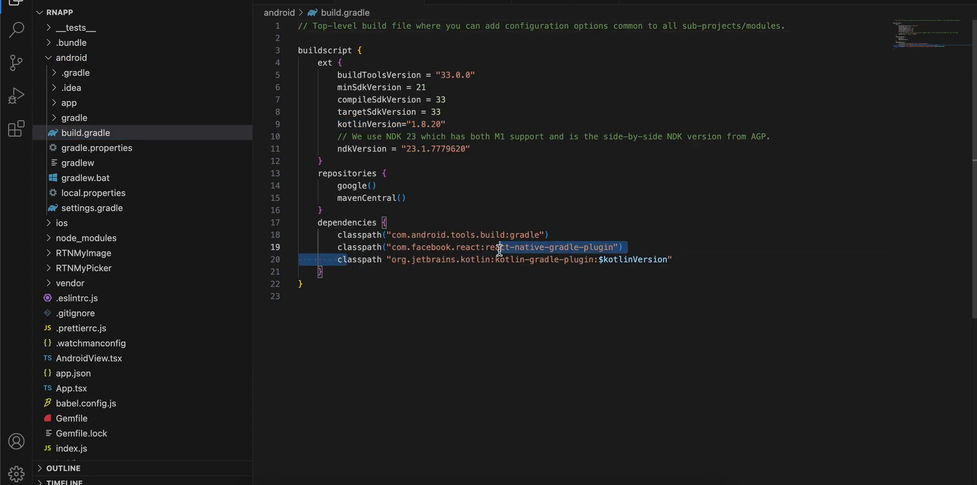
pyautogui.click(68, 101)
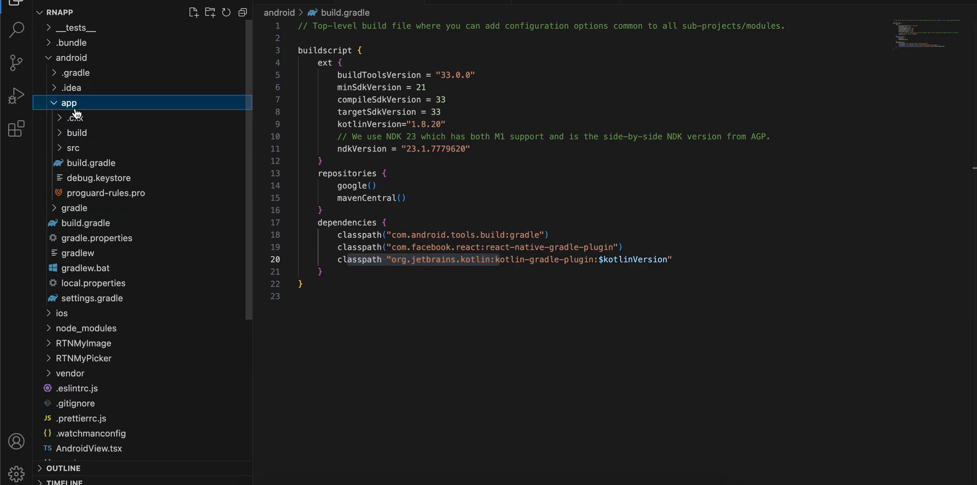
pyautogui.click(92, 163)
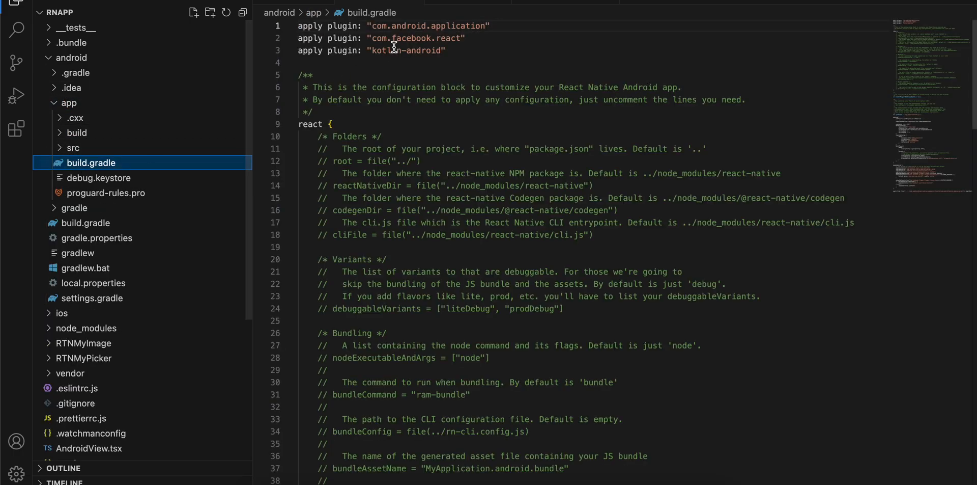
pyautogui.scroll(-3)
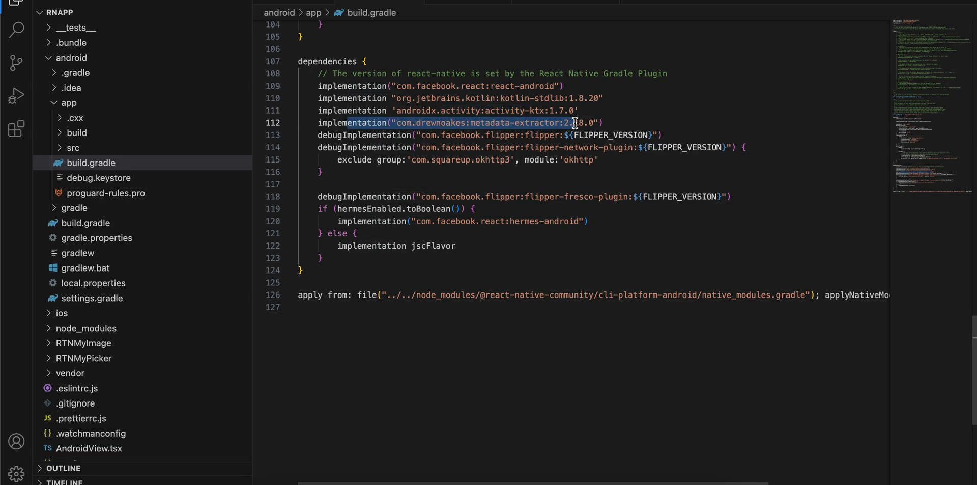
pyautogui.moveTo(573, 123)
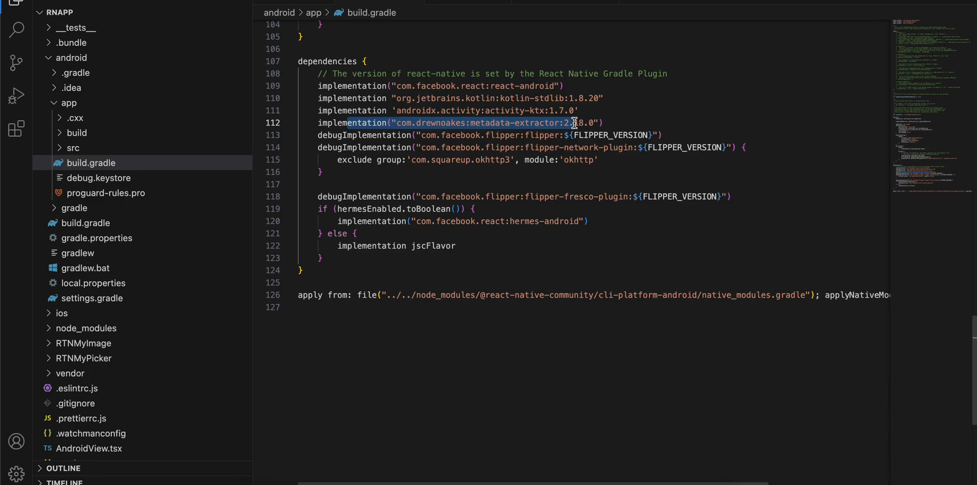
pyautogui.moveTo(471, 480)
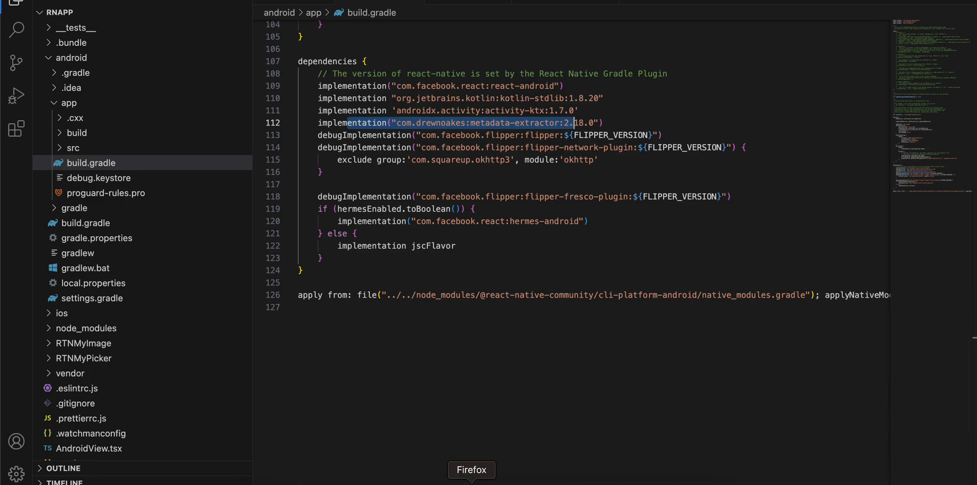
# Switch to Firefox showing the ianare/exif-samples jpg folder on GitHub
pyautogui.click(472, 469)
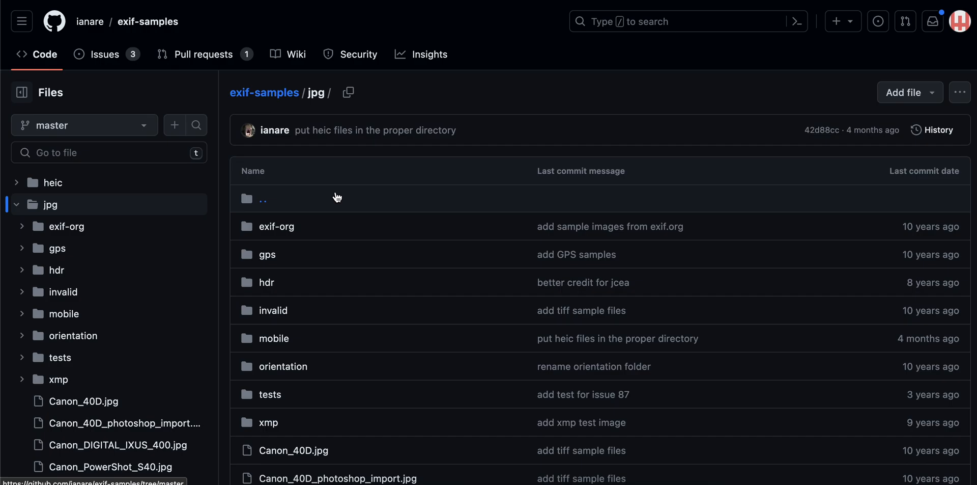
pyautogui.moveTo(339, 307)
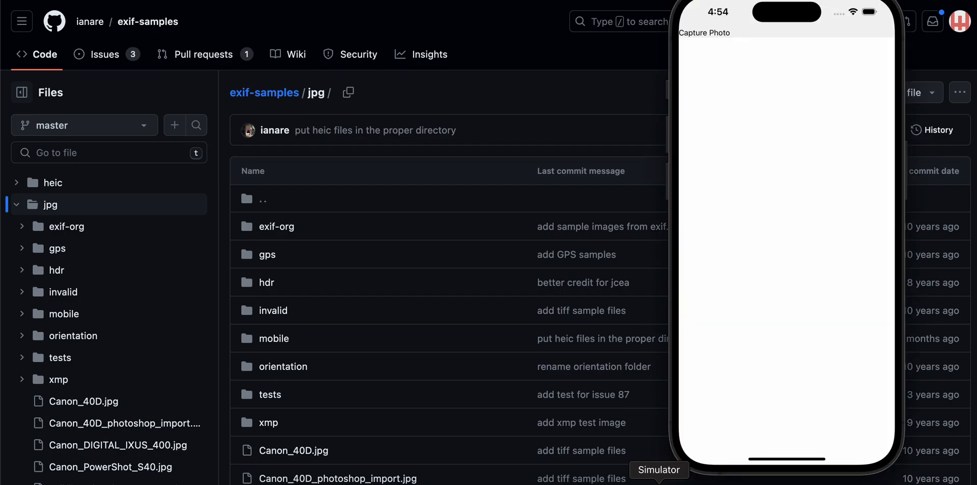
pyautogui.moveTo(690, 29)
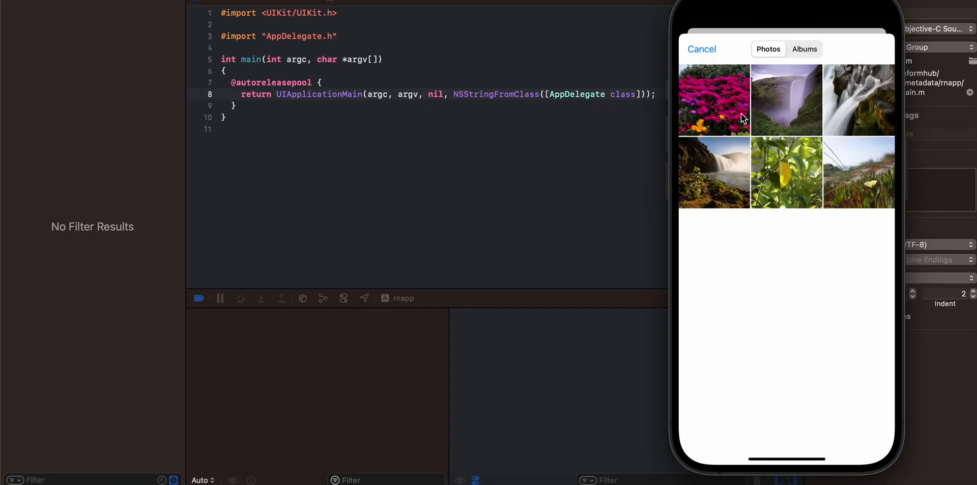
# Pick a photo in the simulator and review its logged creation date, pixel height and location
pyautogui.click(715, 99)
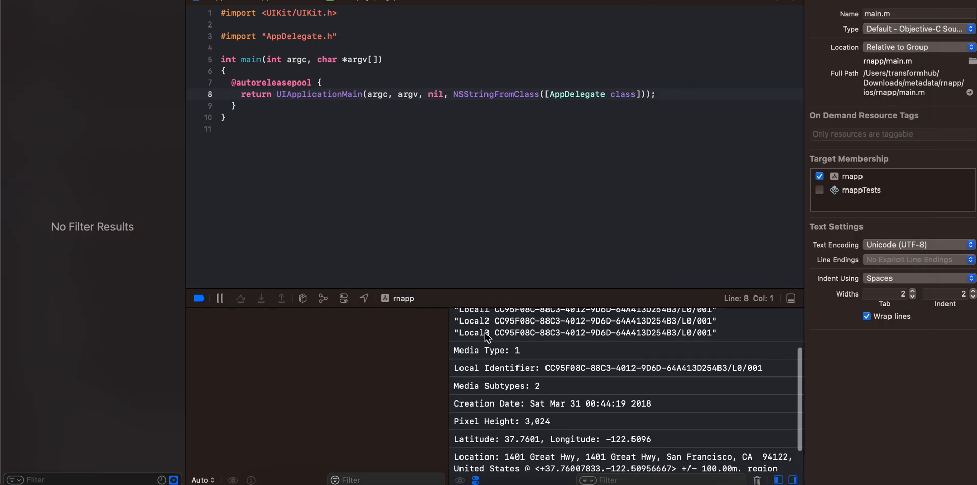
pyautogui.scroll(3)
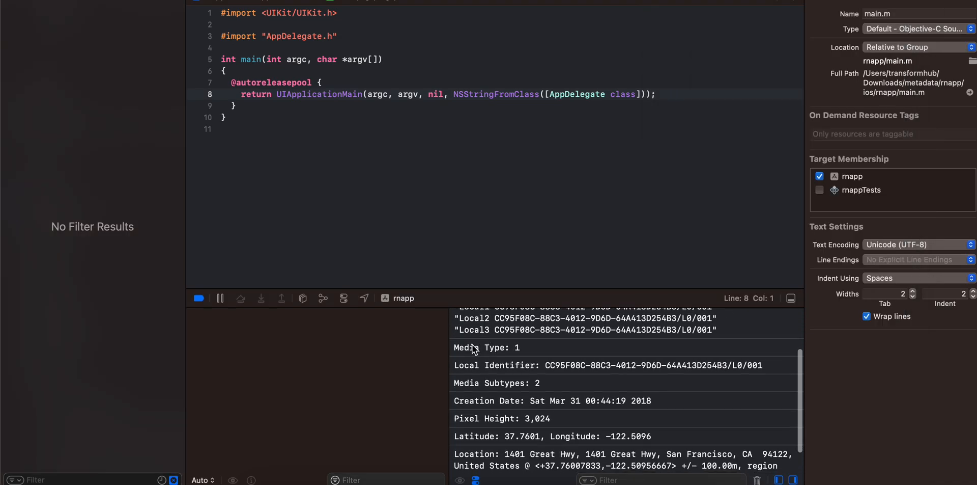
pyautogui.scroll(-3)
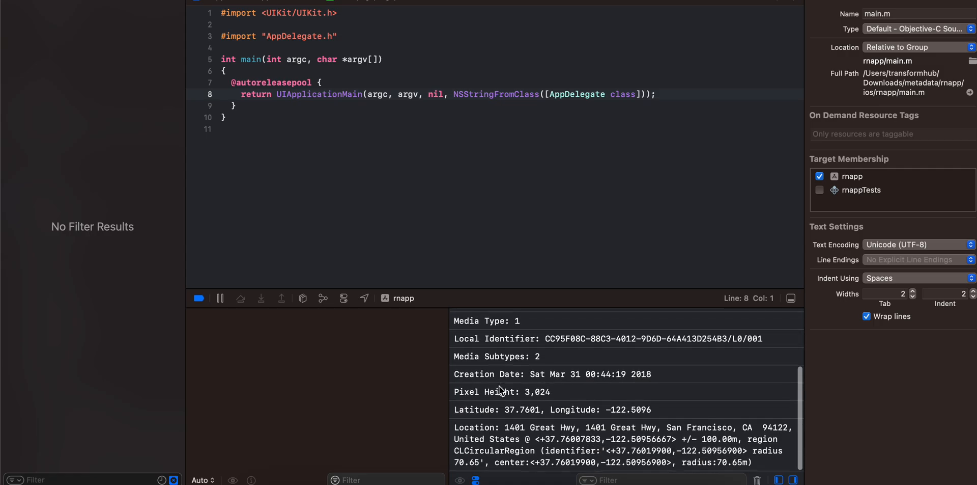
pyautogui.moveTo(513, 437)
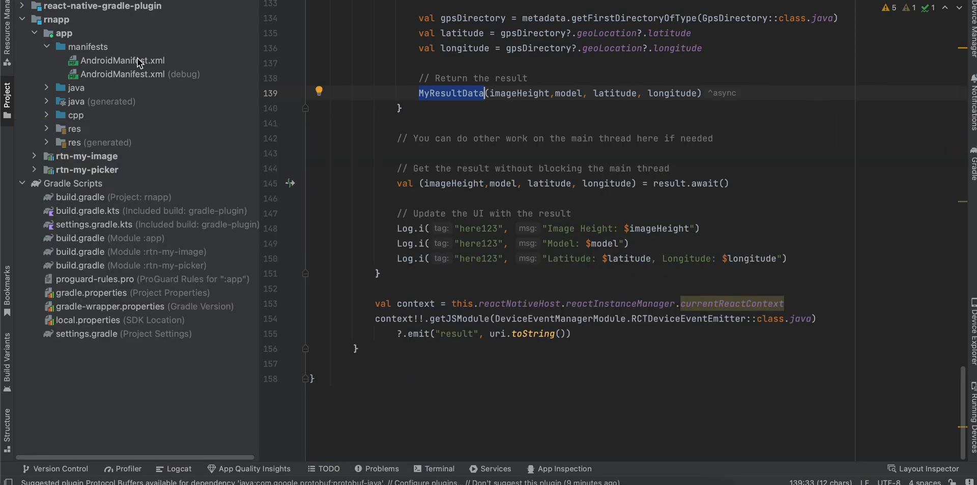
# Show AndroidManifest.xml and highlight its internet and media-read permission declarations
pyautogui.click(122, 60)
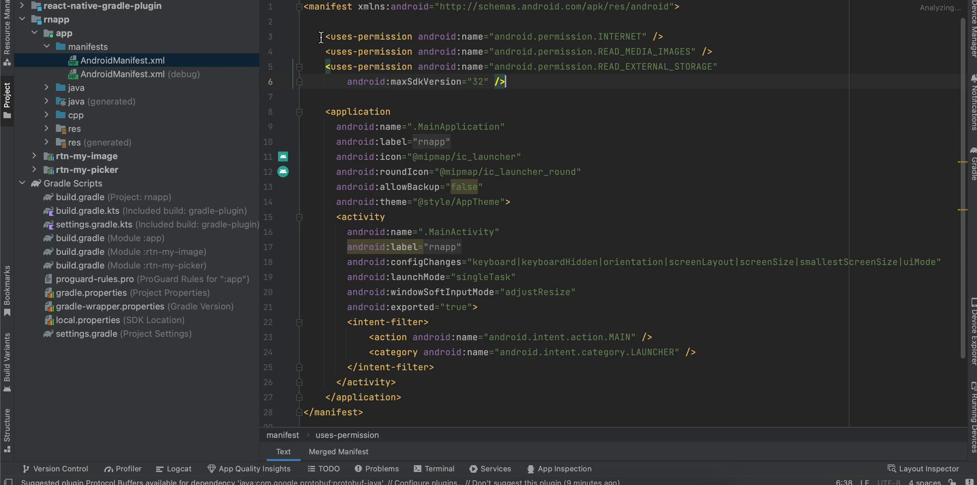
pyautogui.moveTo(323, 36); pyautogui.dragTo(505, 82)
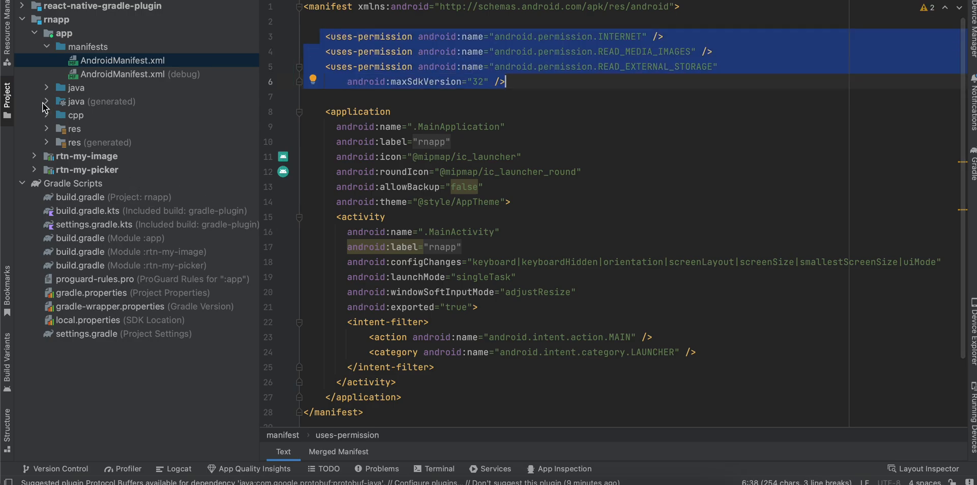
# View MainActivity and the MyResultData data class under com.rnapp
pyautogui.click(46, 87)
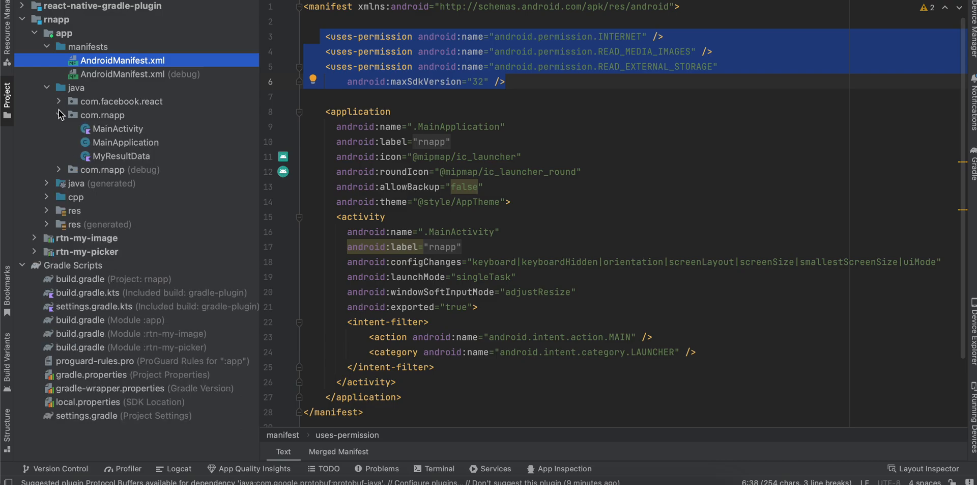
pyautogui.click(117, 128)
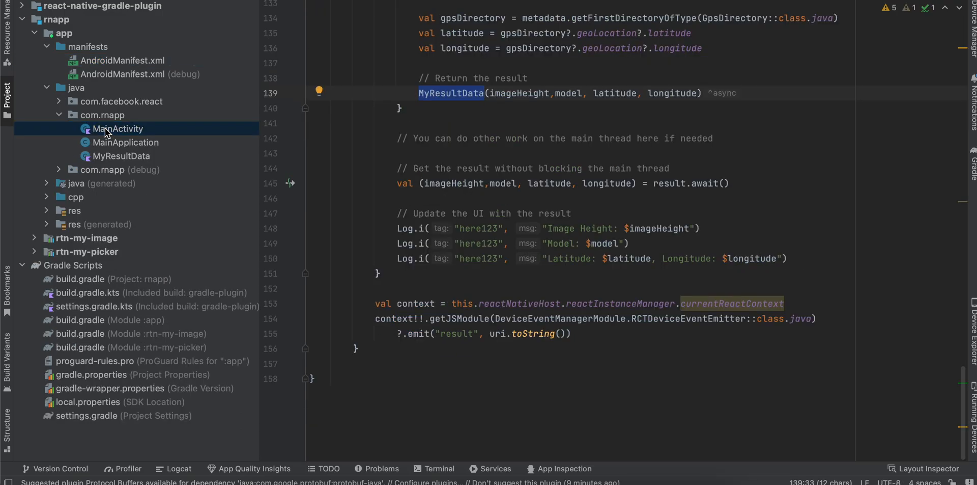
pyautogui.click(116, 128)
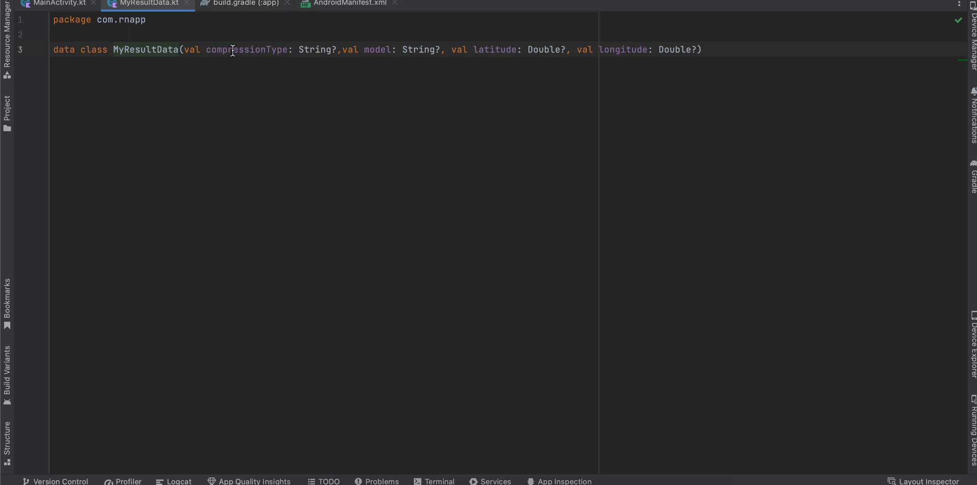
# Highlight MyResultData's constructor fields, then return to MainActivity.kt's permission-result handler
pyautogui.doubleClick(247, 49)
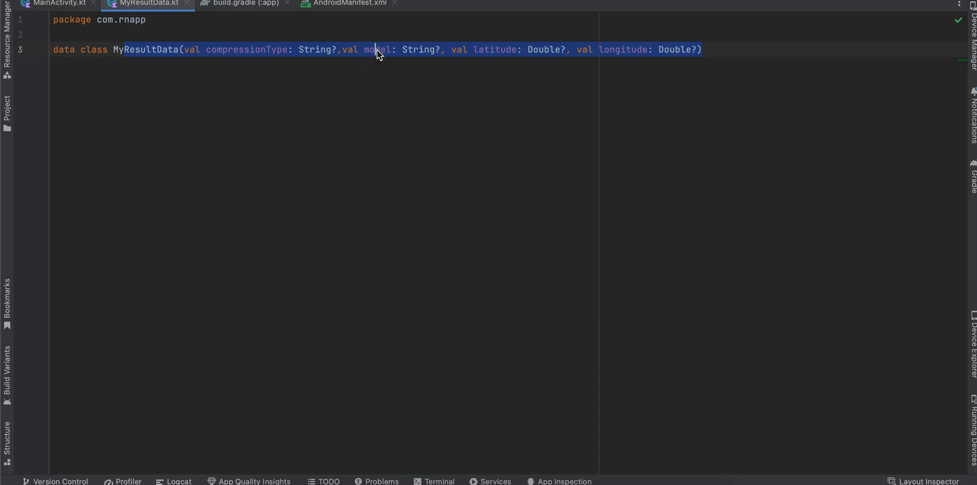
pyautogui.click(375, 49)
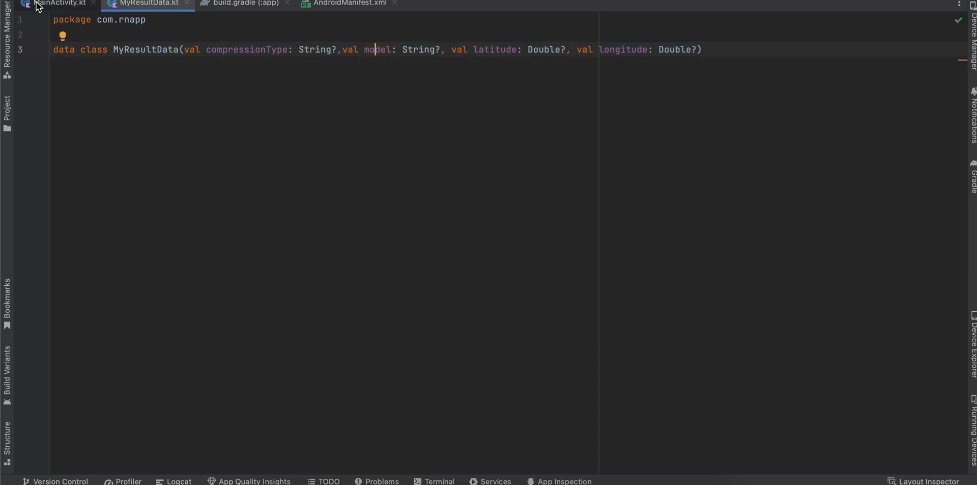
pyautogui.click(56, 3)
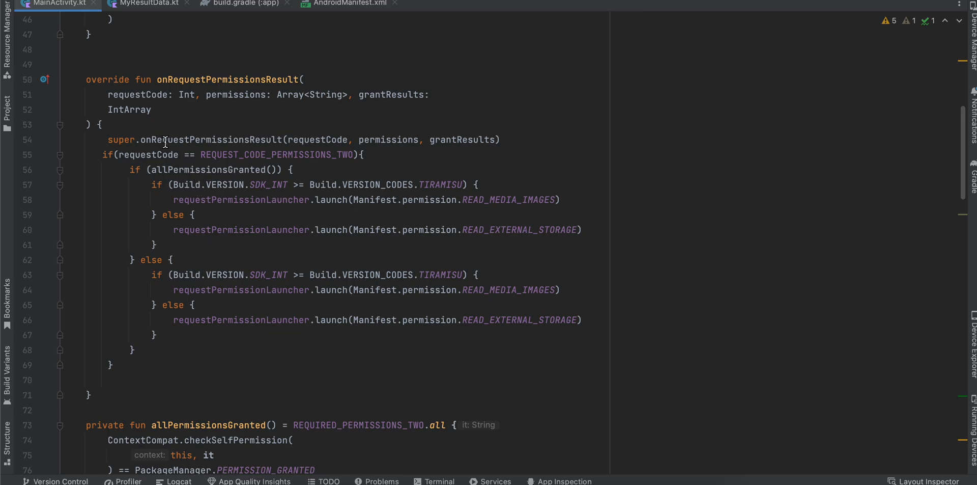
pyautogui.moveTo(174, 169); pyautogui.dragTo(262, 229)
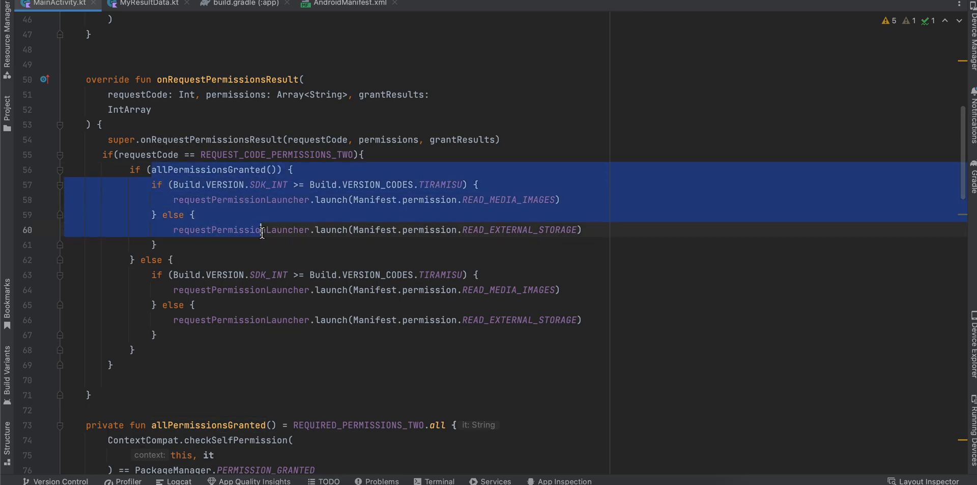
pyautogui.scroll(-3)
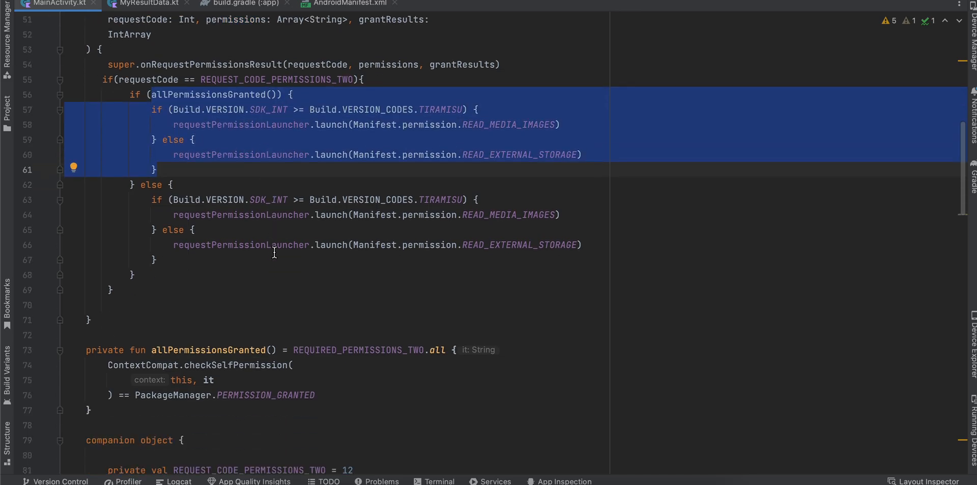
pyautogui.scroll(-3)
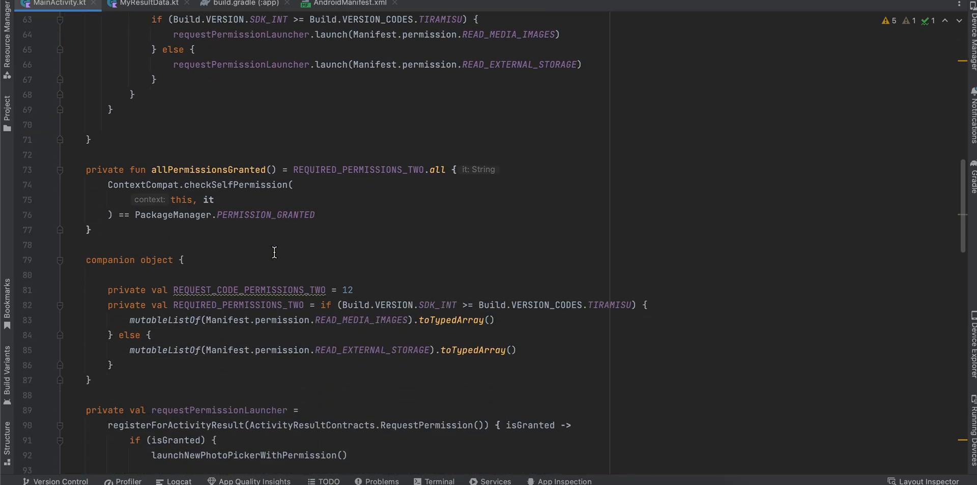
pyautogui.scroll(-3)
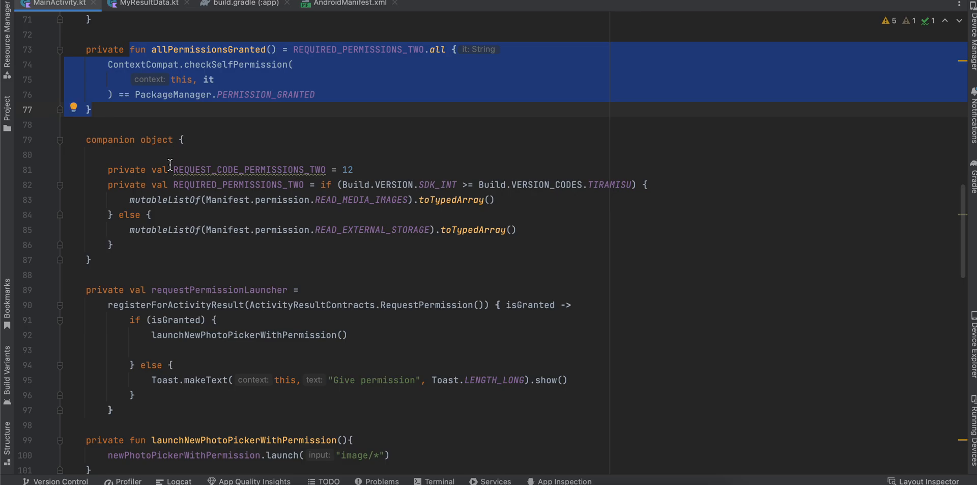
pyautogui.scroll(-3)
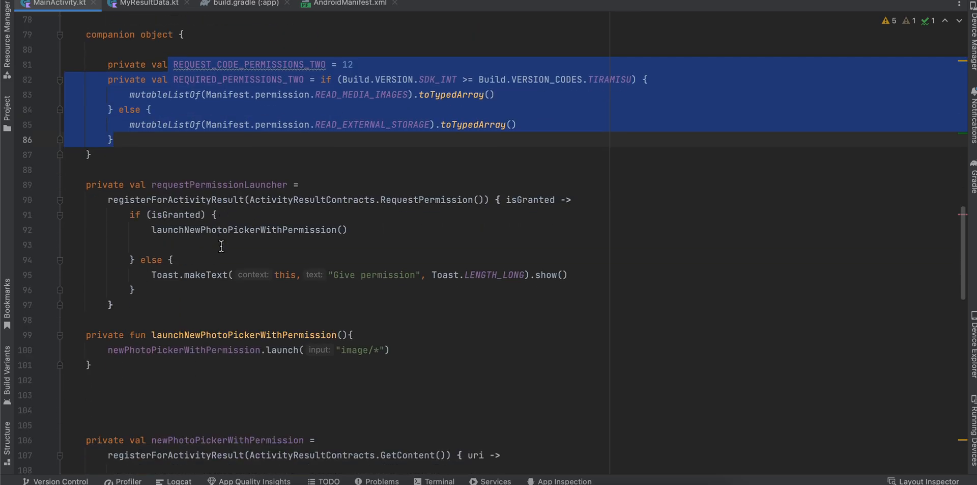
pyautogui.scroll(-3)
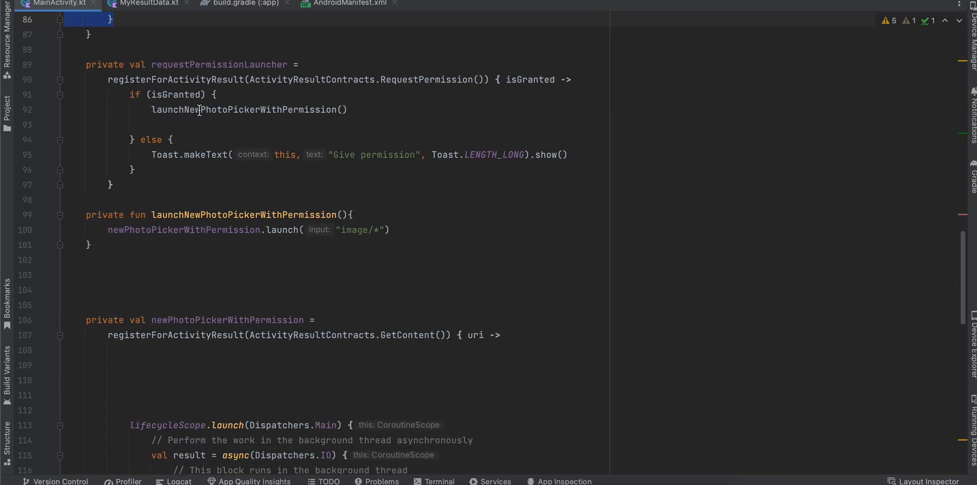
pyautogui.scroll(-3)
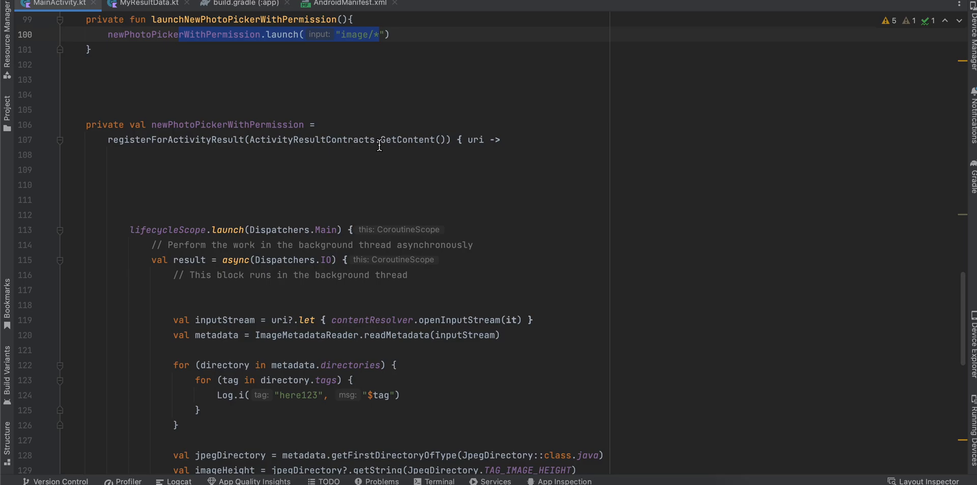
pyautogui.scroll(-3)
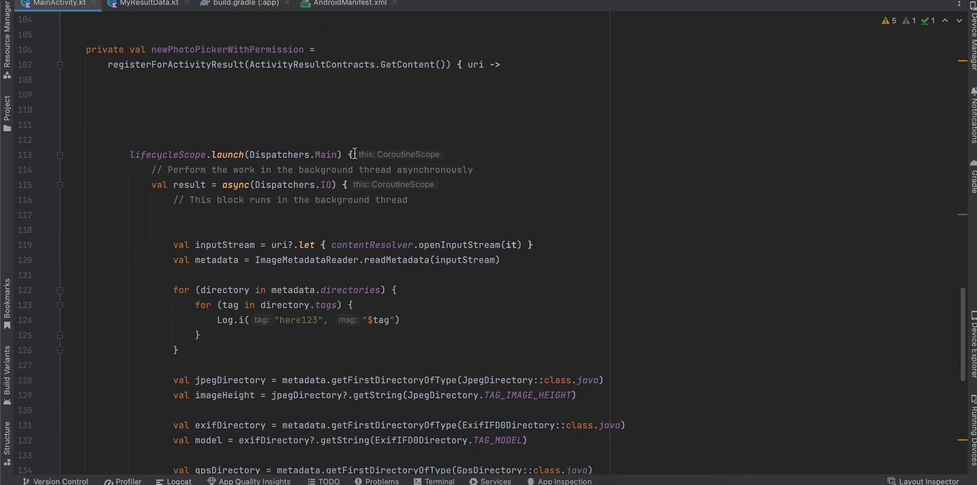
pyautogui.doubleClick(476, 64)
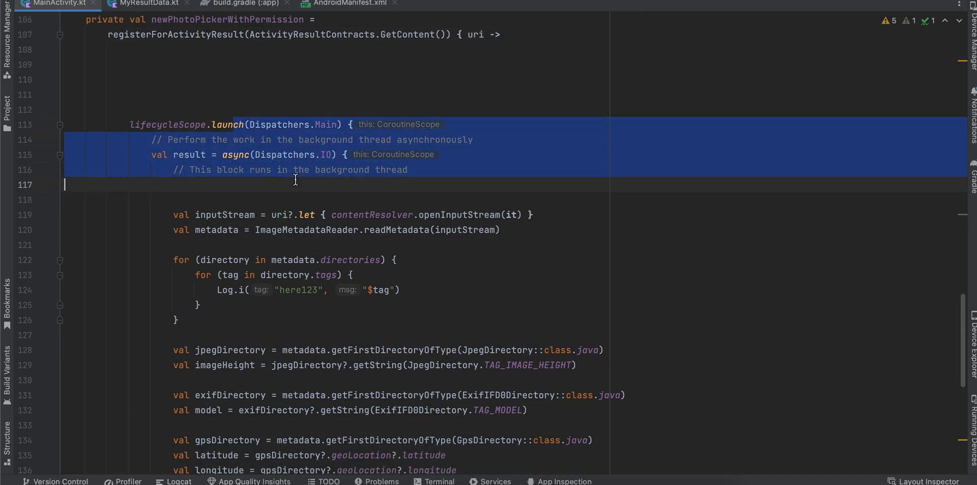
pyautogui.scroll(-3)
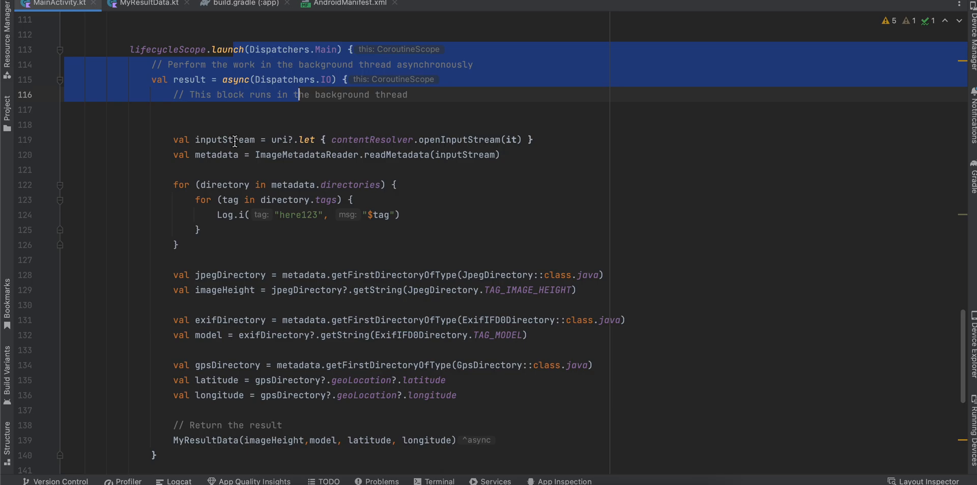
pyautogui.doubleClick(224, 139)
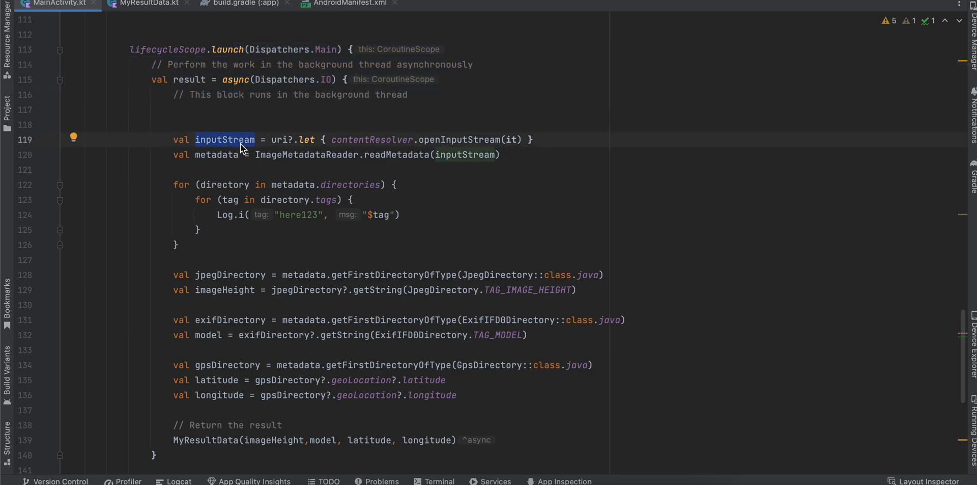
pyautogui.doubleClick(216, 154)
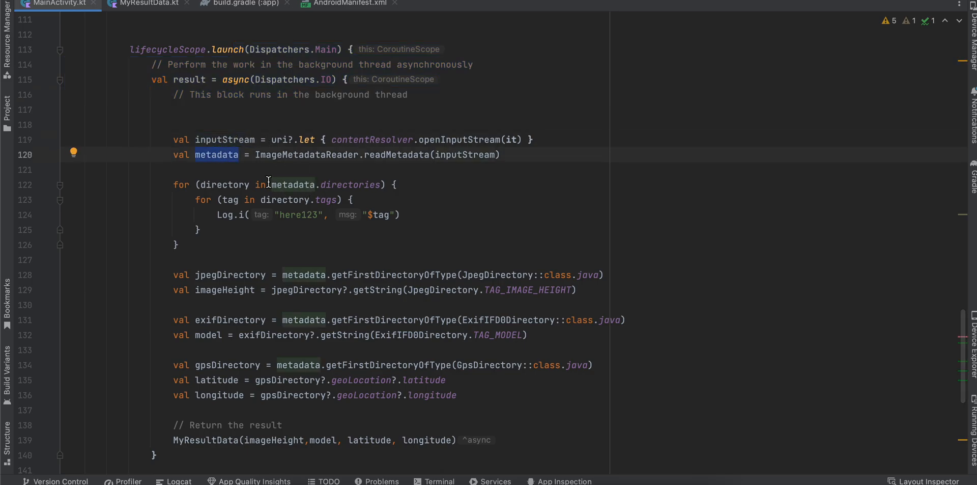
pyautogui.click(317, 200)
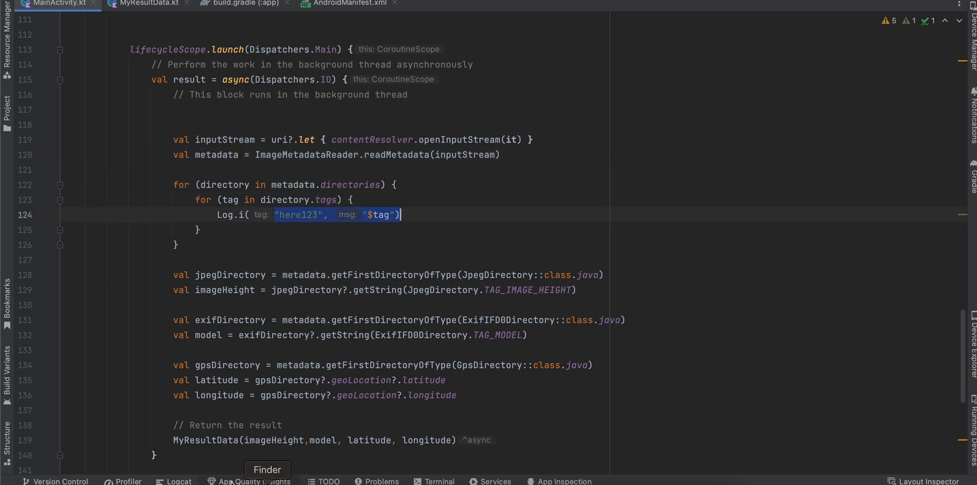
# Show the Logcat output filtered to here123 and dismiss the JpegDirectory documentation popup
pyautogui.click(179, 480)
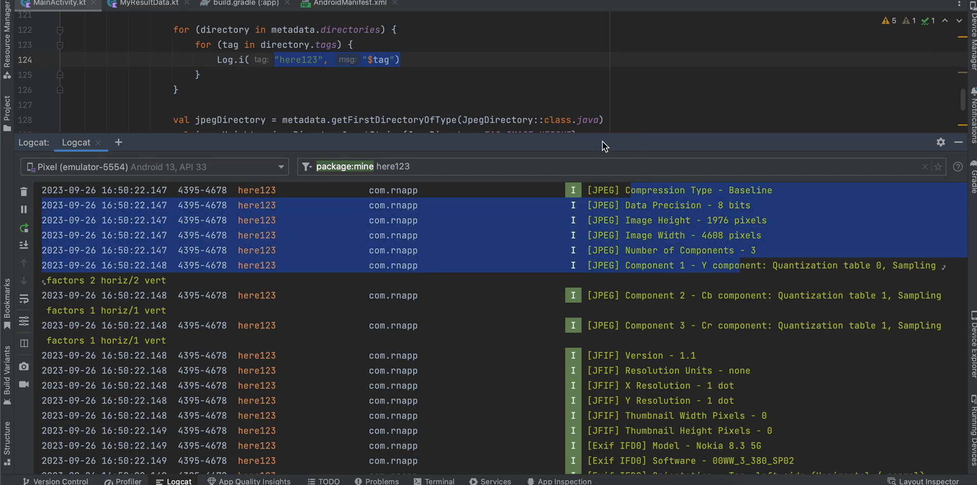
pyautogui.moveTo(523, 120)
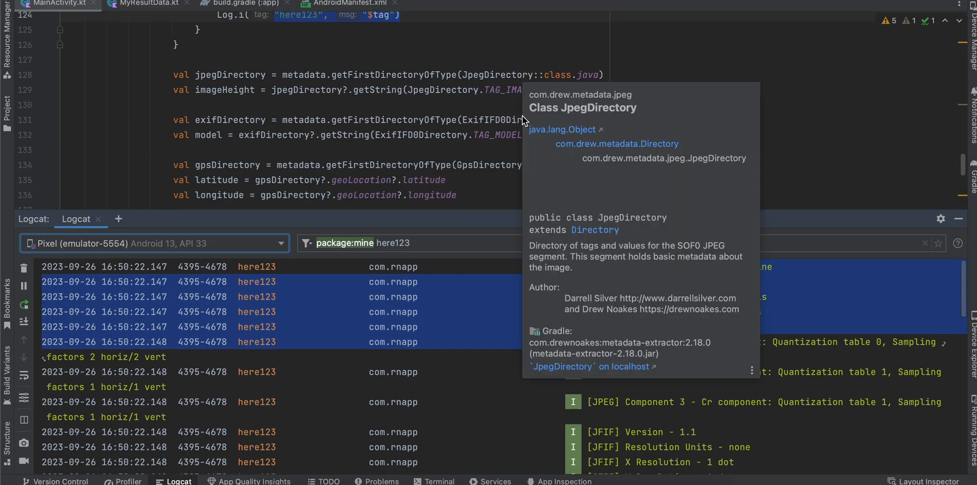
pyautogui.click(458, 75)
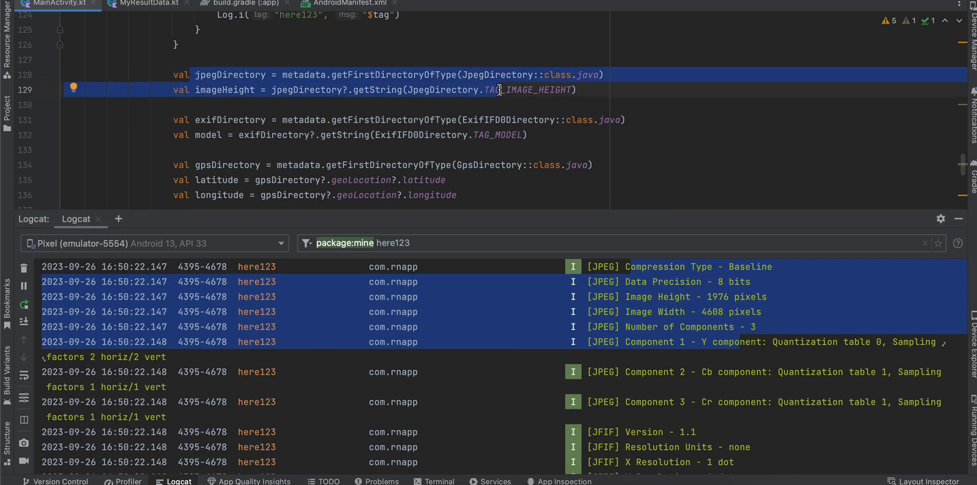
pyautogui.moveTo(487, 79)
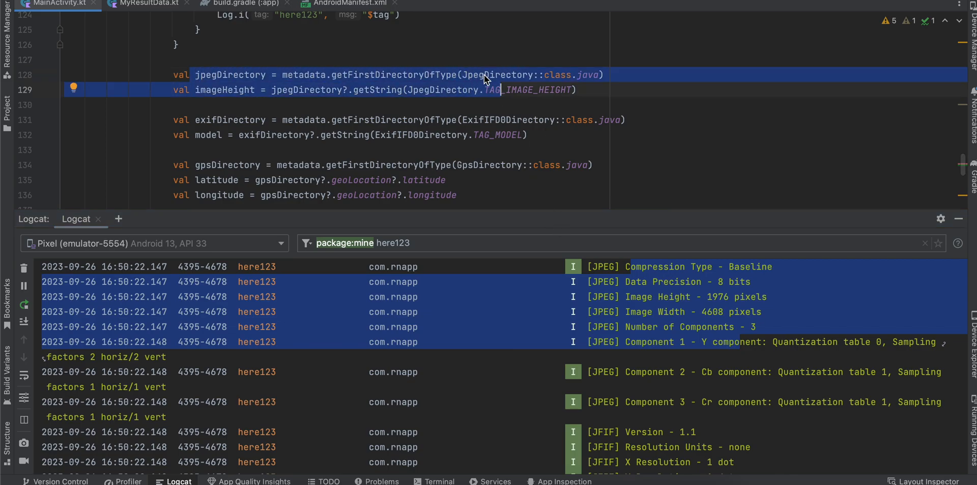
pyautogui.click(598, 296)
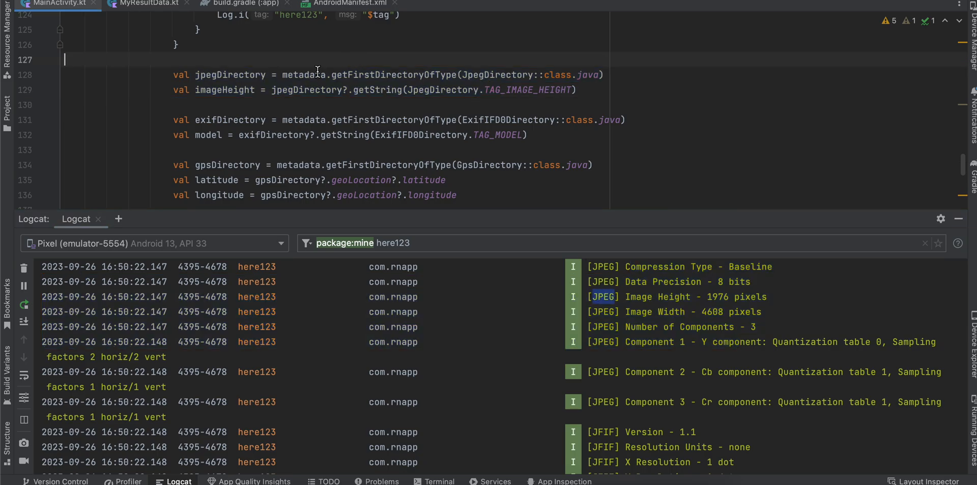
# Compare the JPEG log tag with the JpegDirectory imageHeight line, down to the returned MyResultData
pyautogui.doubleClick(393, 74)
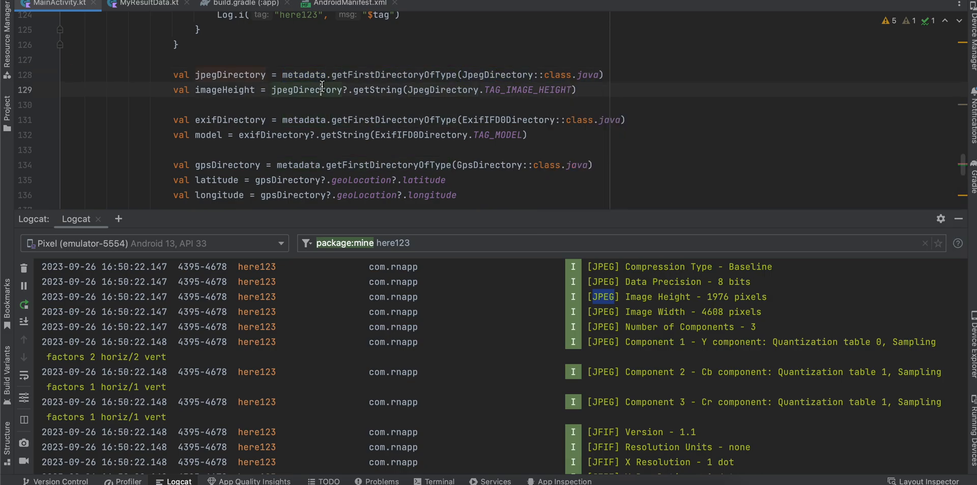
pyautogui.doubleClick(443, 90)
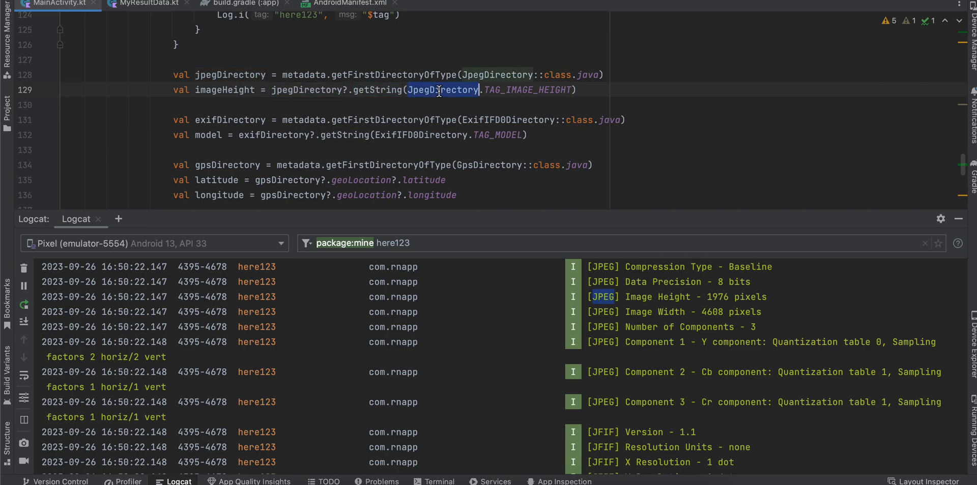
pyautogui.click(436, 90)
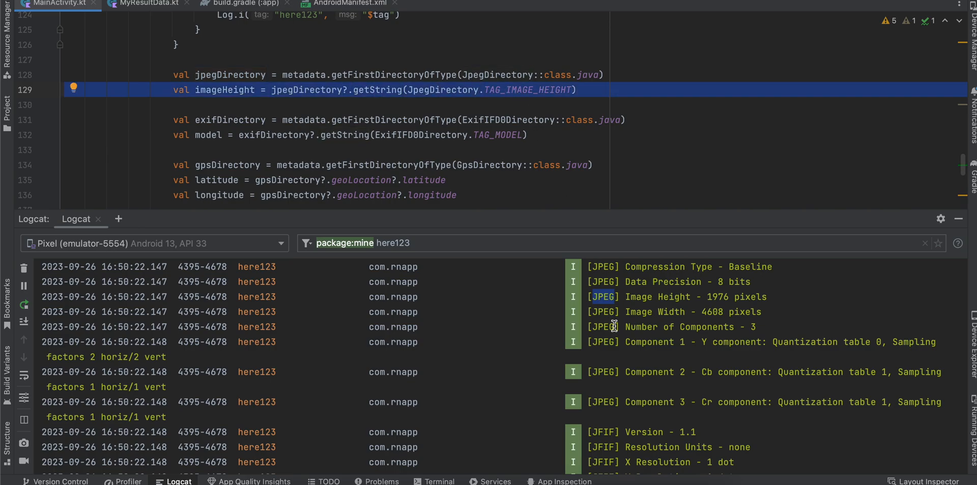
pyautogui.scroll(-3)
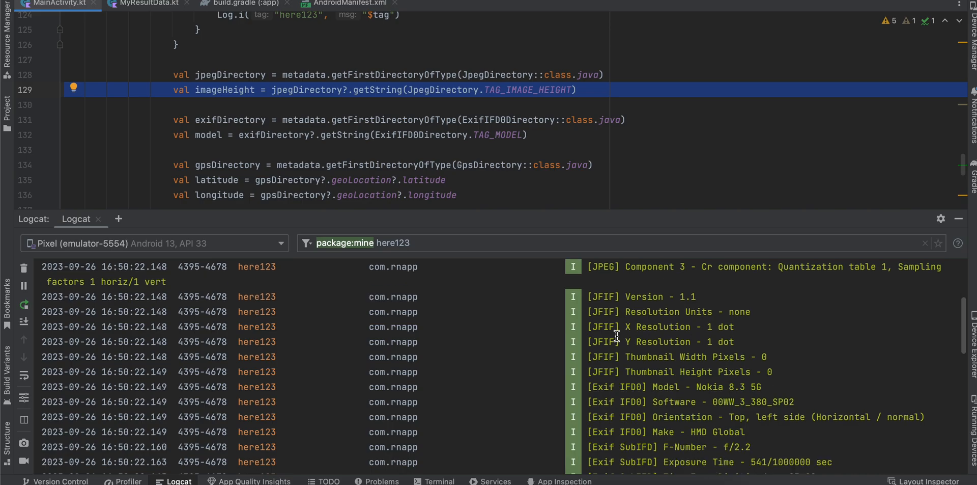
pyautogui.click(605, 385)
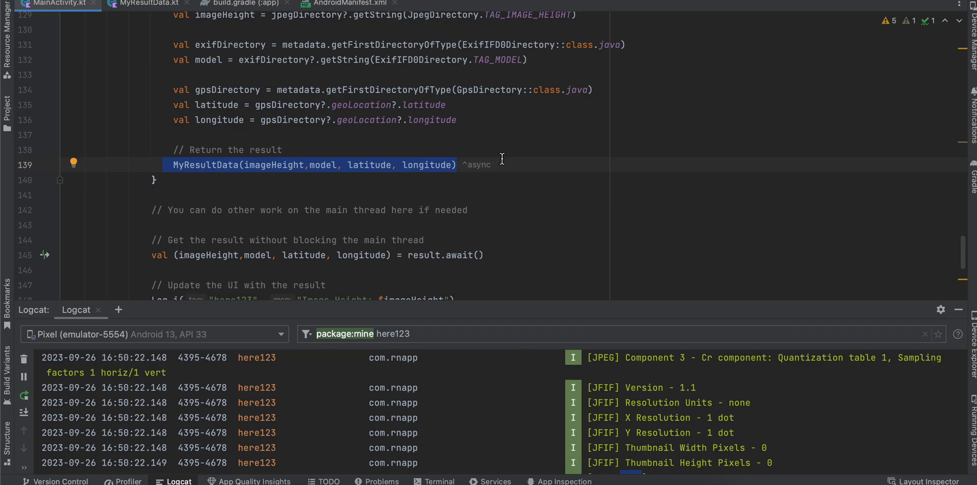
pyautogui.scroll(-3)
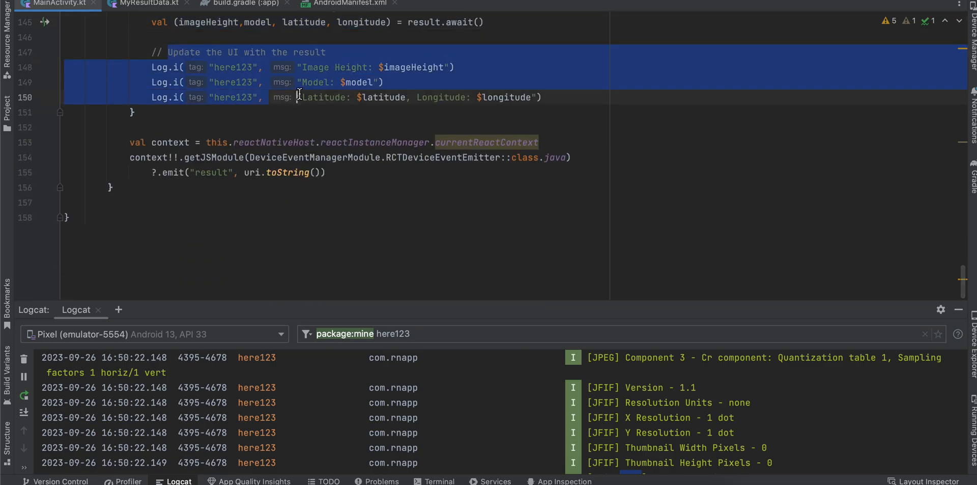
pyautogui.moveTo(285, 97)
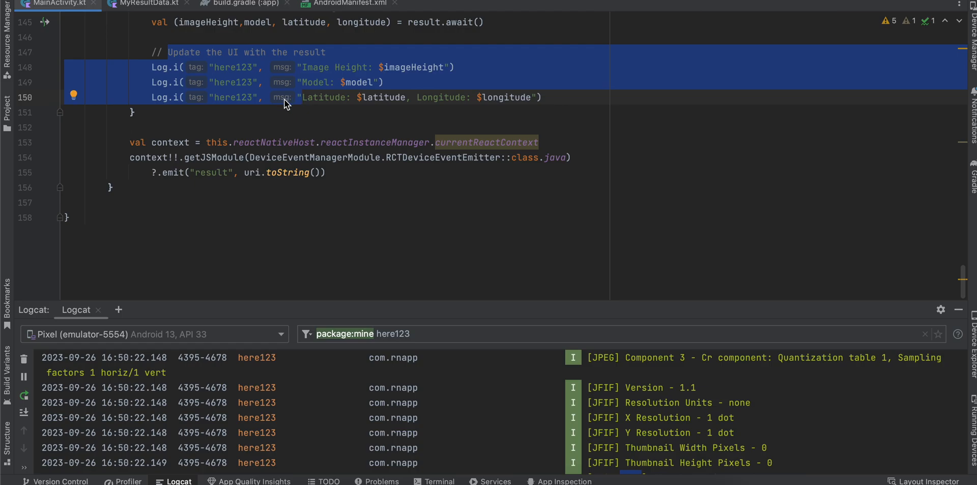
pyautogui.click(141, 142)
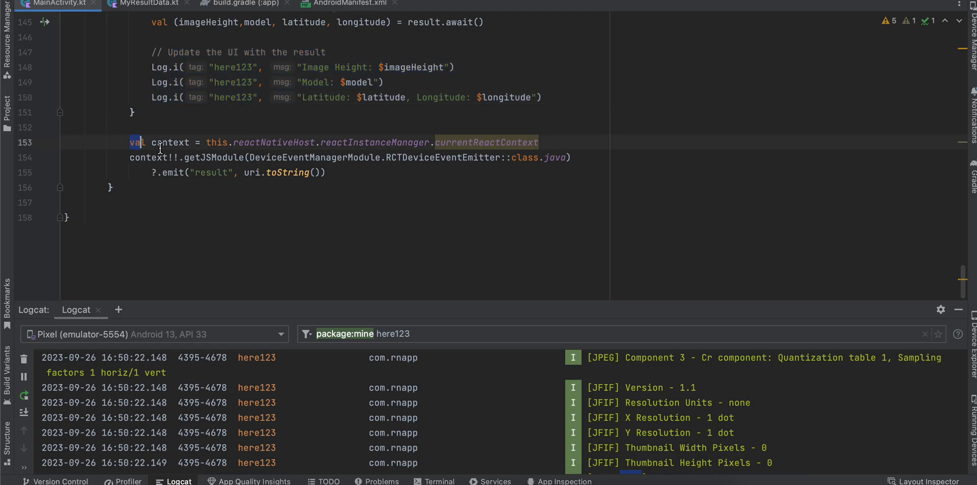
pyautogui.moveTo(129, 142); pyautogui.dragTo(326, 172)
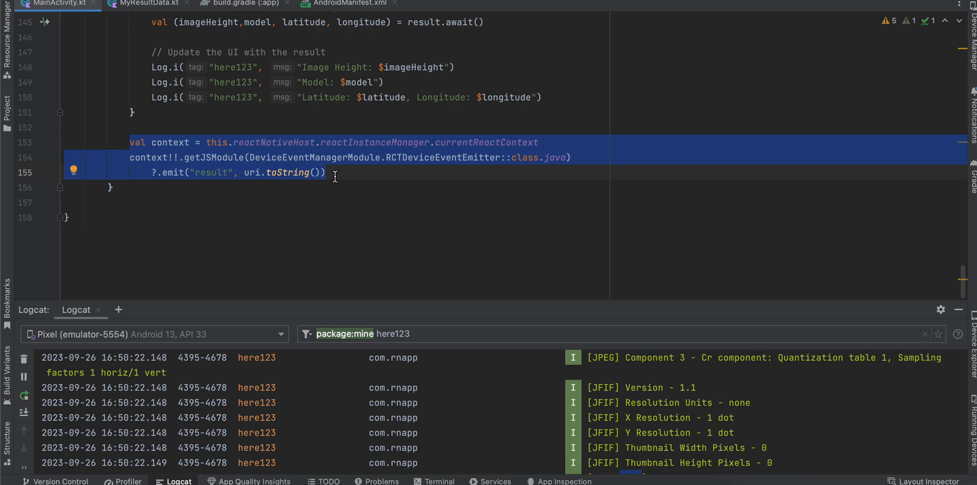
pyautogui.click(426, 97)
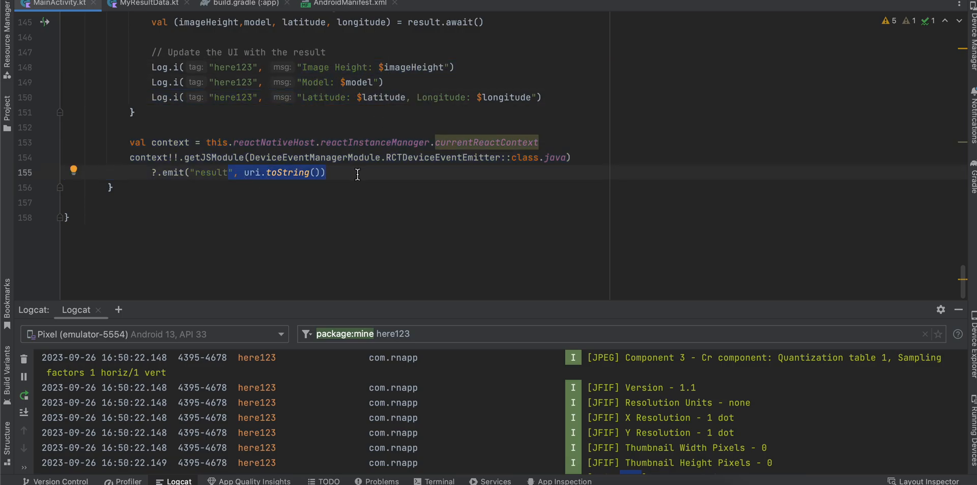
pyautogui.moveTo(409, 223)
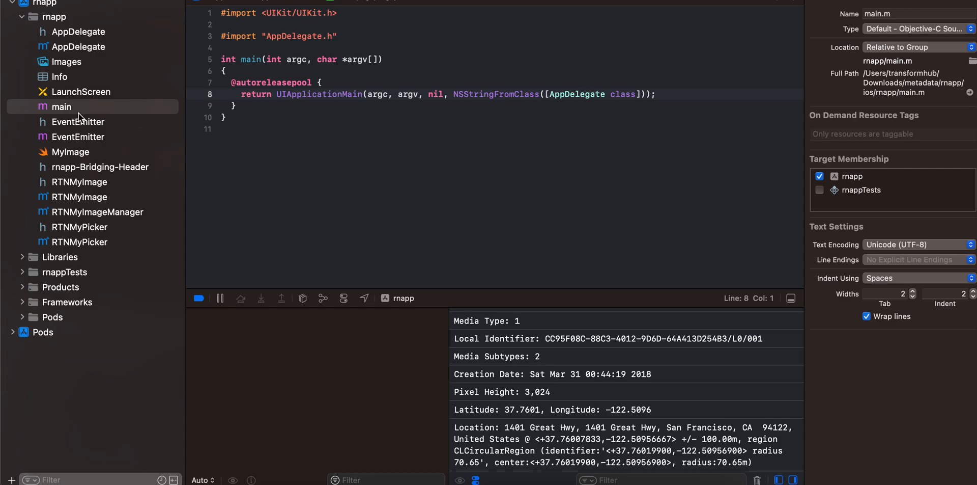
# Review the rnapp target's linked Photos.framework and PhotosUI.framework entries
pyautogui.click(52, 3)
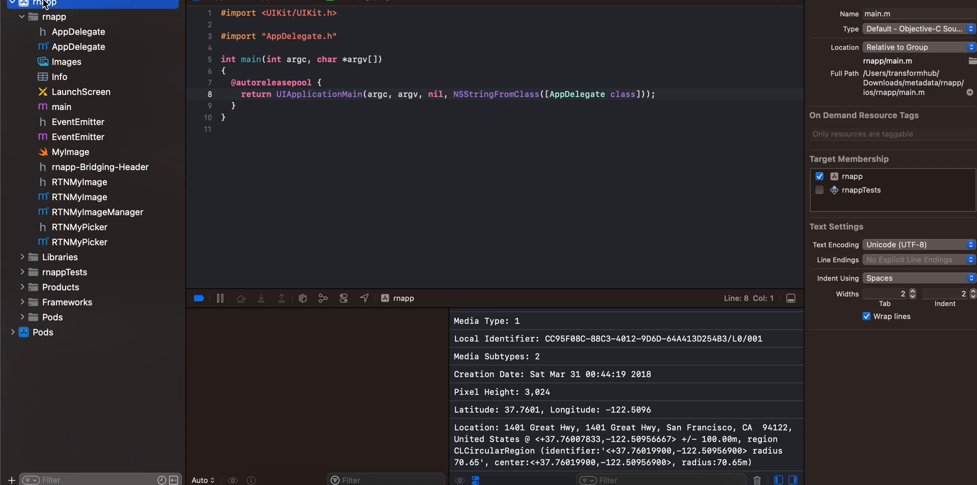
pyautogui.click(54, 17)
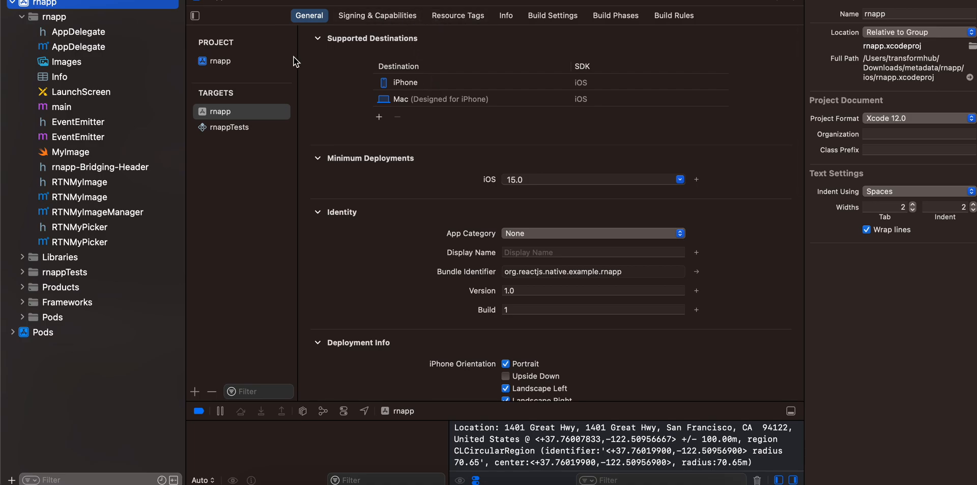
pyautogui.scroll(-3)
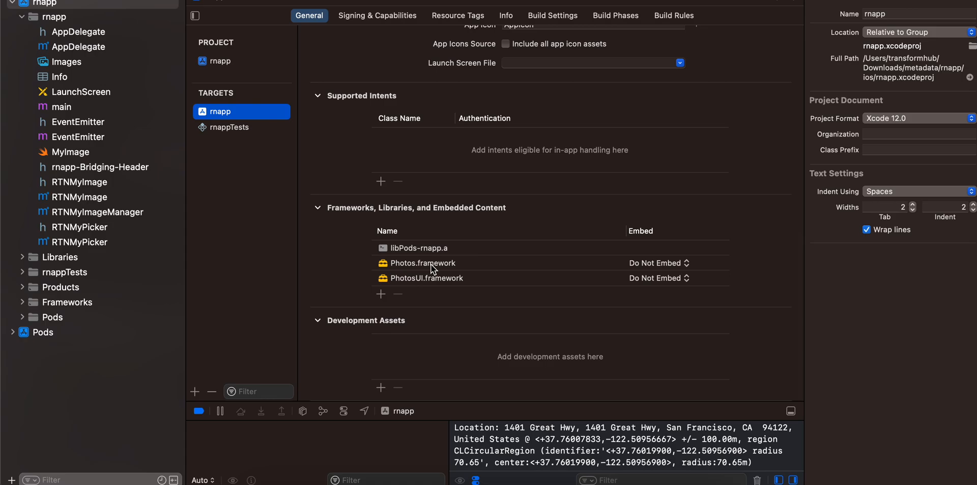
pyautogui.moveTo(441, 286)
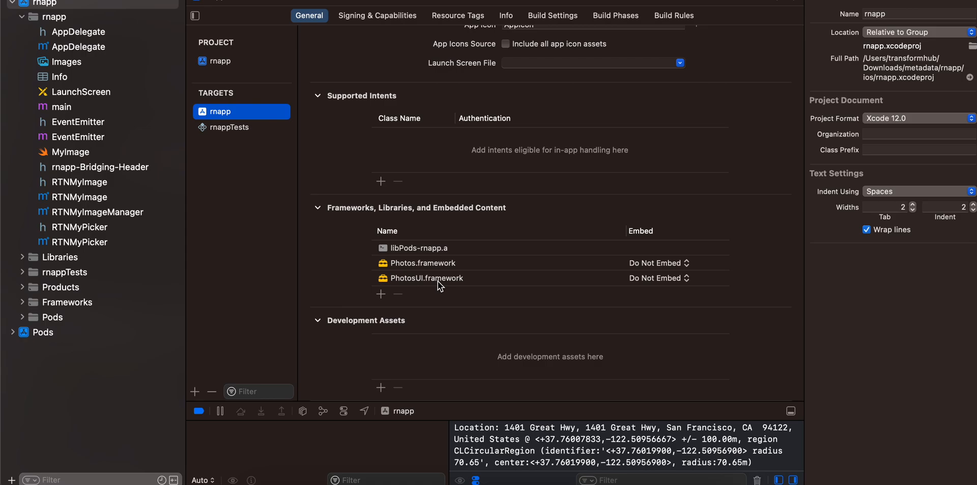
pyautogui.moveTo(421, 263)
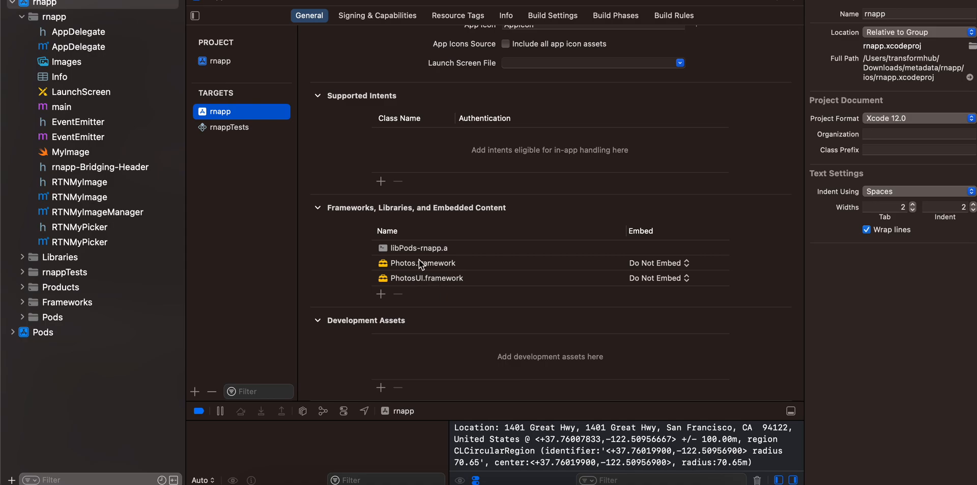
pyautogui.moveTo(421, 265)
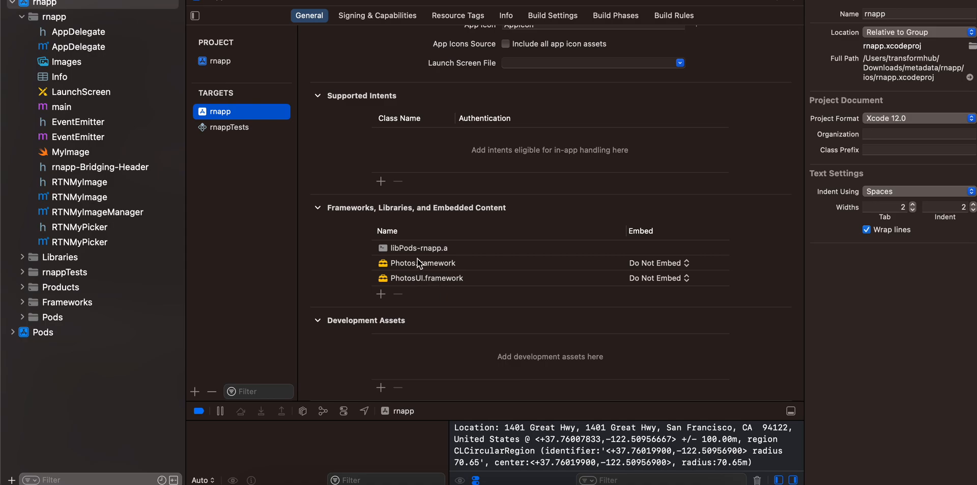
pyautogui.click(422, 263)
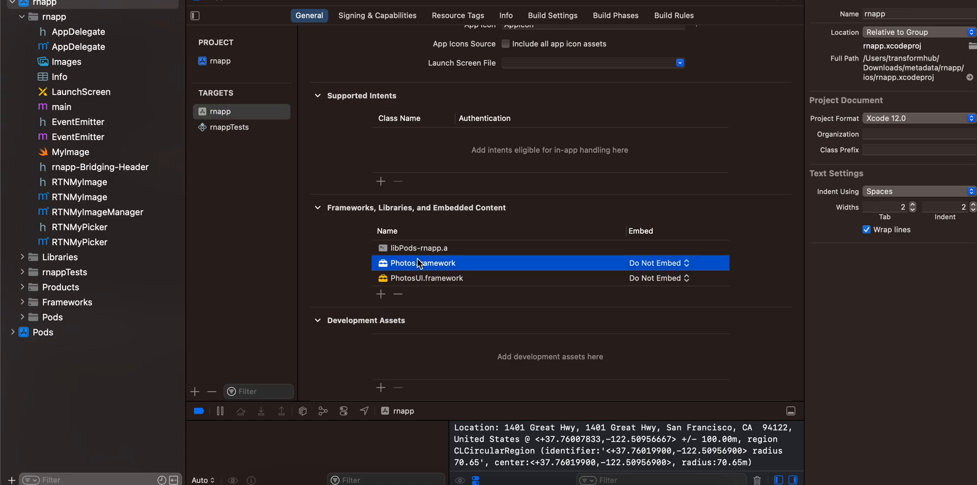
pyautogui.click(427, 278)
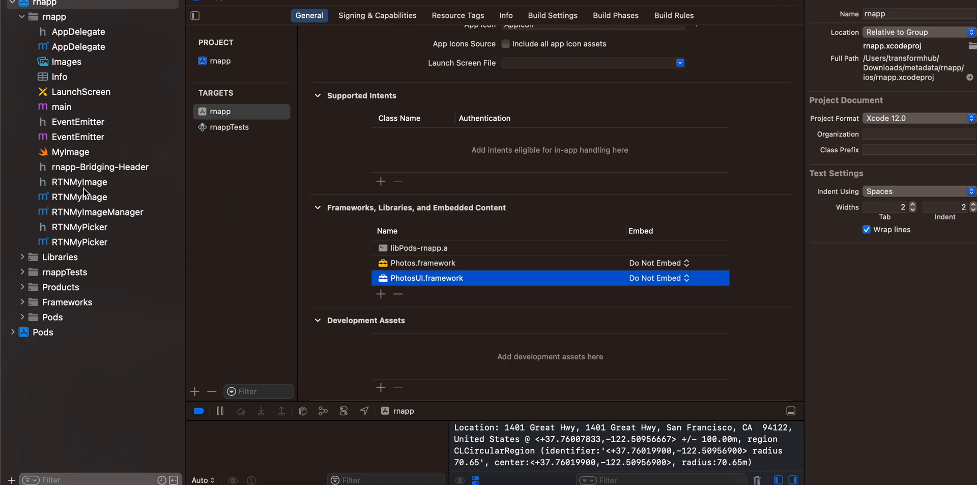
pyautogui.moveTo(59, 86)
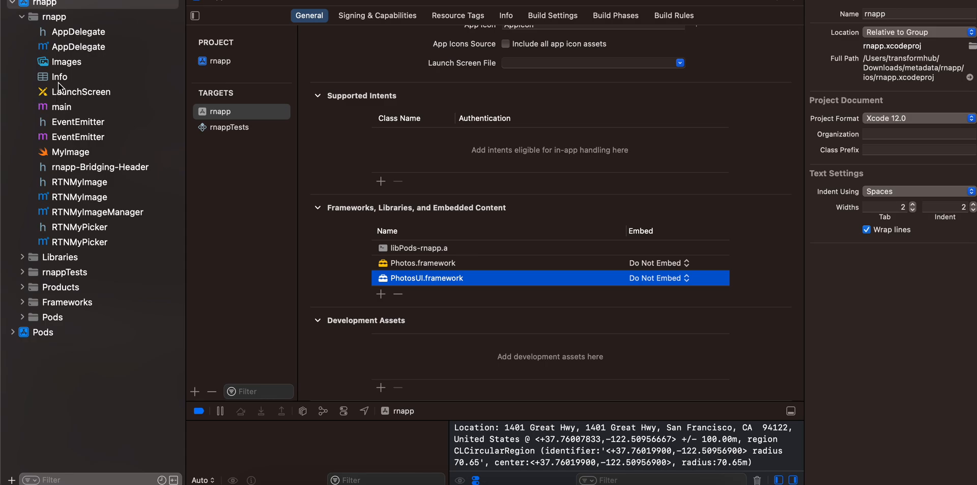
# Bring up Info.plist with the photo library usage description
pyautogui.click(60, 76)
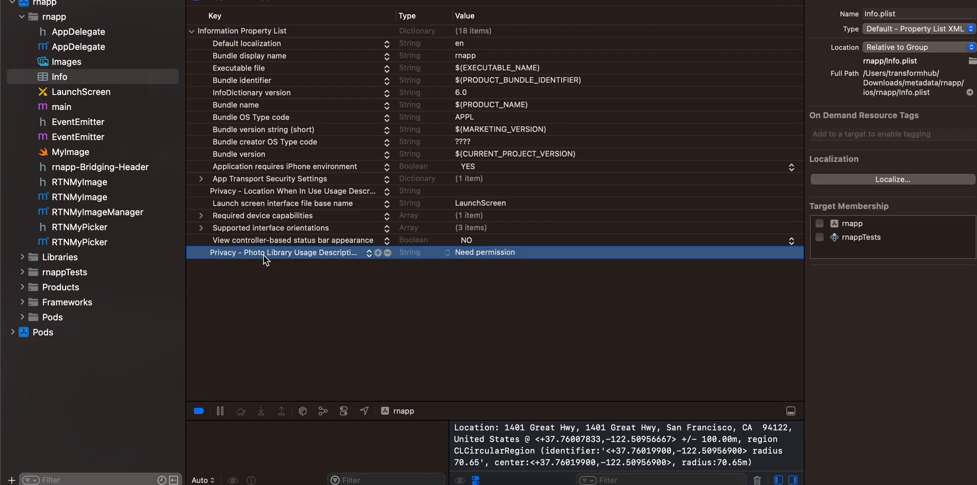
# Go through EventEmitter.h and EventEmitter.m exporting the onMyEvent event
pyautogui.click(78, 122)
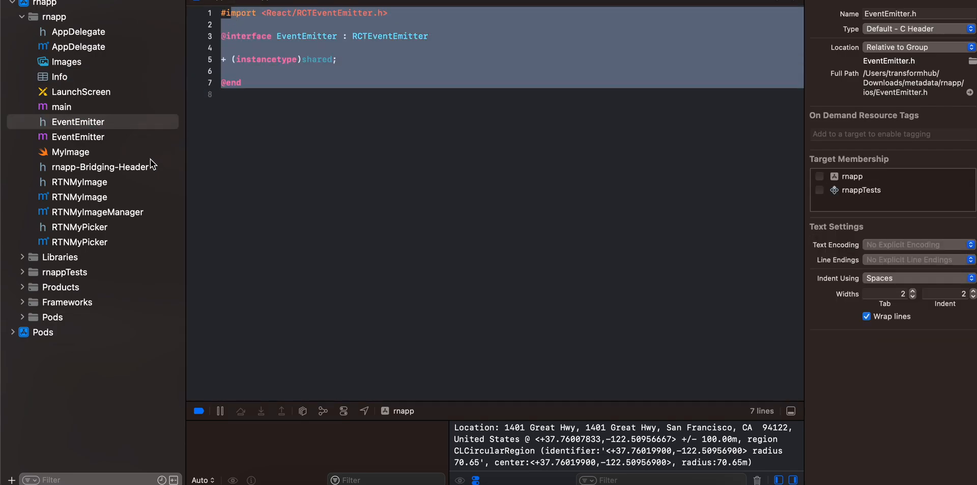
pyautogui.click(79, 136)
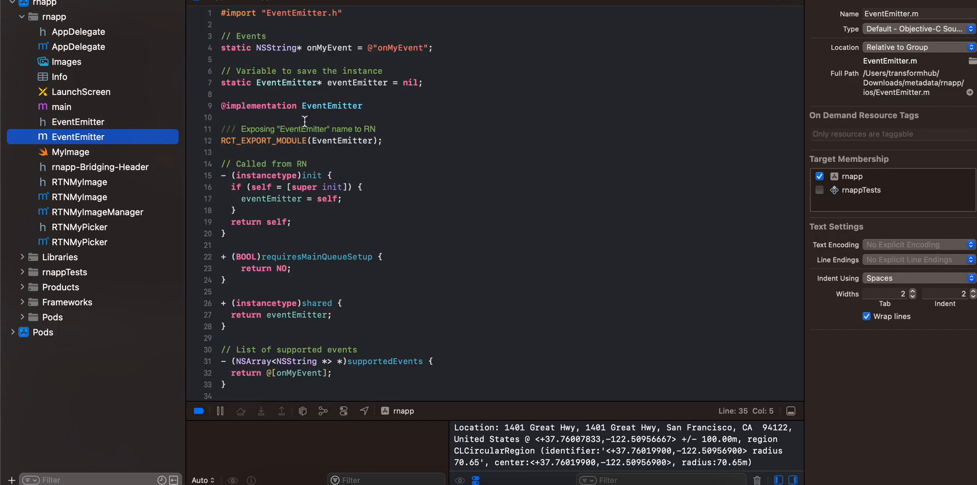
pyautogui.scroll(-3)
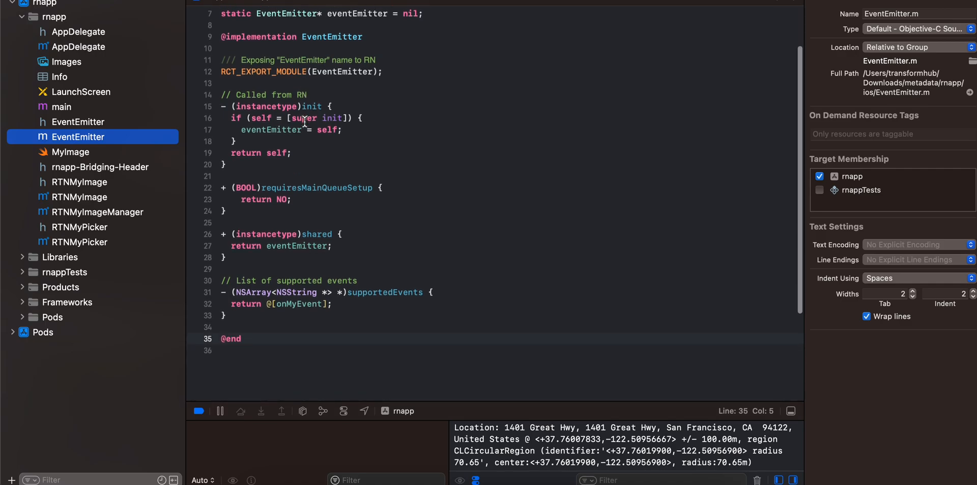
# Review MyImage.swift requesting photo permission and loading PHAsset images into an image view
pyautogui.click(71, 152)
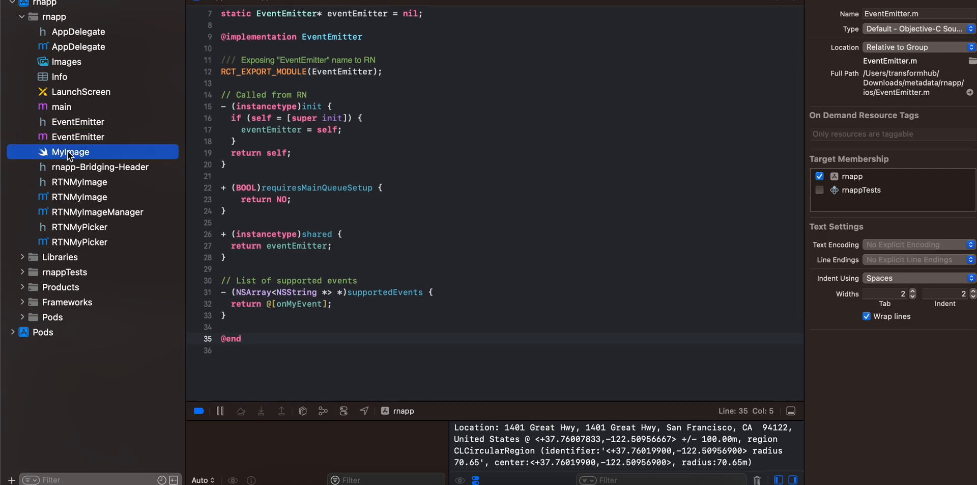
pyautogui.click(71, 152)
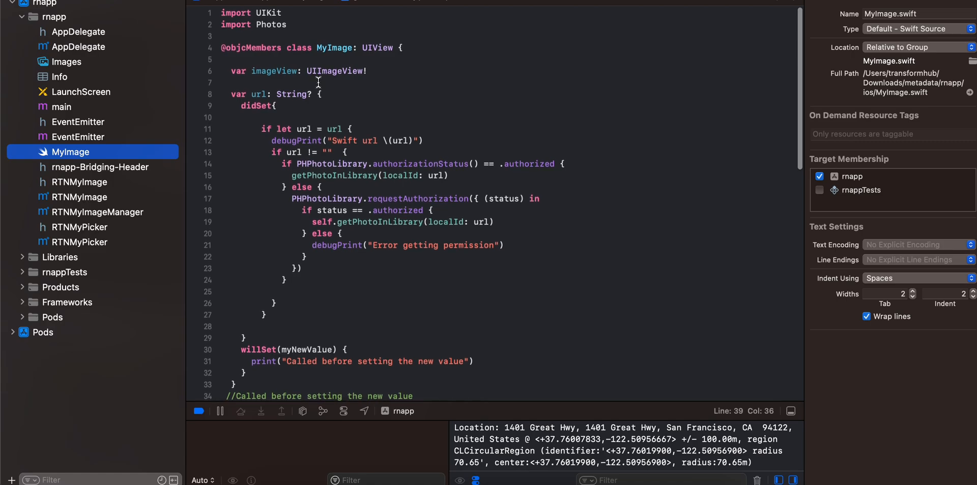
pyautogui.scroll(-3)
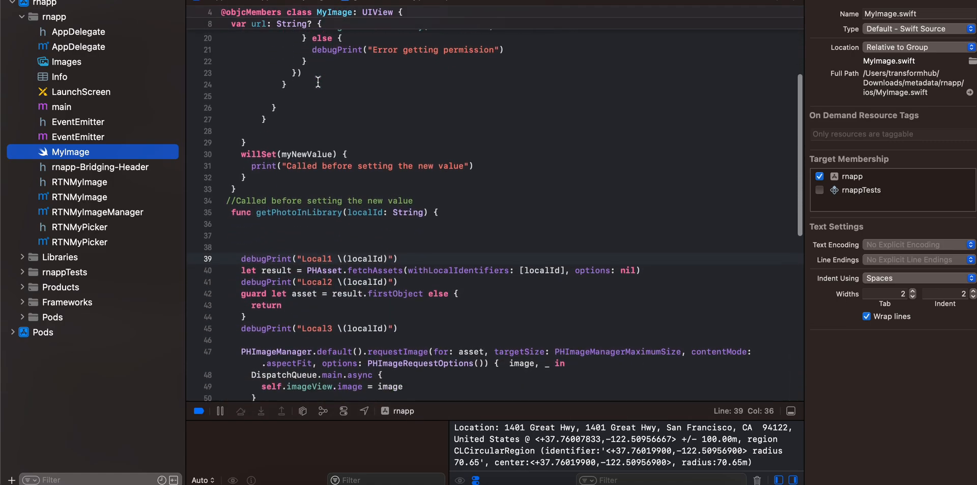
pyautogui.scroll(-3)
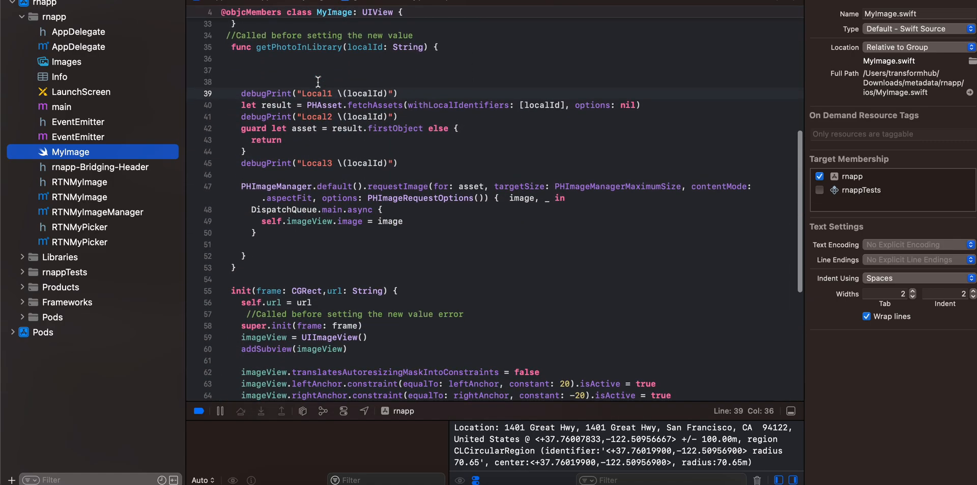
pyautogui.scroll(-3)
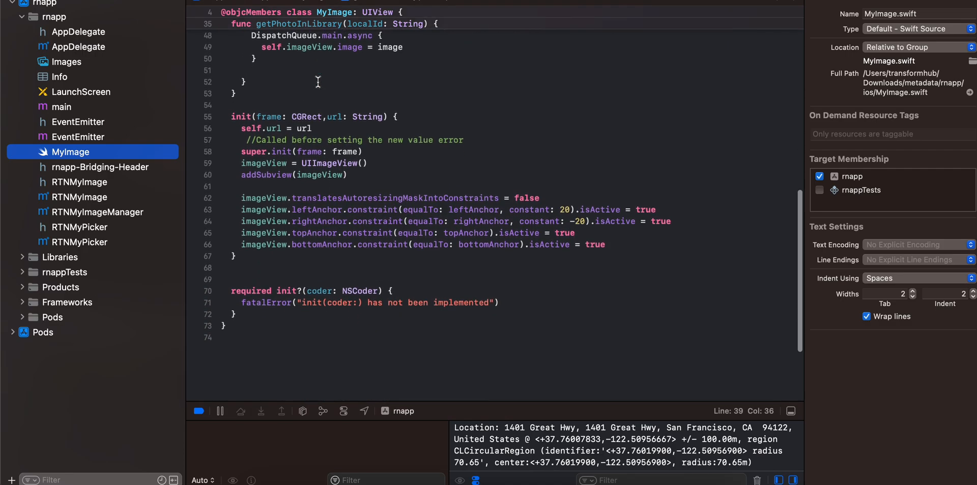
pyautogui.scroll(3)
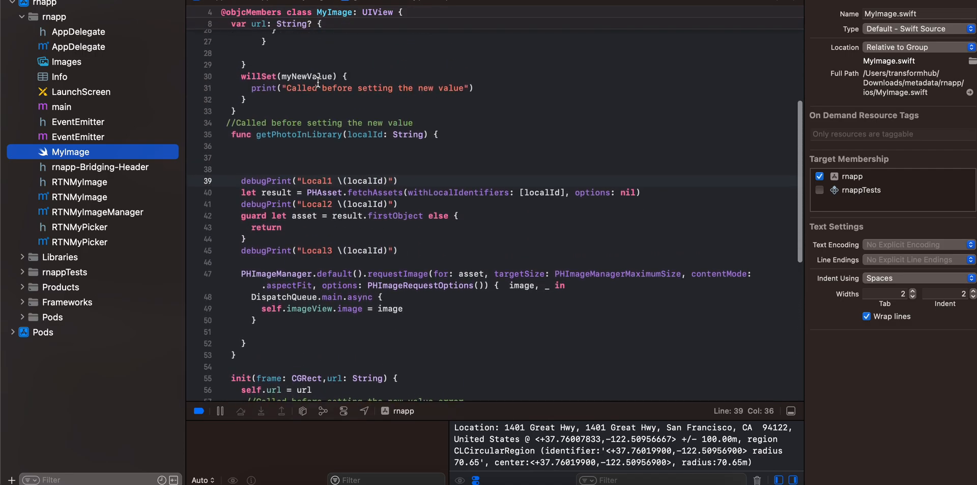
pyautogui.scroll(3)
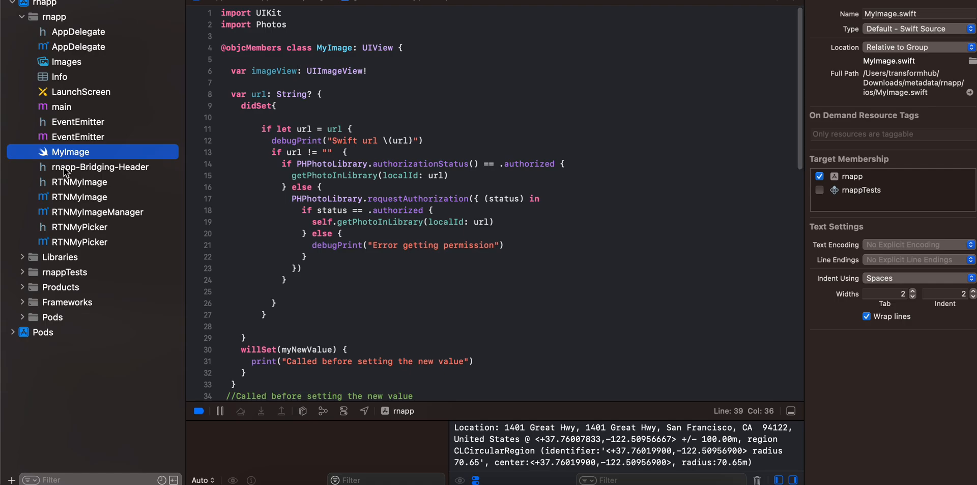
# Go through rnapp-Bridging-Header.h, RTNMyImage.h and the RTNMyImage.mm Fabric implementation
pyautogui.click(100, 167)
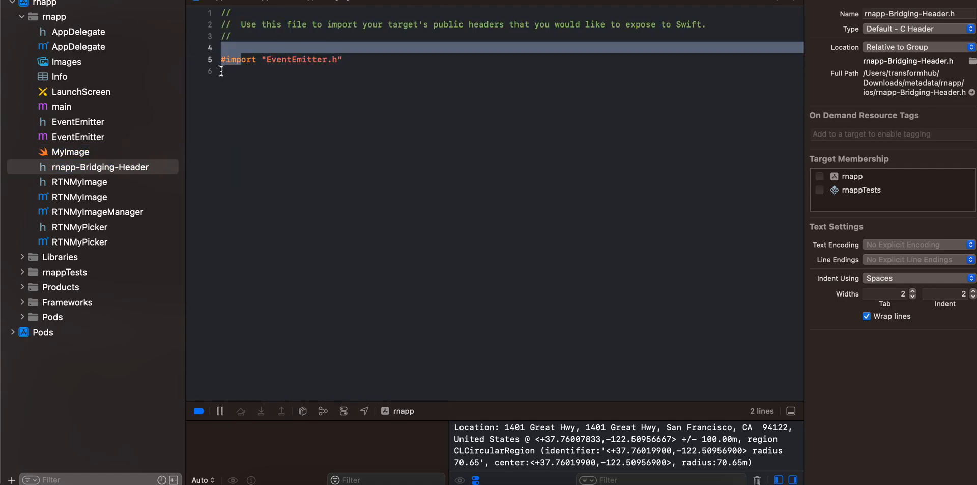
pyautogui.click(80, 181)
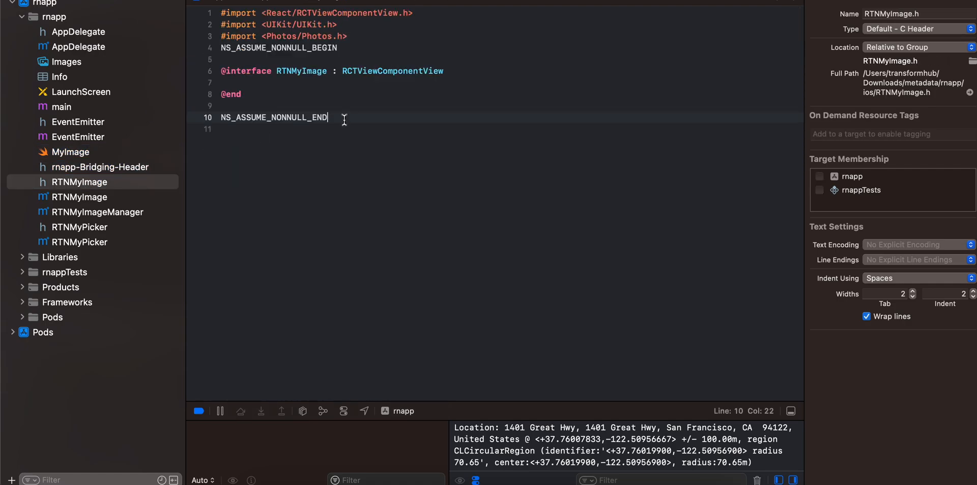
pyautogui.click(79, 198)
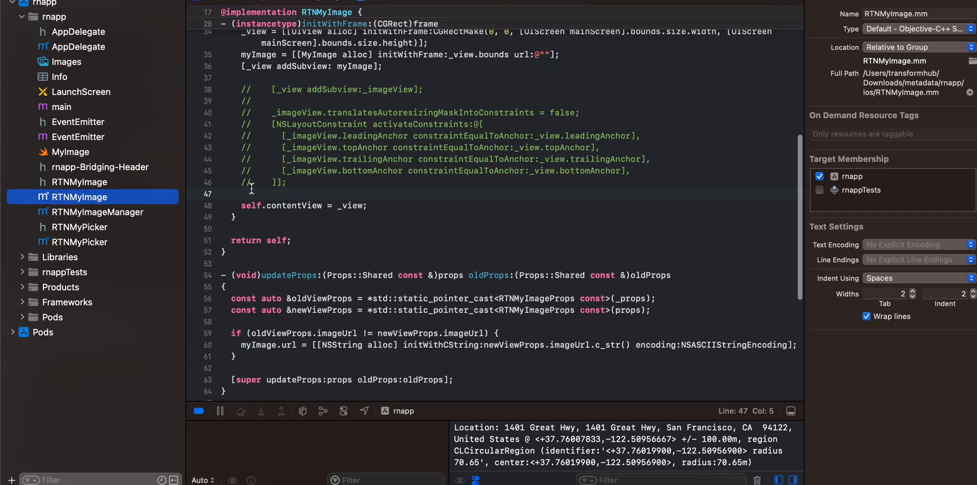
pyautogui.scroll(3)
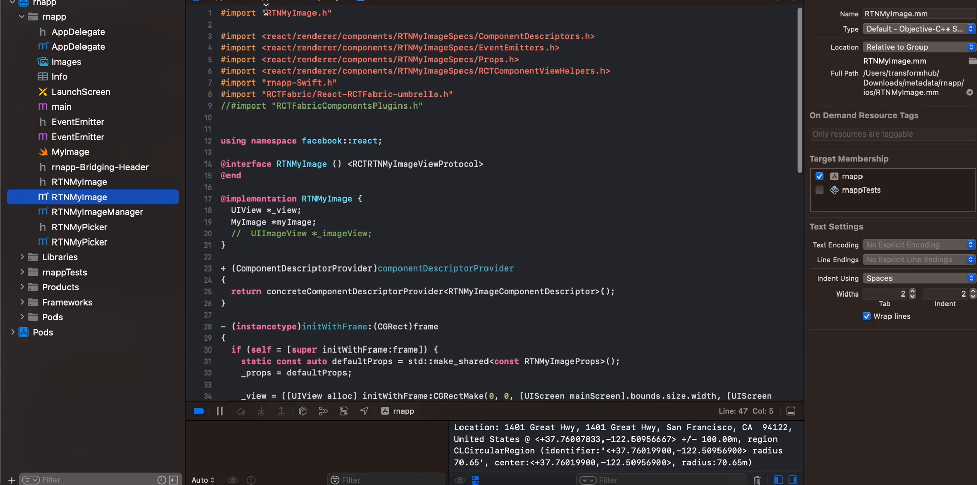
# Finish reading RTNMyImage.mm and bring up RTNMyImageManager.mm exporting imageUrl
pyautogui.scroll(-3)
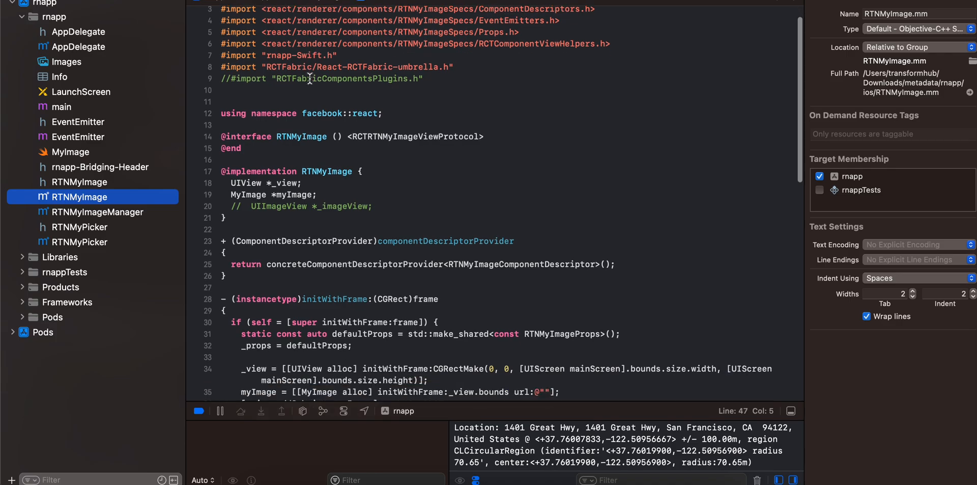
pyautogui.scroll(-3)
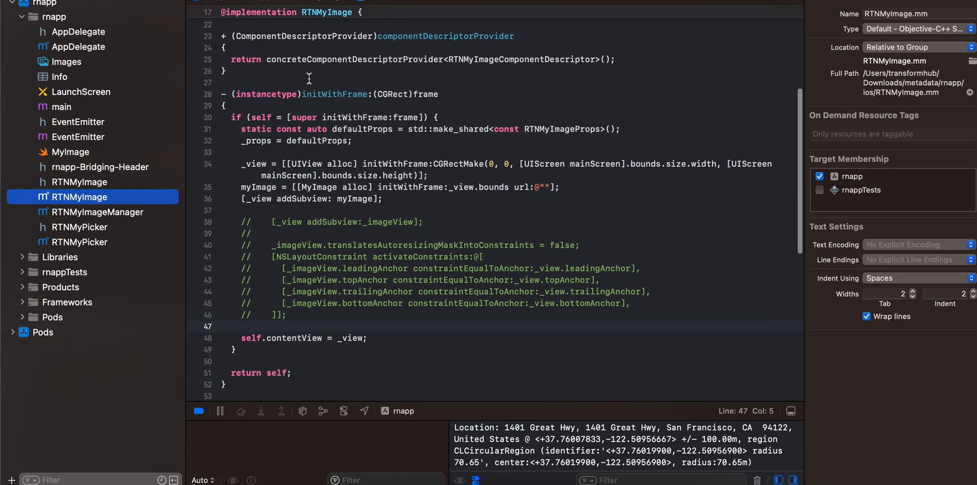
pyautogui.scroll(-3)
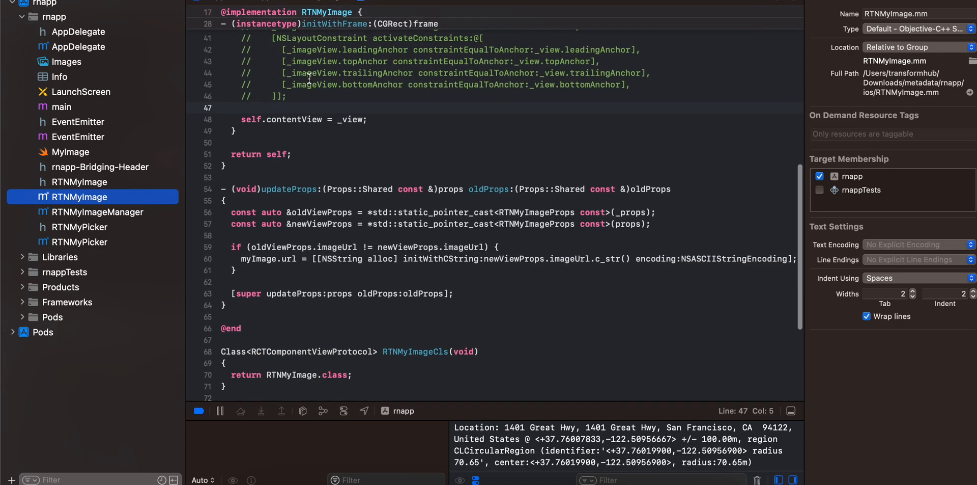
pyautogui.click(98, 212)
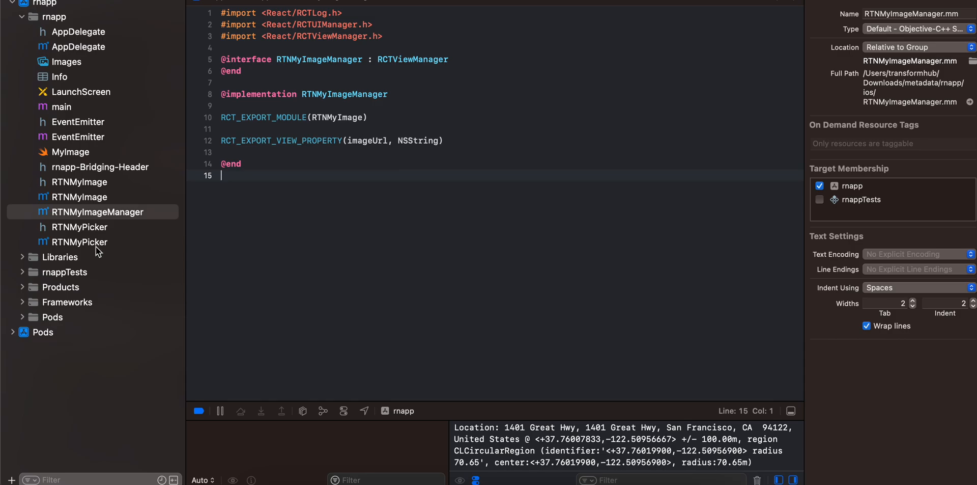
# Review RTNMyPicker.h adopting PHPickerViewControllerDelegate, then RTNMyPicker.mm with pickImageWithPermission
pyautogui.click(80, 226)
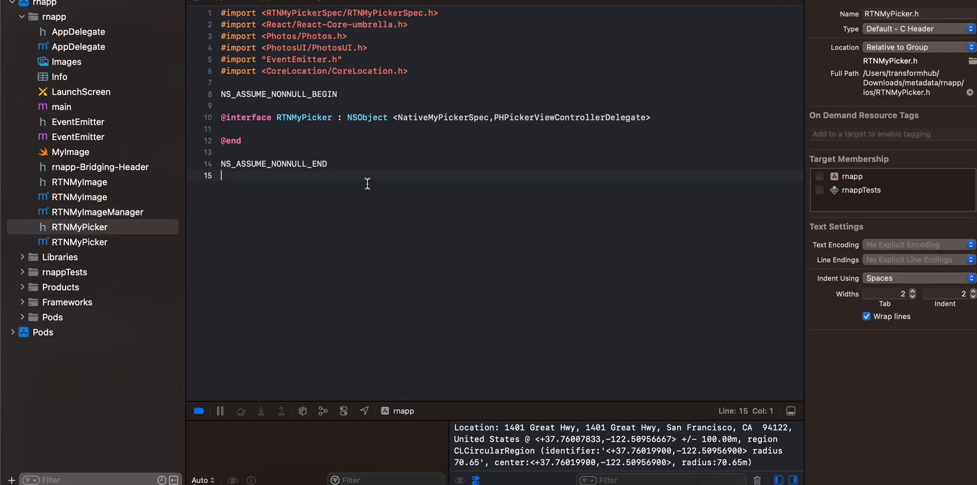
pyautogui.click(262, 71)
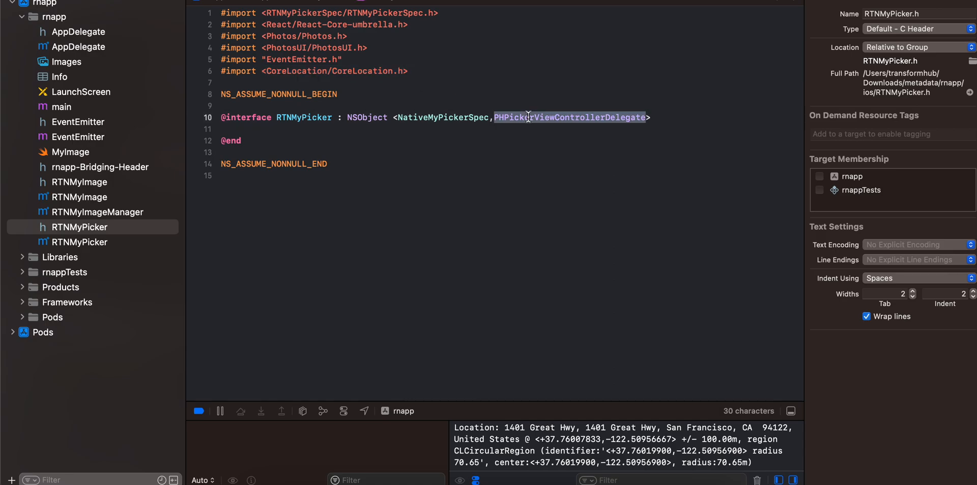
pyautogui.moveTo(262, 36)
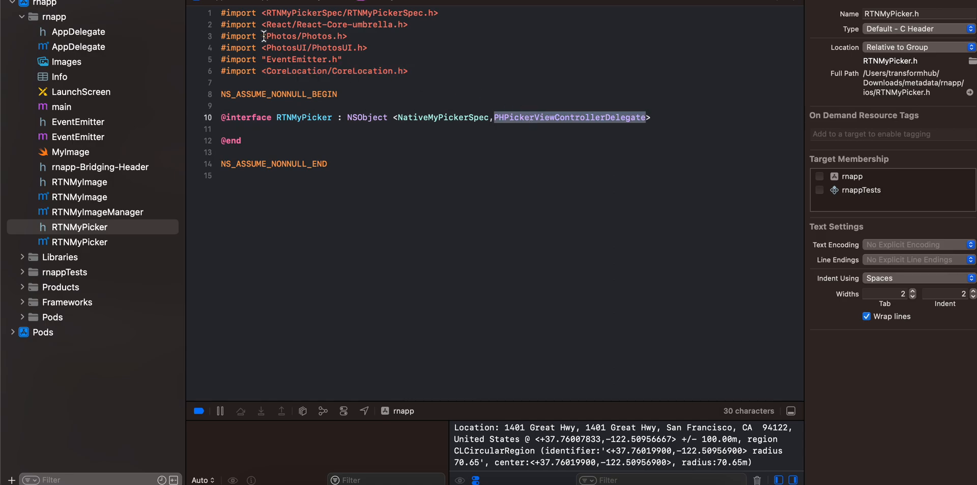
pyautogui.click(80, 242)
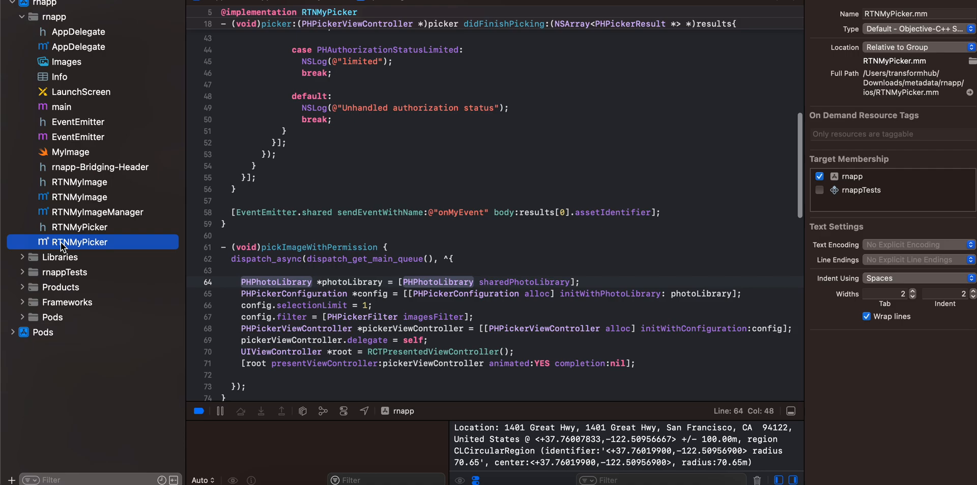
pyautogui.scroll(3)
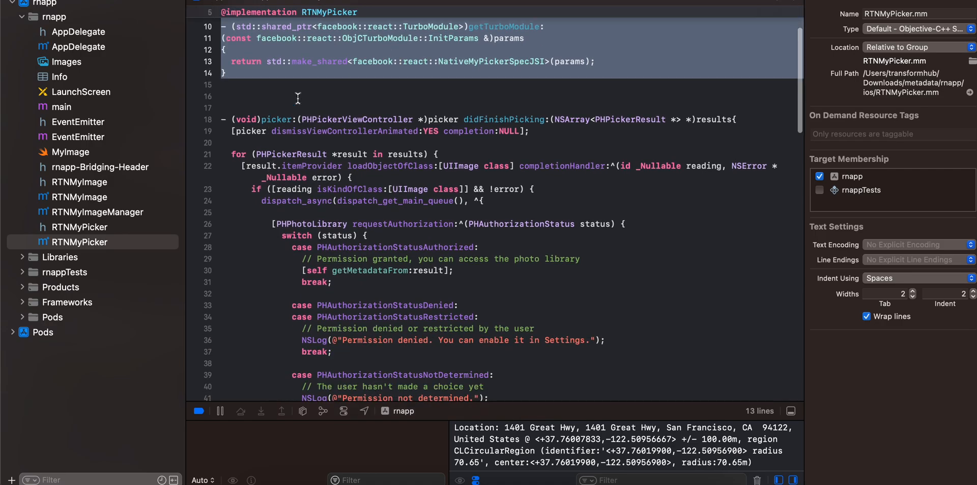
pyautogui.moveTo(284, 119)
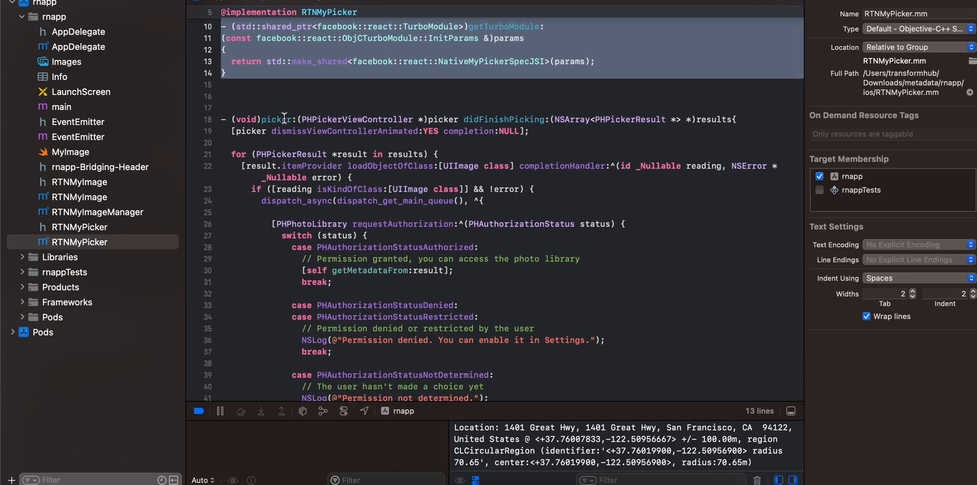
pyautogui.scroll(-3)
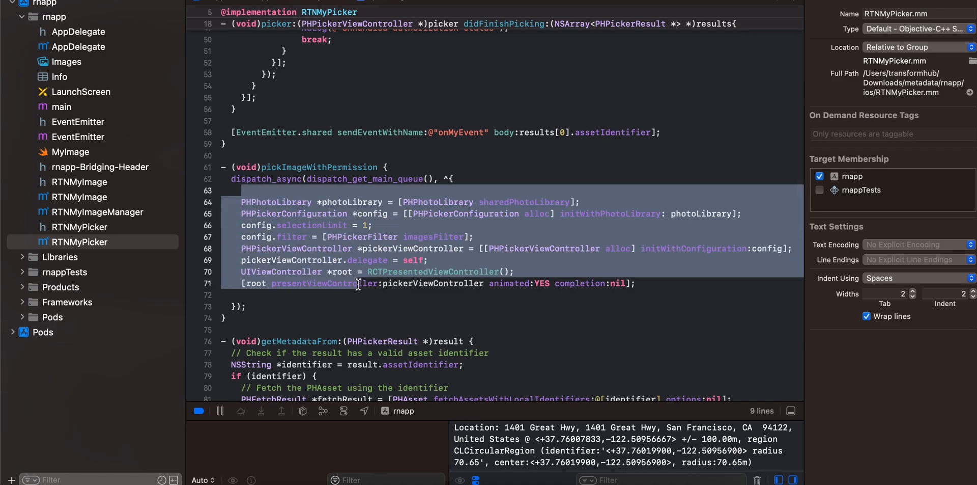
pyautogui.scroll(3)
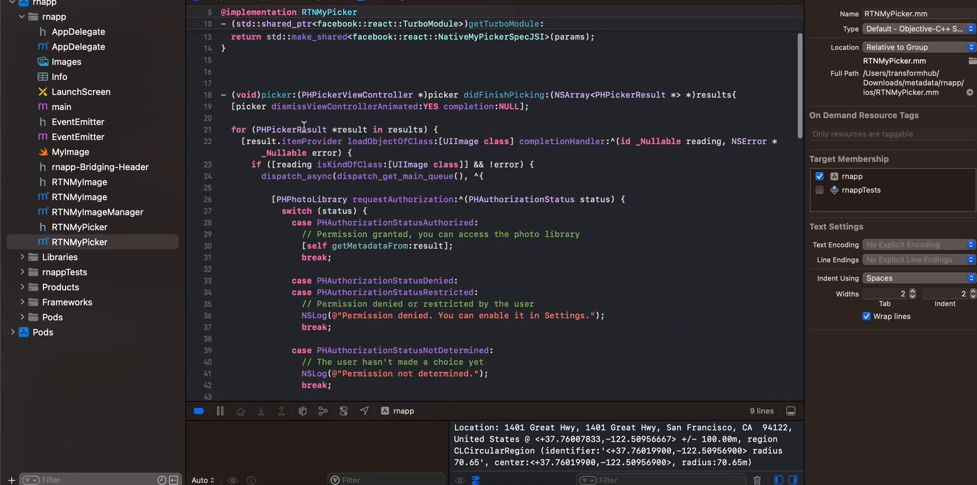
pyautogui.doubleClick(323, 107)
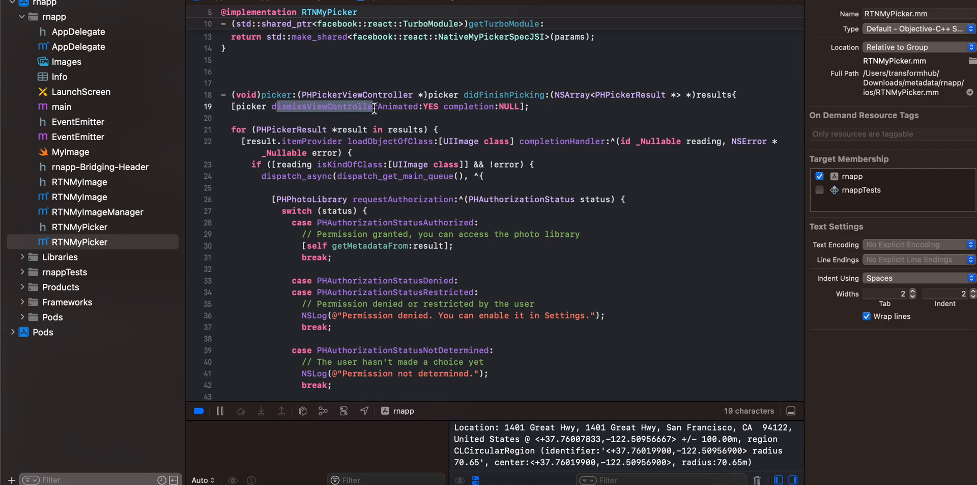
pyautogui.scroll(-3)
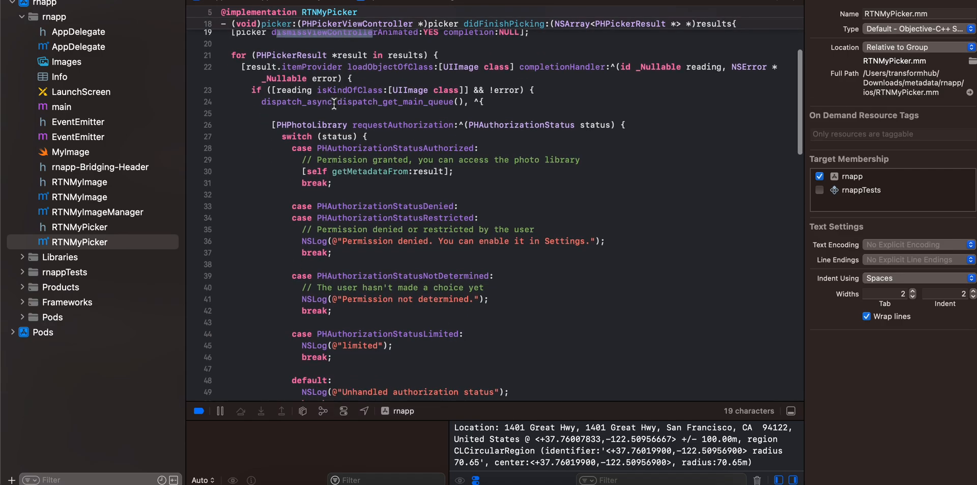
pyautogui.scroll(-3)
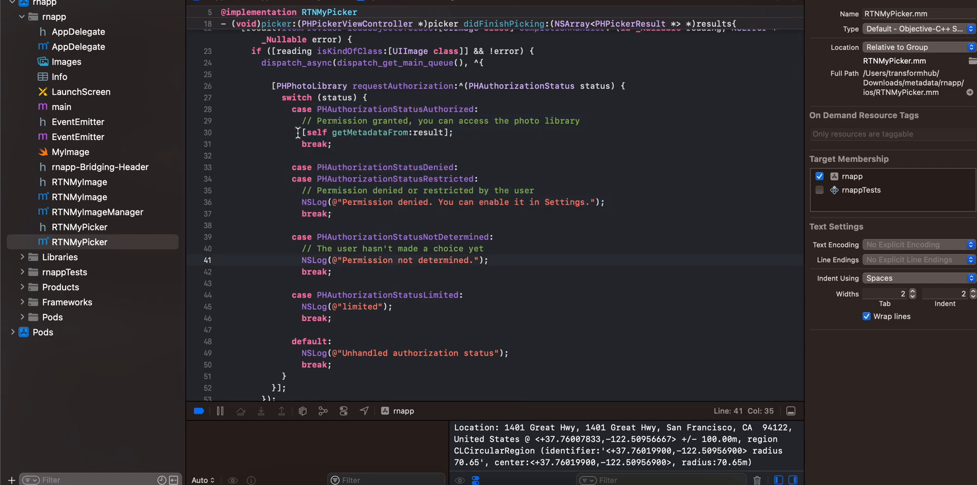
pyautogui.doubleClick(373, 81)
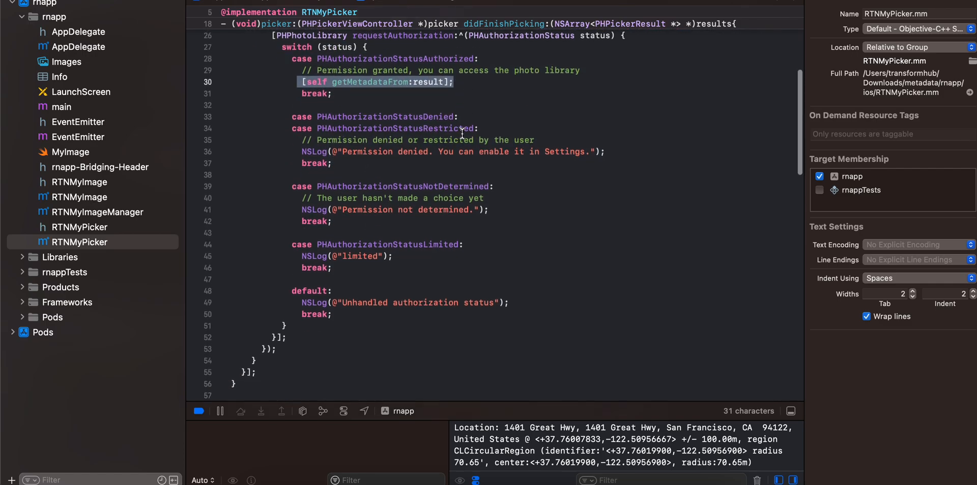
pyautogui.scroll(-3)
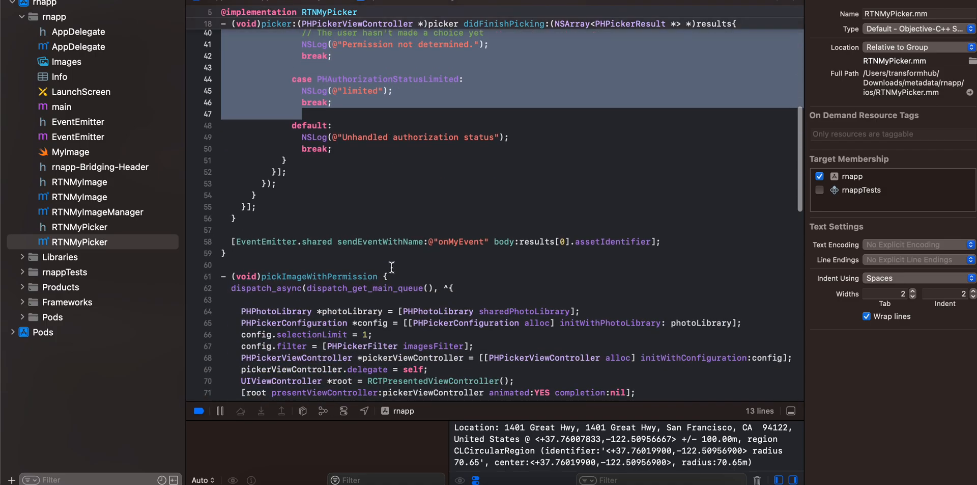
pyautogui.scroll(-3)
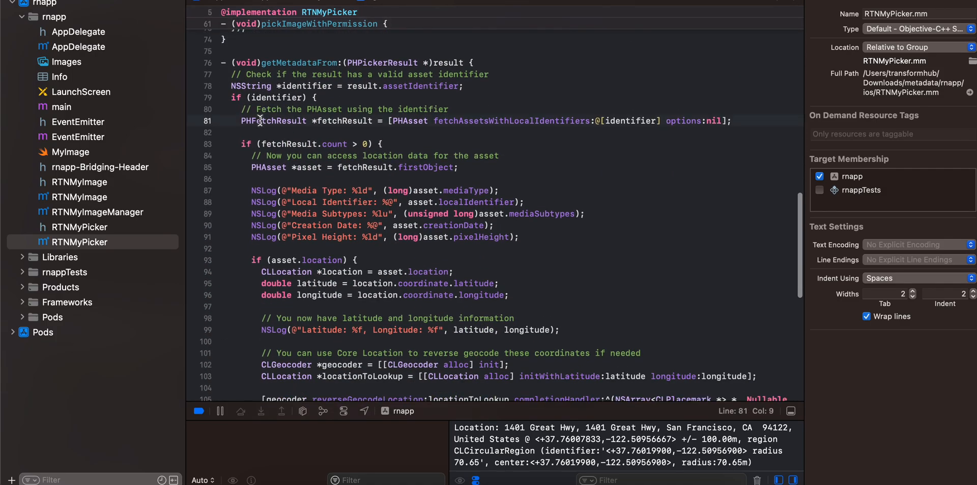
pyautogui.doubleClick(273, 120)
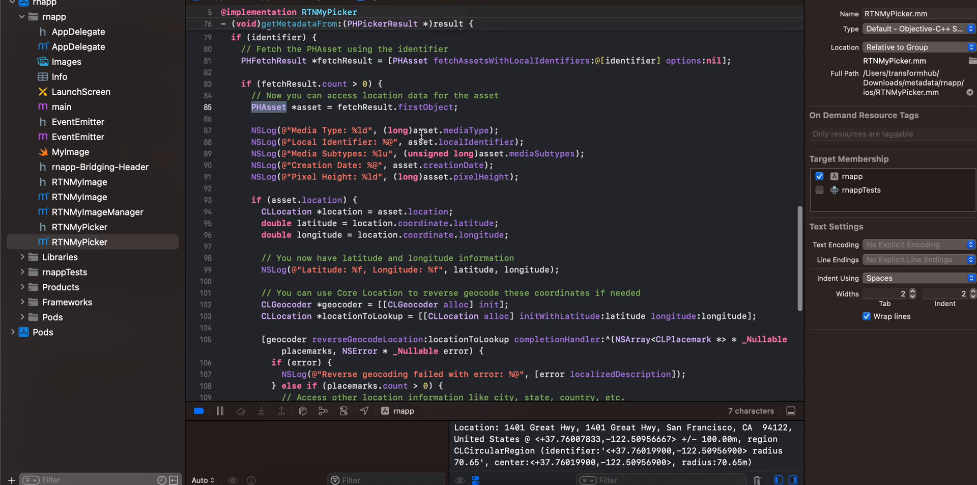
pyautogui.click(465, 142)
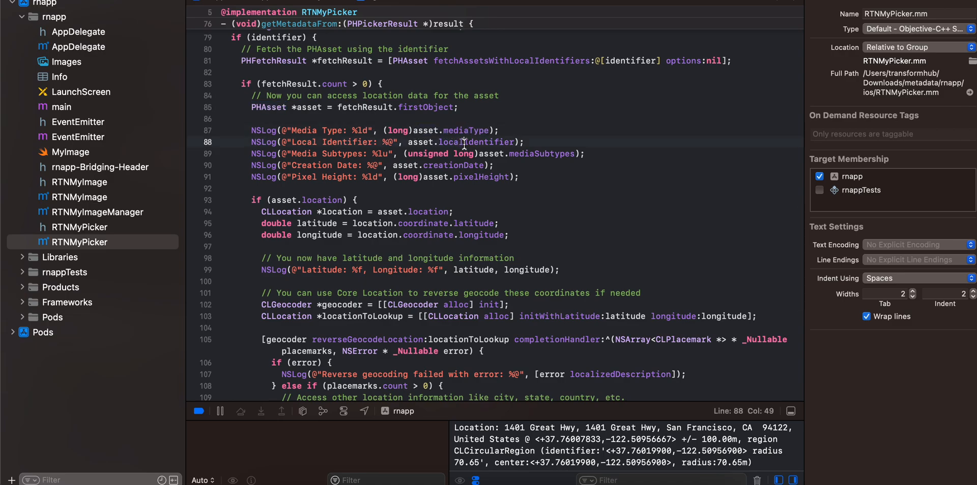
pyautogui.doubleClick(476, 142)
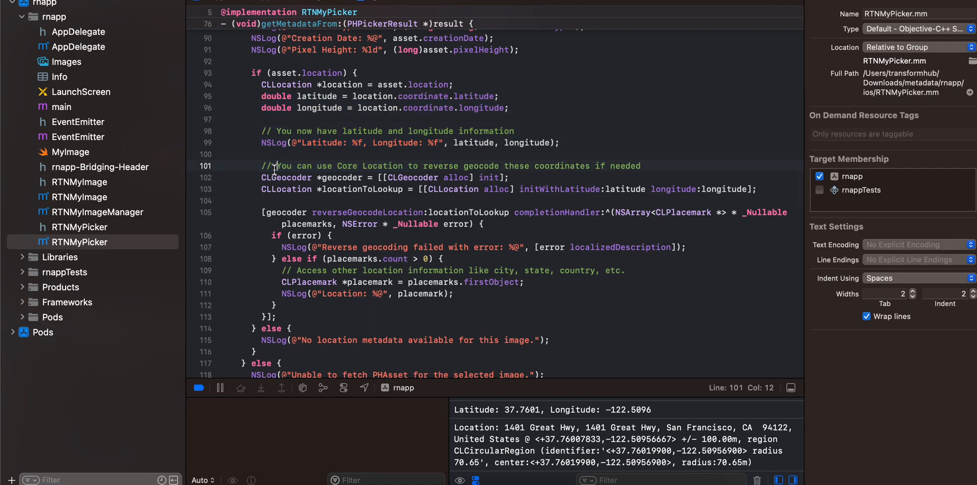
pyautogui.moveTo(274, 167); pyautogui.dragTo(393, 212)
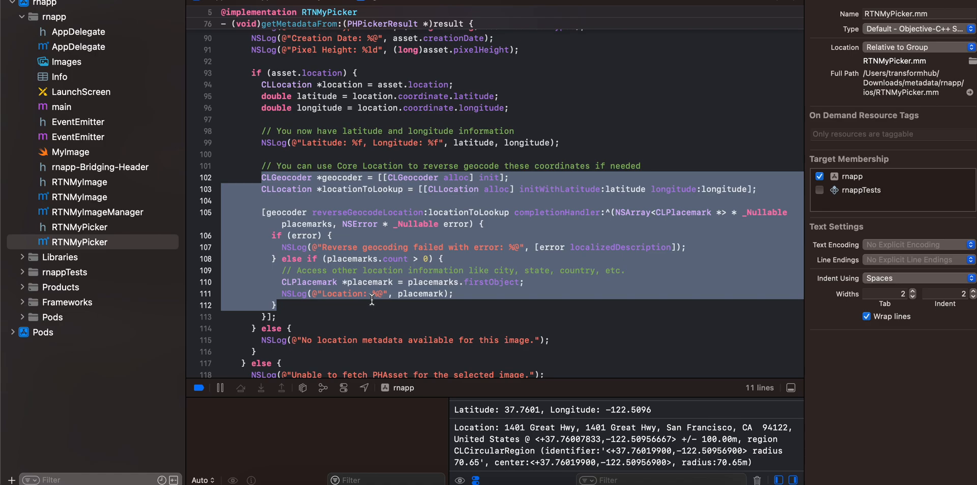
pyautogui.scroll(-3)
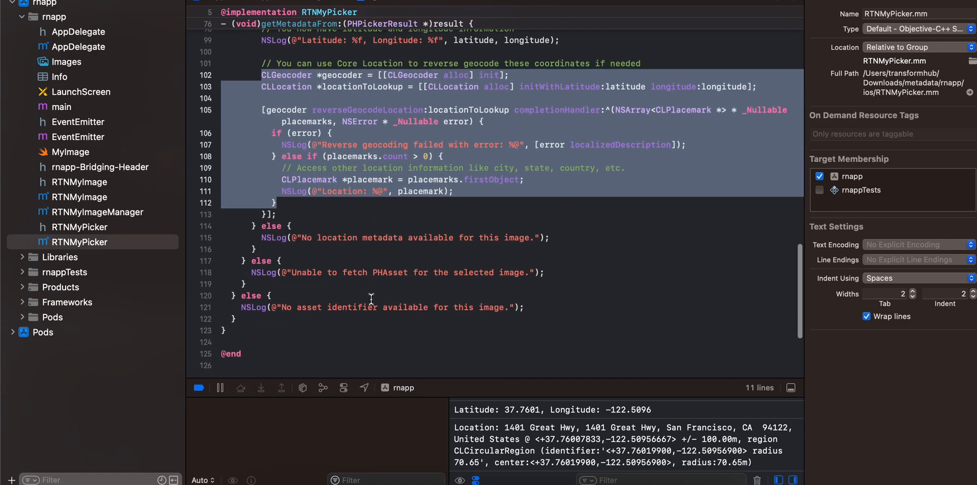
pyautogui.scroll(-3)
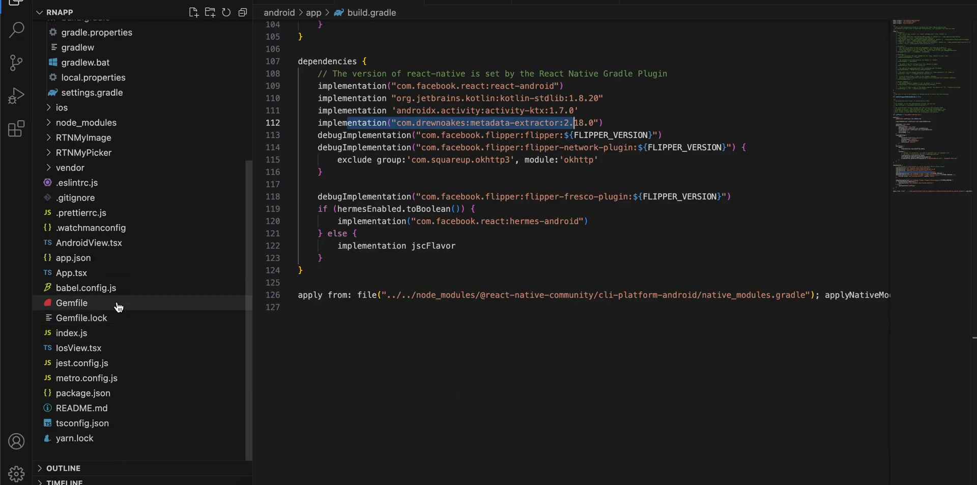
# Switch from build.gradle to the React Native 'Creating a New Architecture App' docs page
pyautogui.click(71, 273)
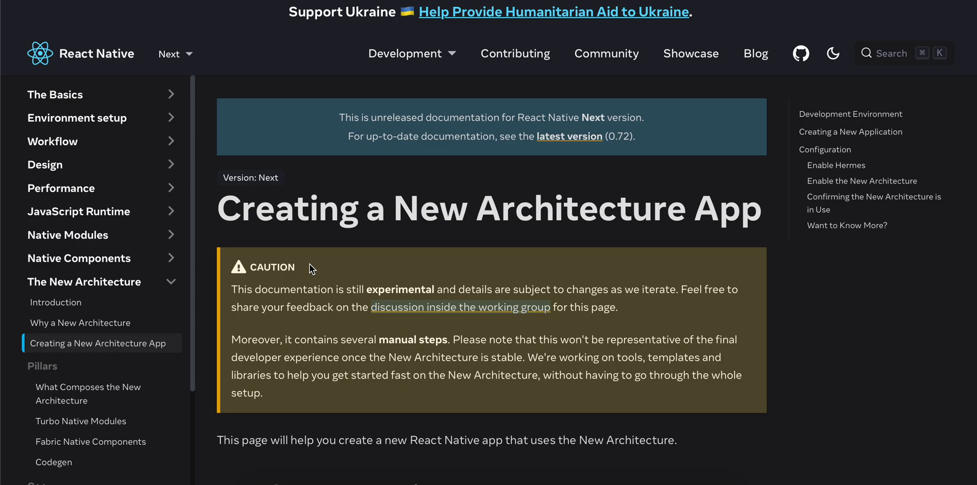
# Show the iOS steps under Enable the New Architecture, including bundle exec pod install
pyautogui.scroll(-3)
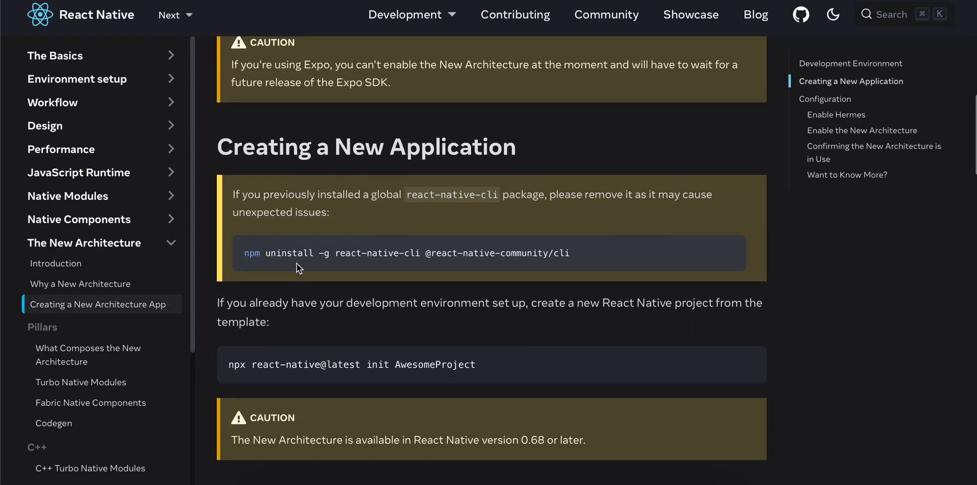
pyautogui.scroll(-3)
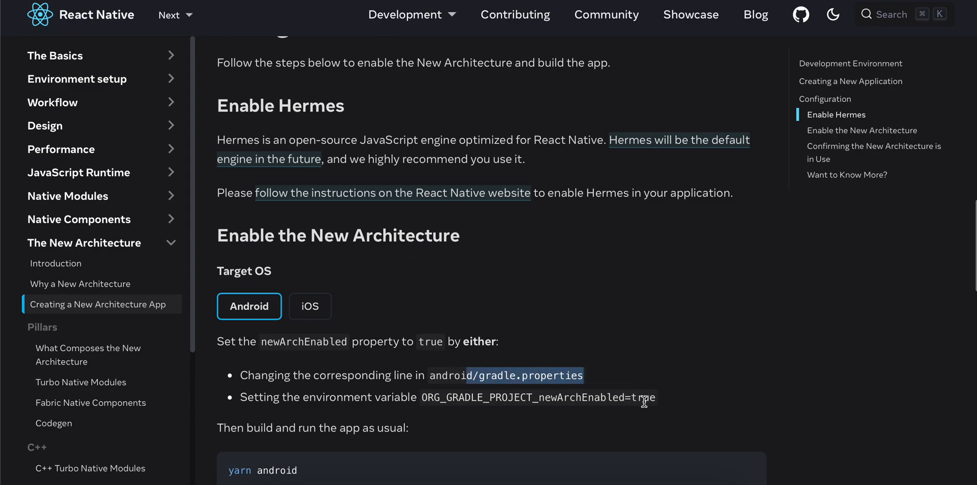
pyautogui.click(309, 305)
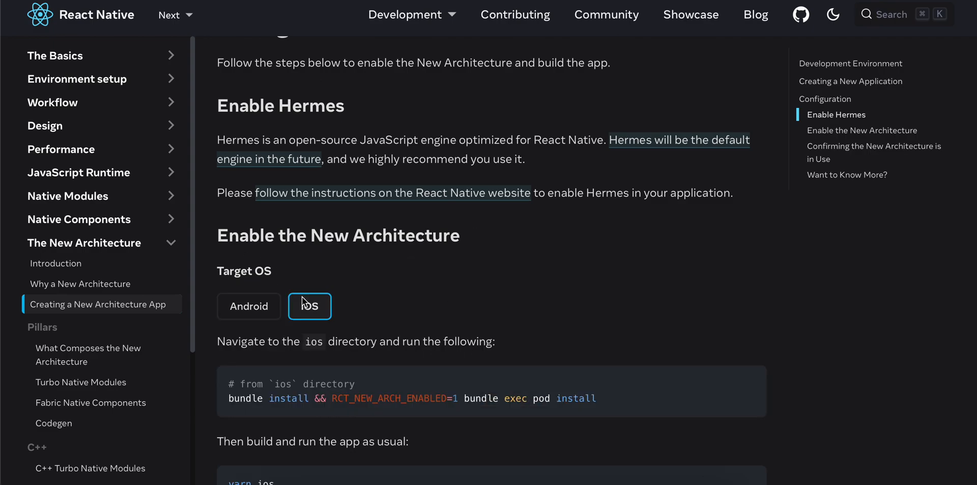
pyautogui.scroll(-3)
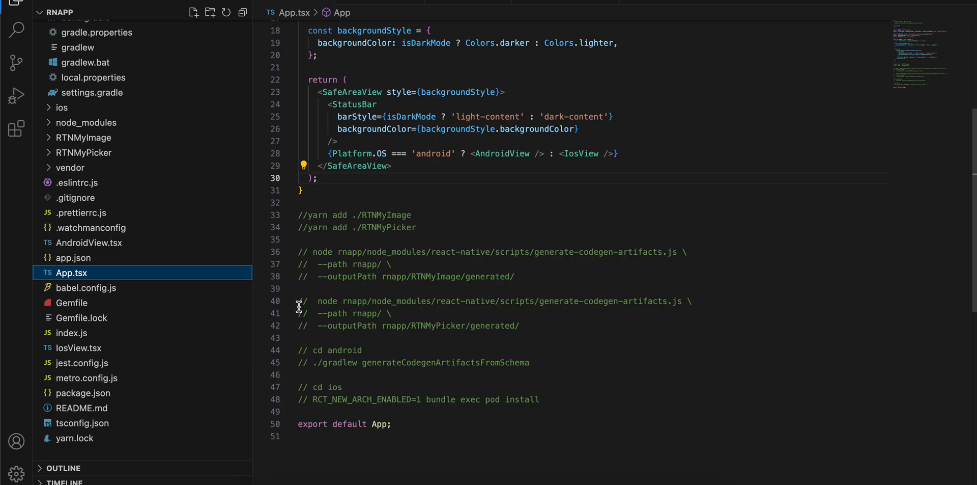
# Go over the commented yarn add, codegen, gradlew and pod install setup commands in App.tsx
pyautogui.moveTo(306, 215); pyautogui.dragTo(416, 227)
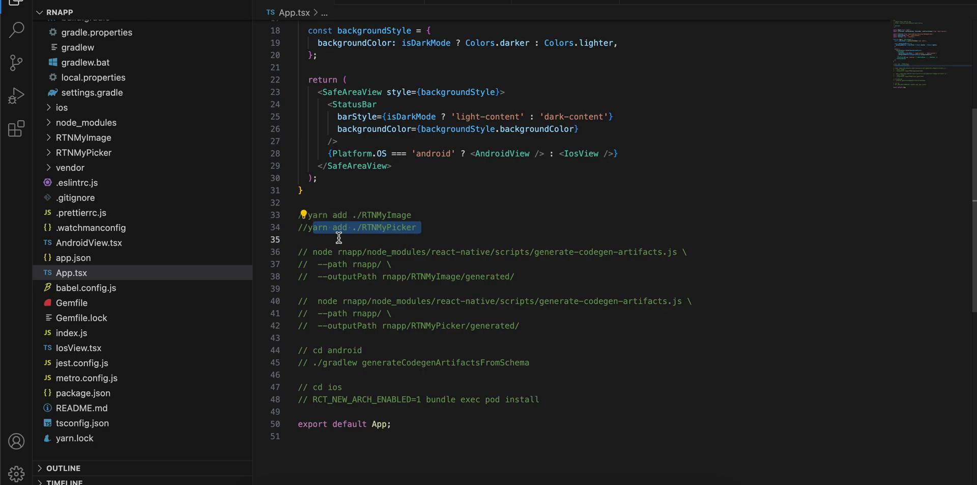
pyautogui.write('cd ..')
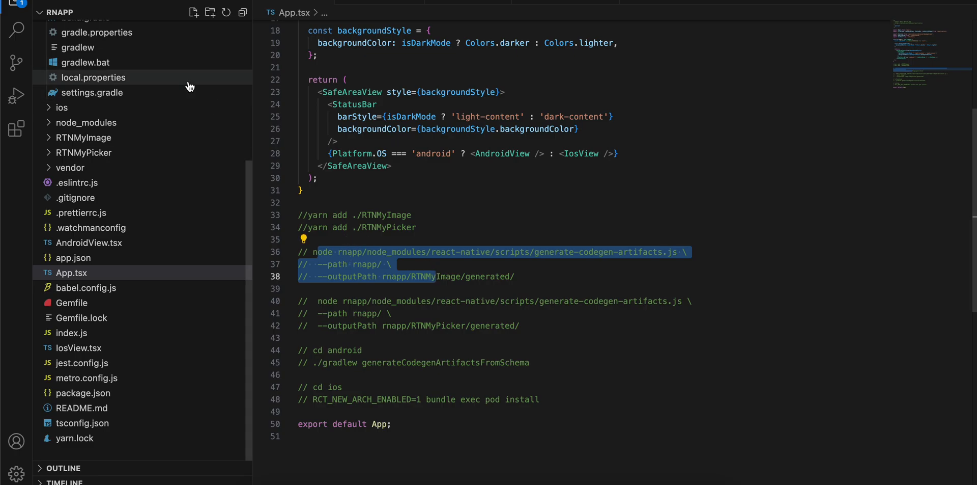
pyautogui.click(350, 252)
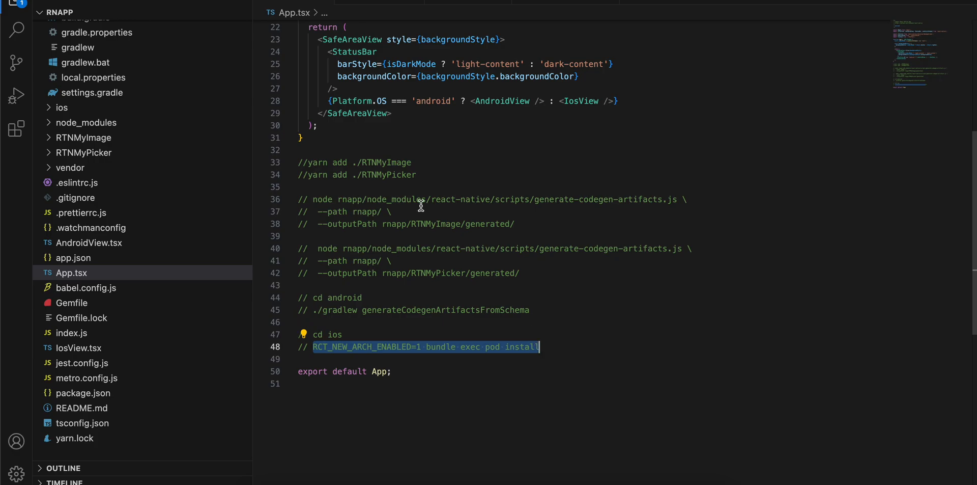
pyautogui.scroll(3)
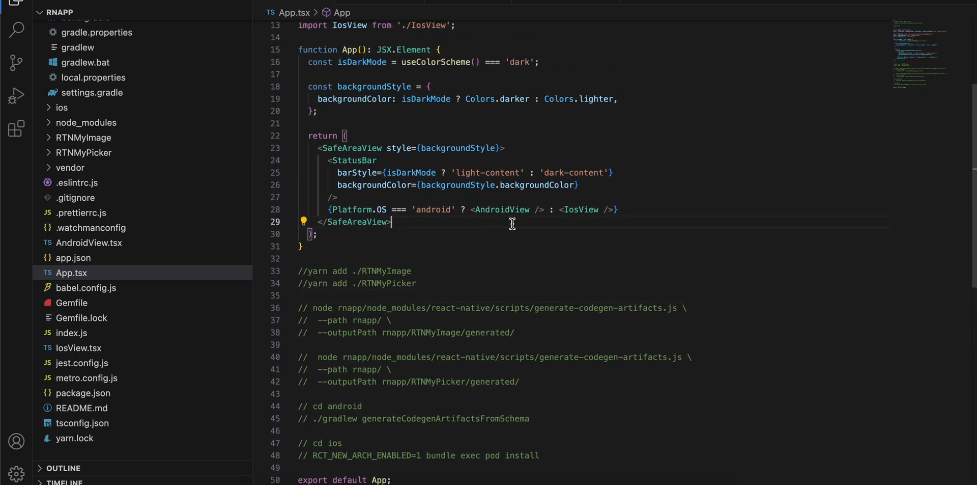
# Bring up AndroidView.tsx capturing a photo with RTNMyPicker and rendering it via RTNMyImage
pyautogui.click(90, 242)
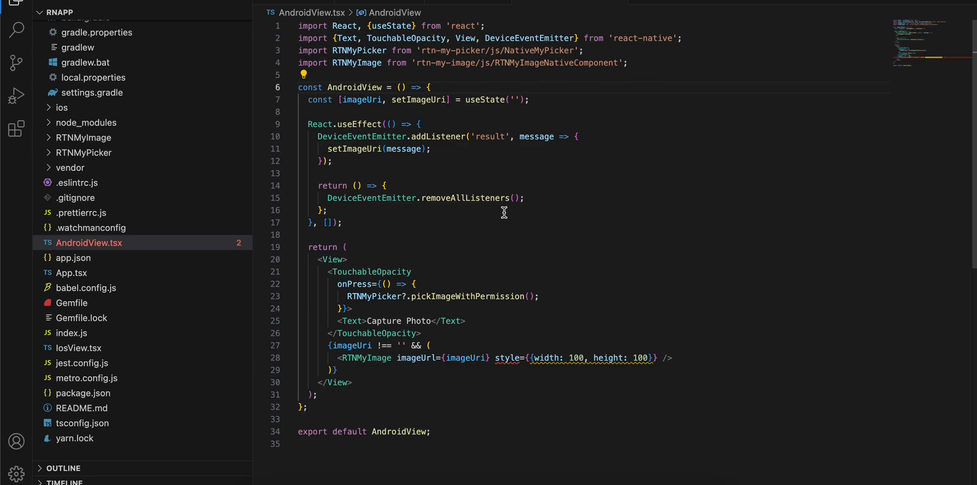
pyautogui.moveTo(293, 206)
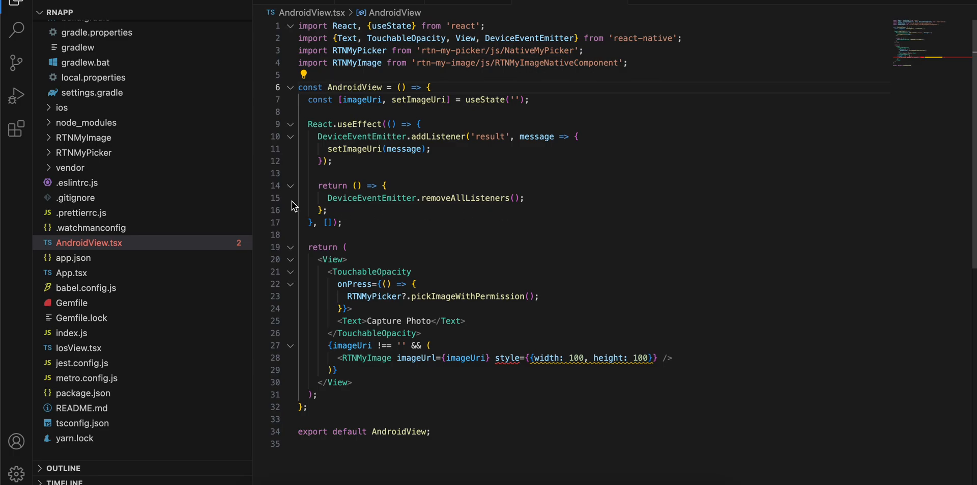
# Review IosView.tsx subscribing to onMyEvent via NativeEventEmitter and rendering the picked image
pyautogui.click(79, 347)
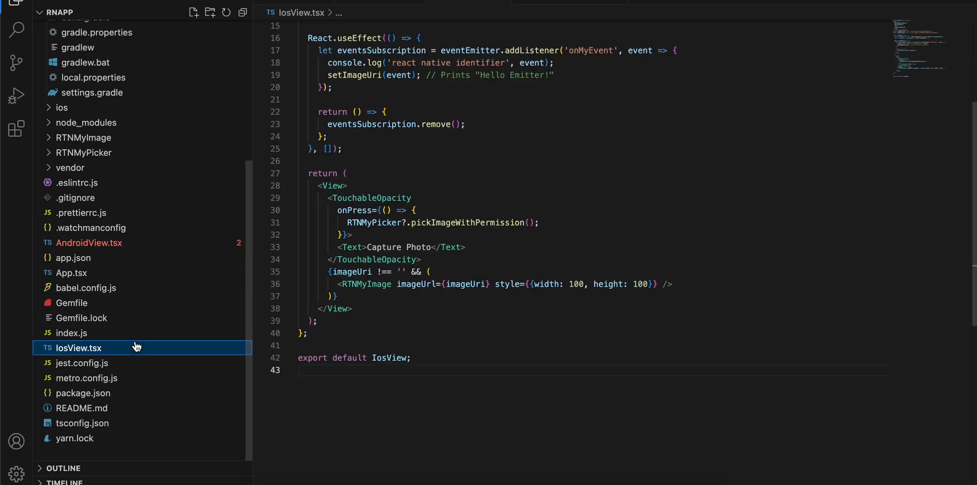
pyautogui.scroll(3)
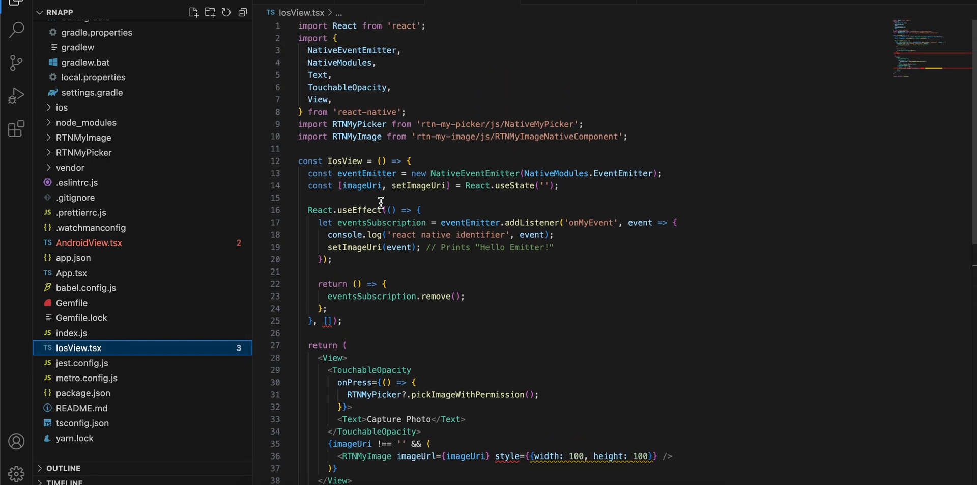
pyautogui.scroll(-3)
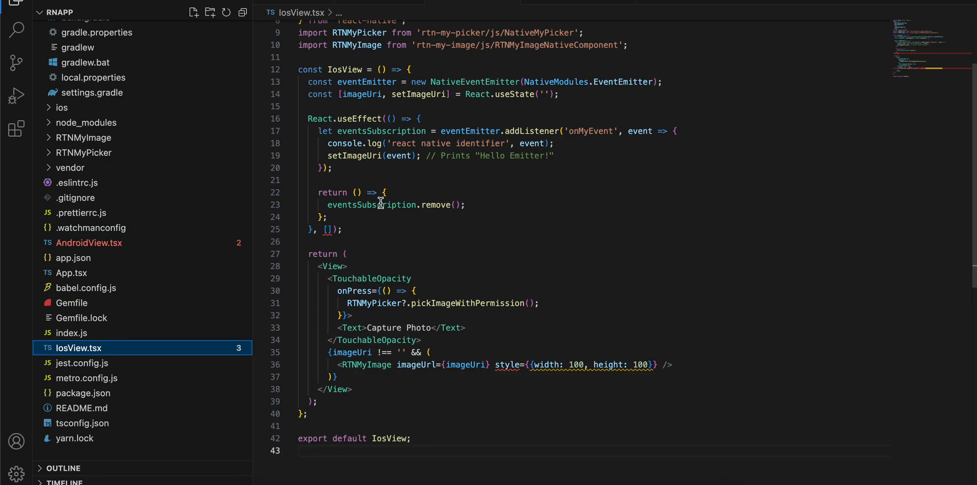
pyautogui.moveTo(633, 45)
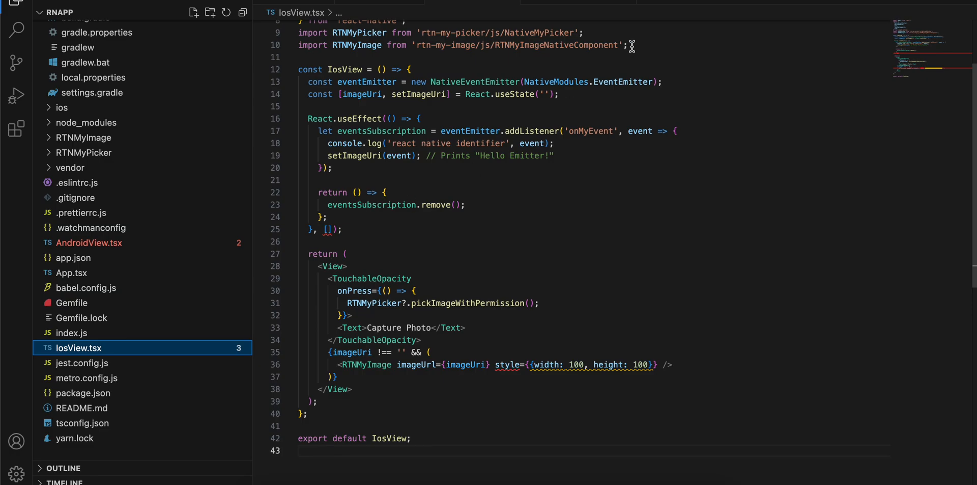